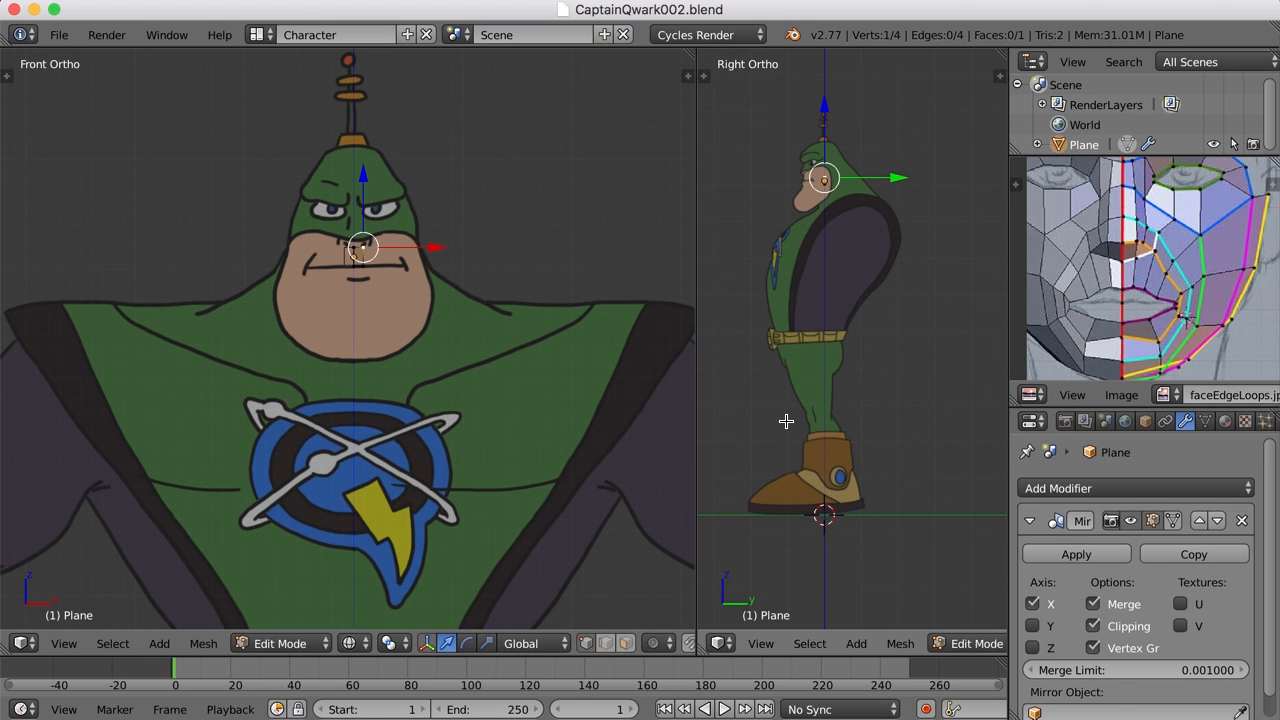
{"action": "mouse_move", "coordinate": [487, 320]}
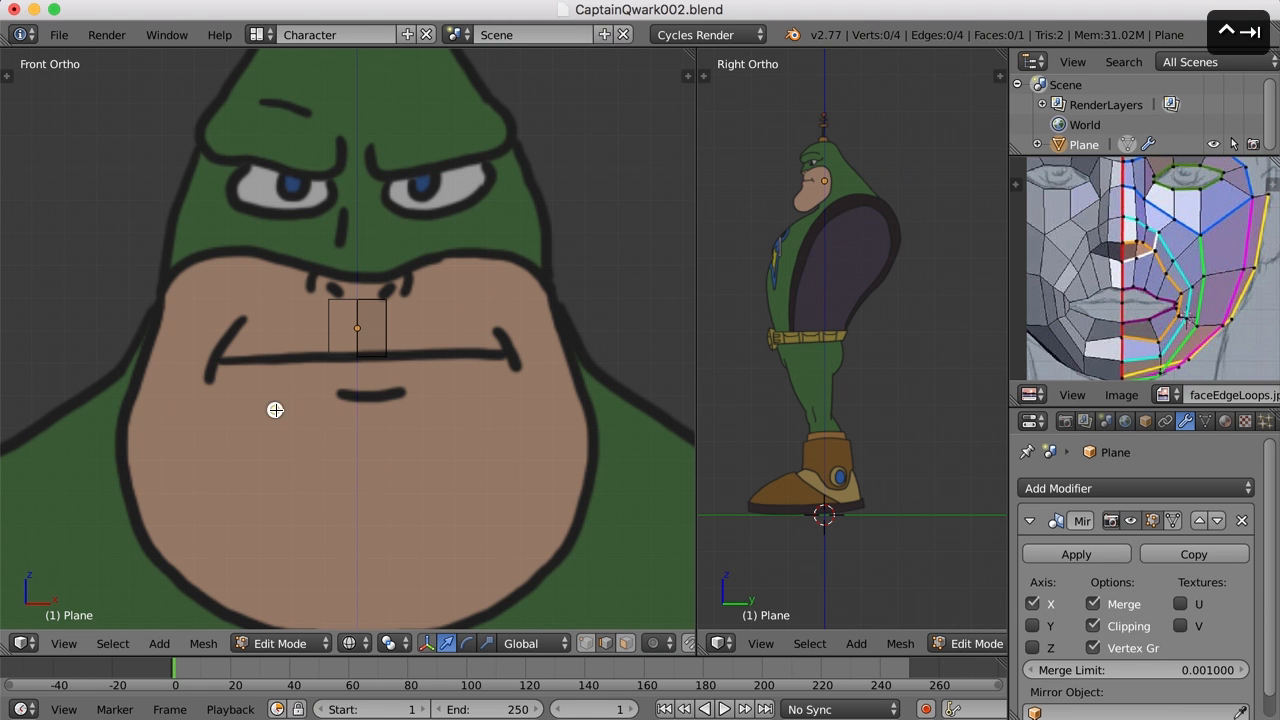
Extrude the plane's outer edge along the upper lip and fit the strip to the lip line
{"action": "left_click", "coordinate": [385, 328]}
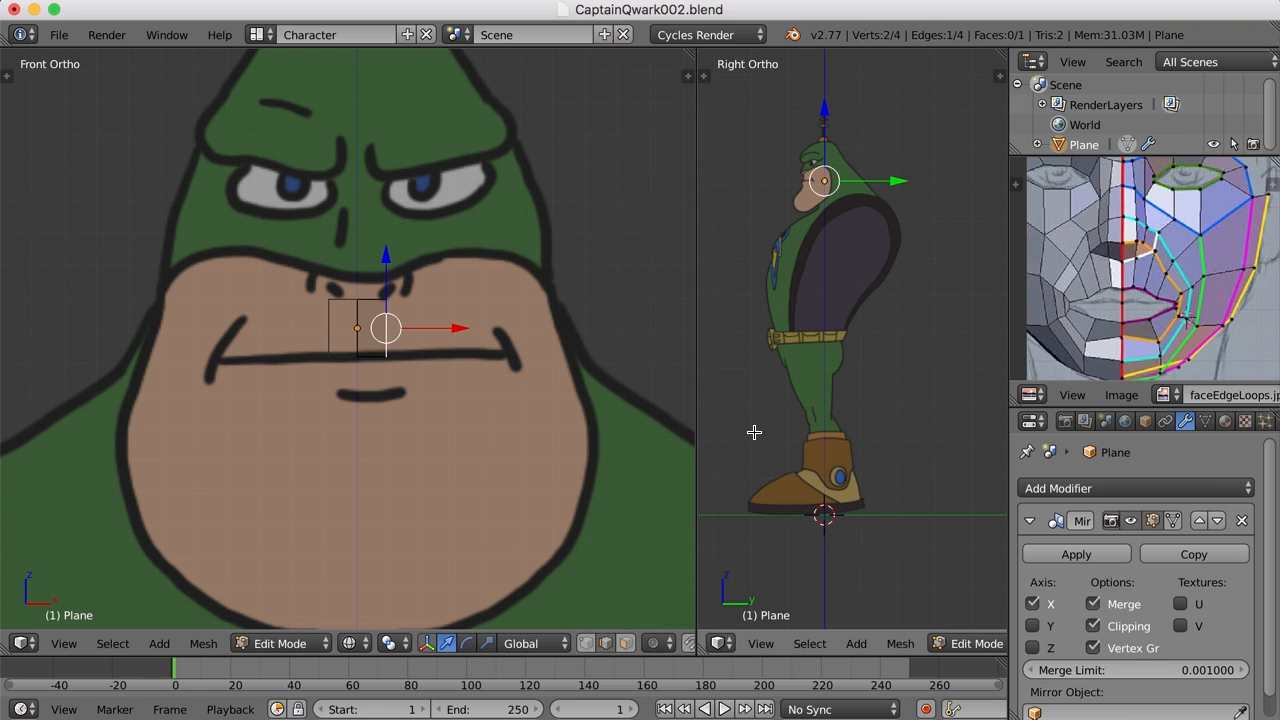
{"action": "mouse_move", "coordinate": [375, 313]}
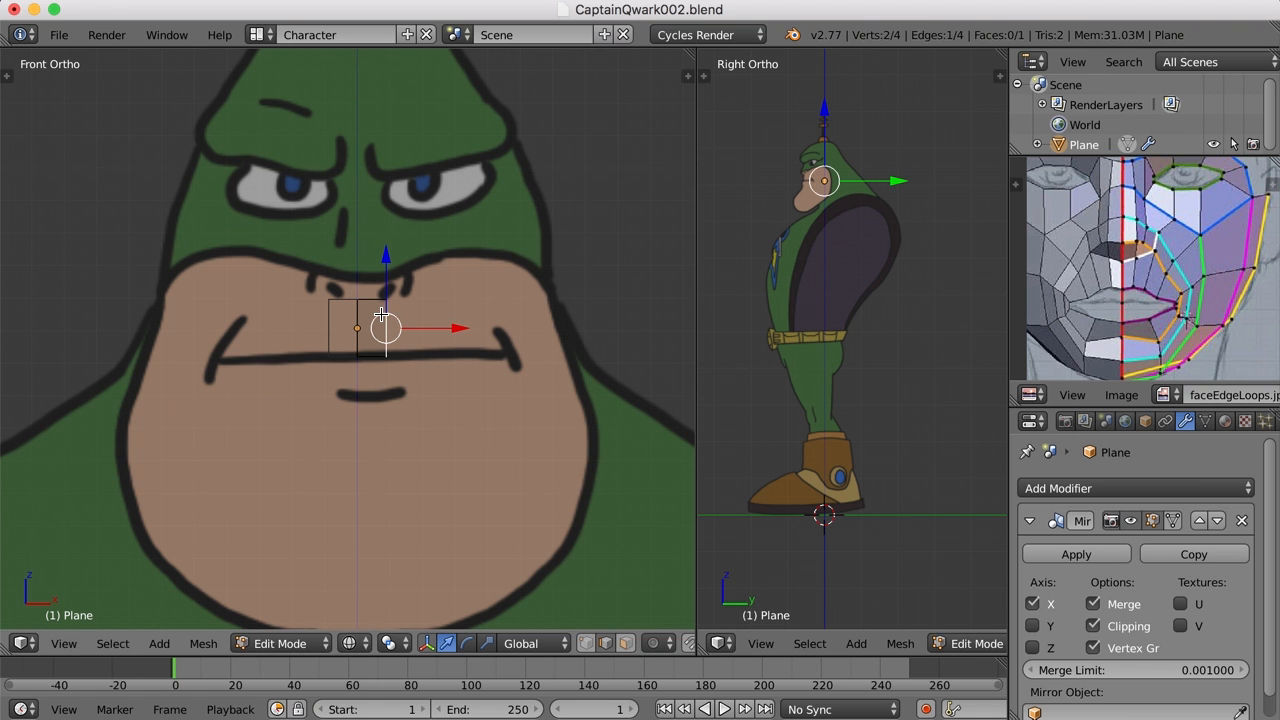
{"action": "mouse_move", "coordinate": [539, 348]}
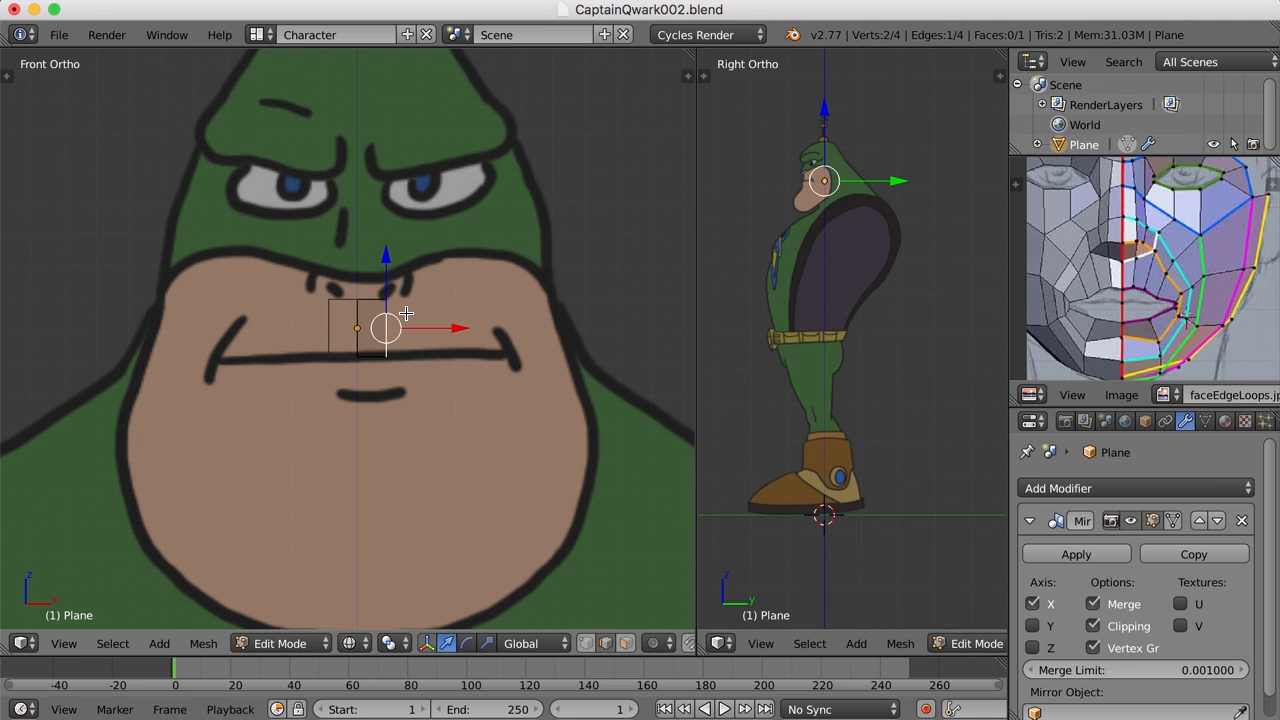
{"action": "mouse_move", "coordinate": [1240, 298]}
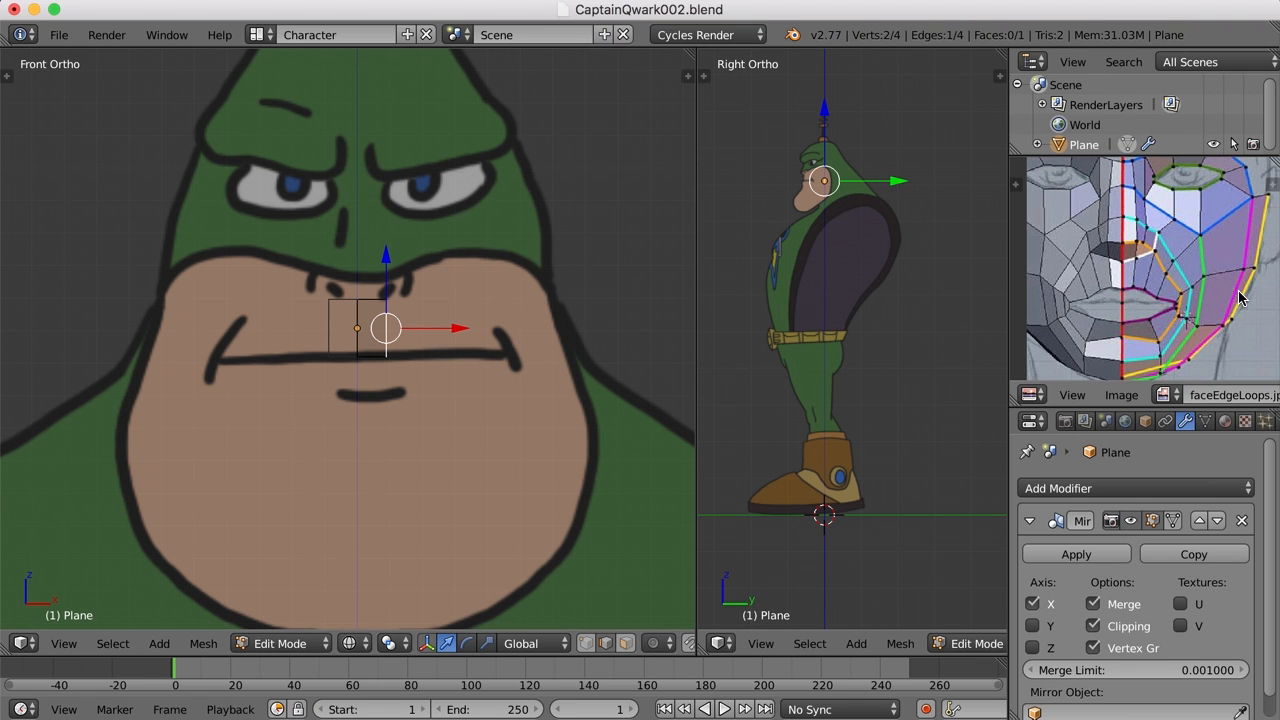
{"action": "mouse_move", "coordinate": [483, 377]}
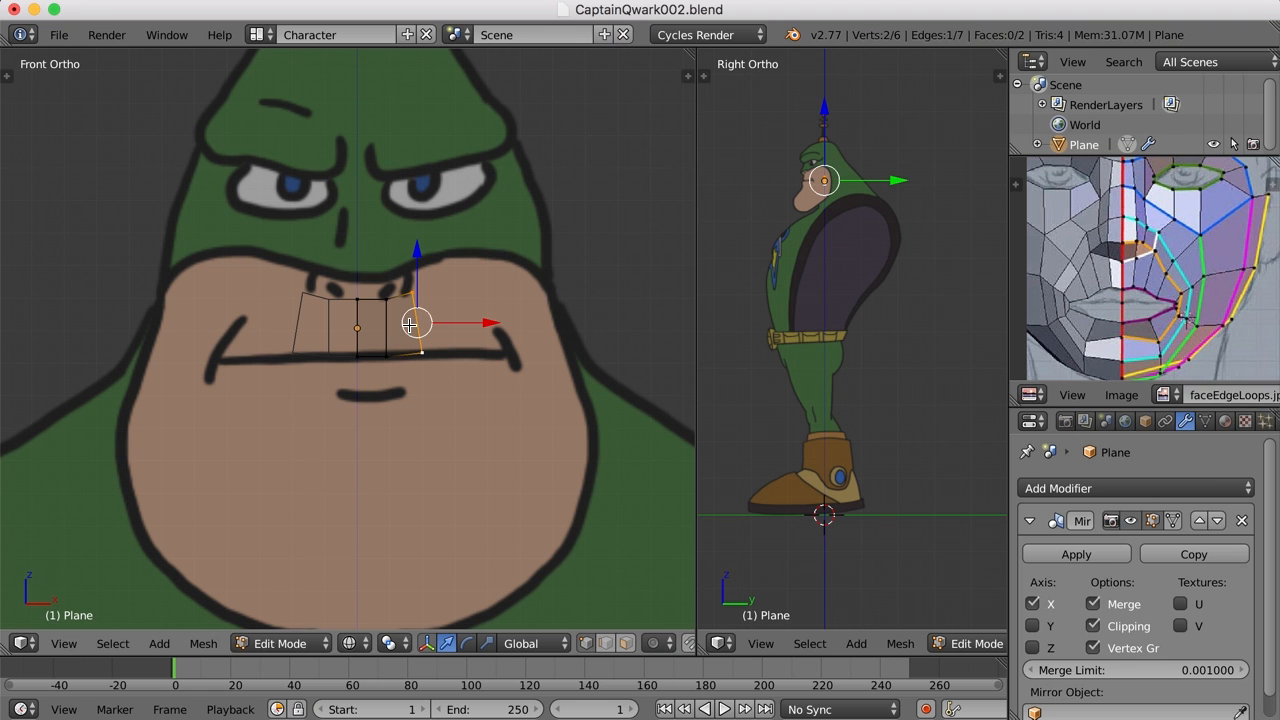
{"action": "mouse_move", "coordinate": [443, 322]}
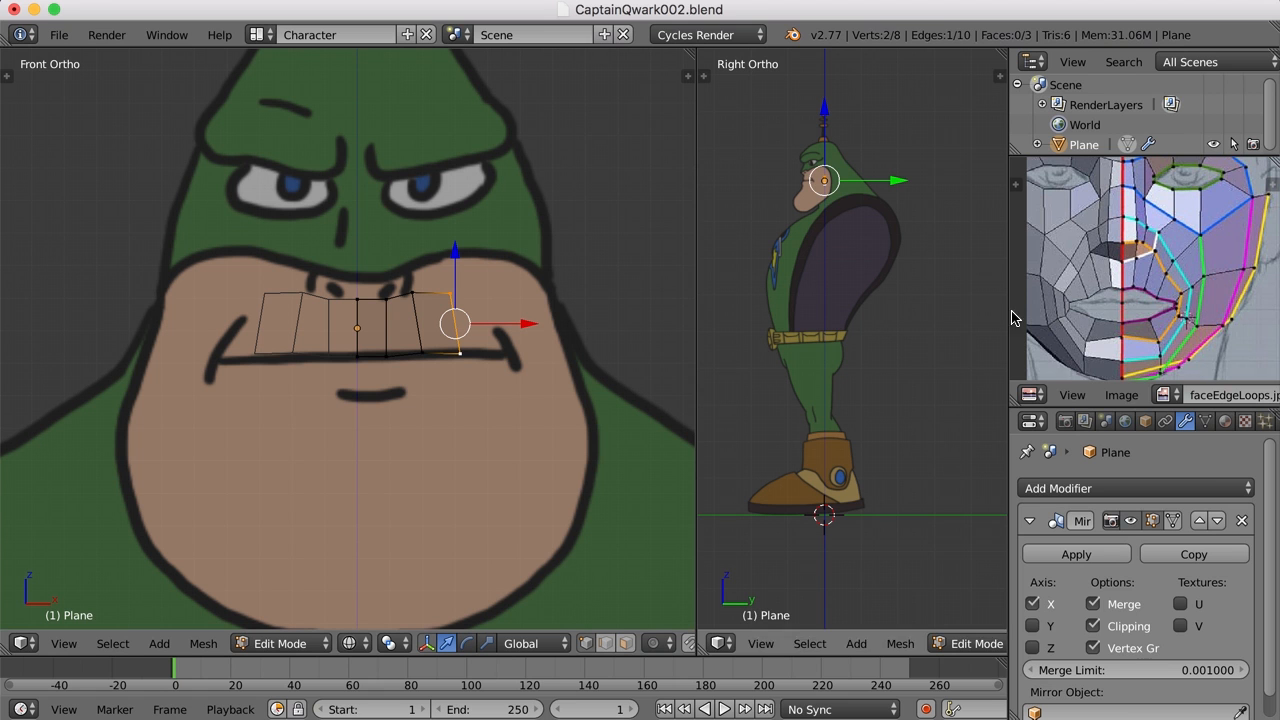
{"action": "mouse_move", "coordinate": [1128, 290]}
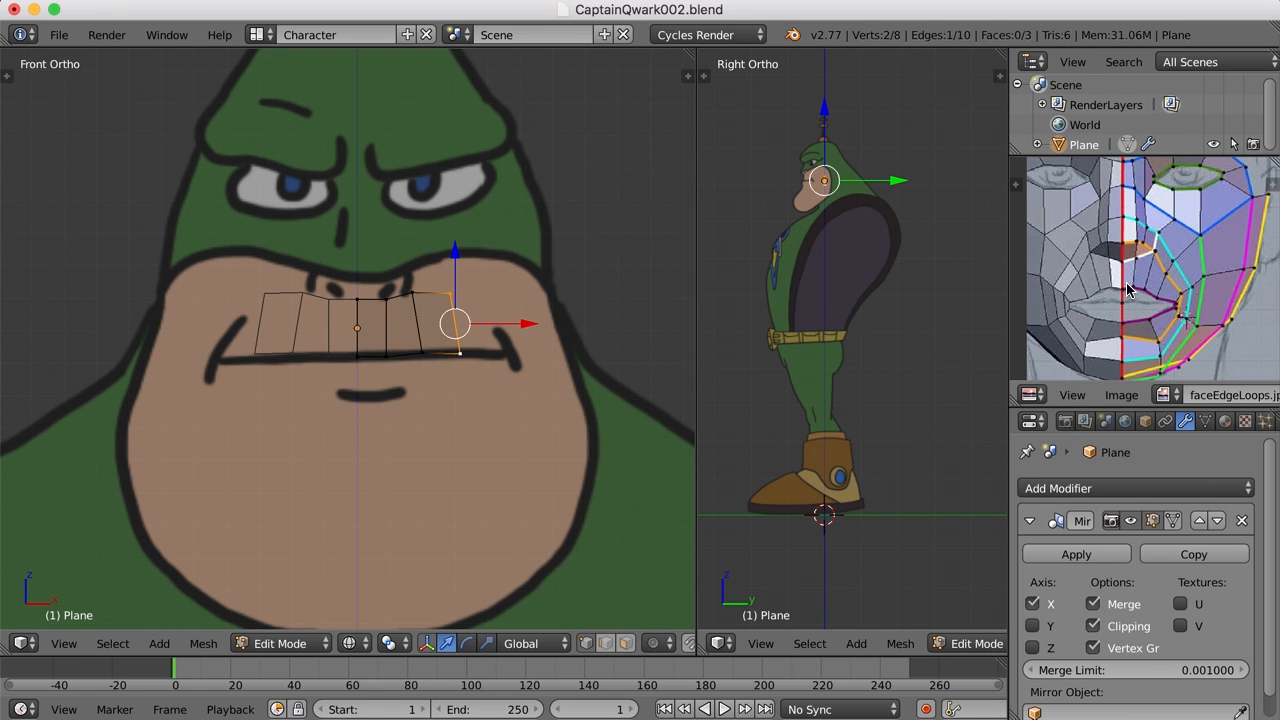
{"action": "mouse_move", "coordinate": [1135, 298]}
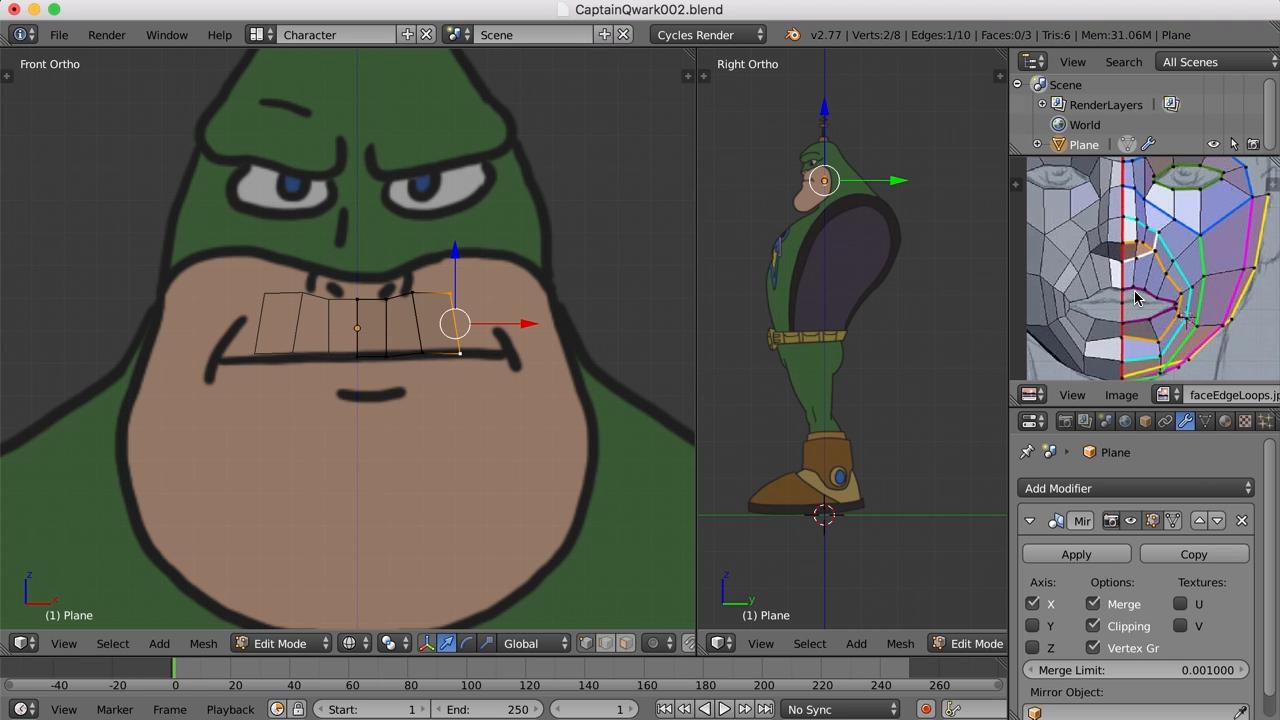
{"action": "mouse_move", "coordinate": [1135, 277]}
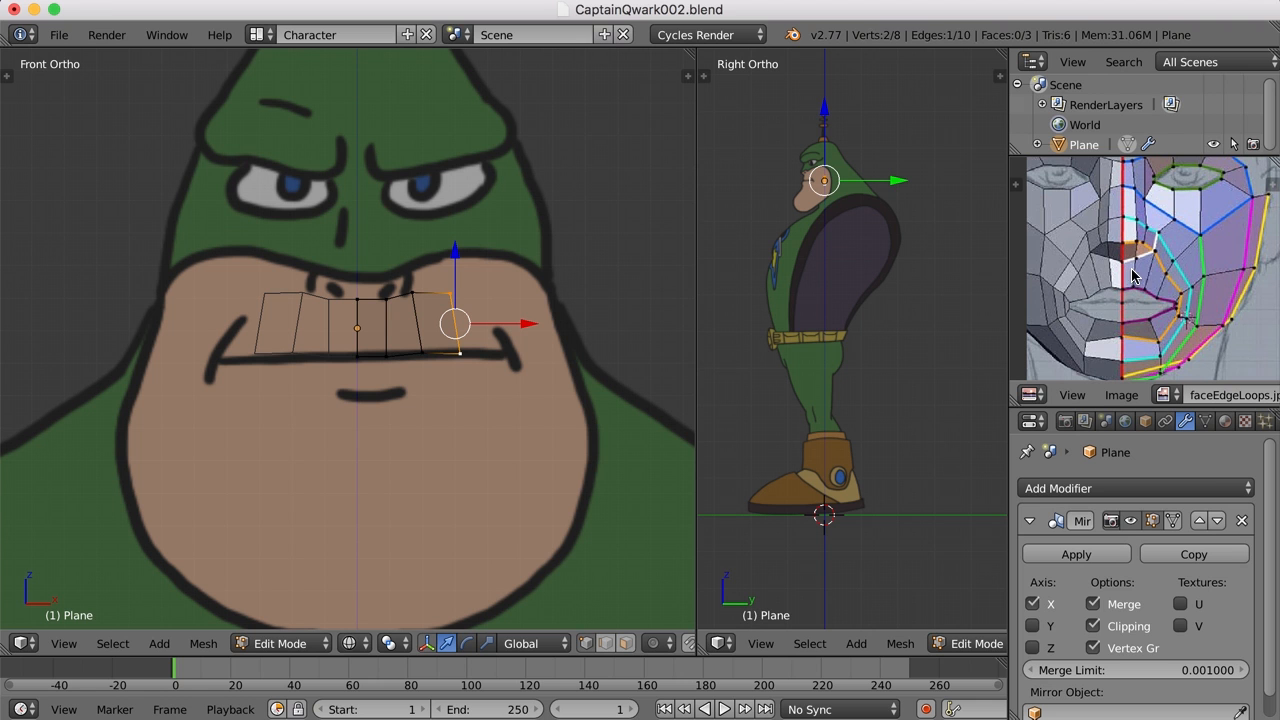
{"action": "mouse_move", "coordinate": [1155, 292]}
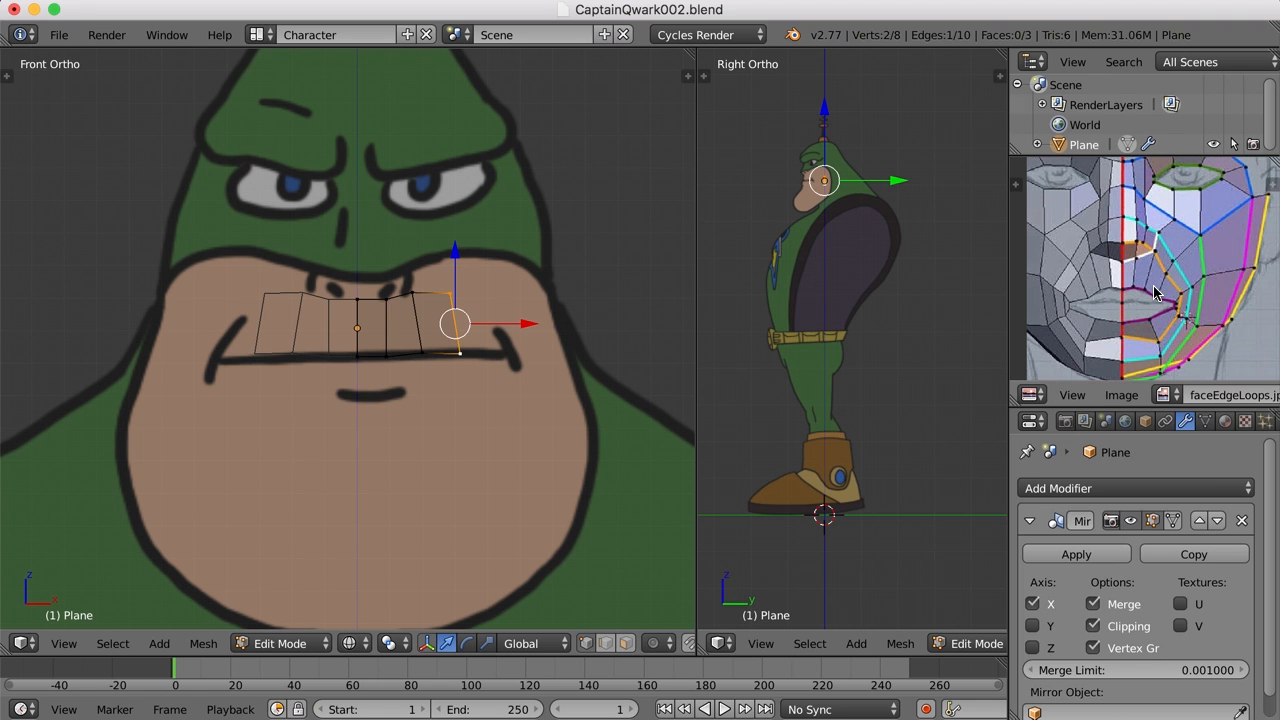
{"action": "mouse_move", "coordinate": [1182, 312]}
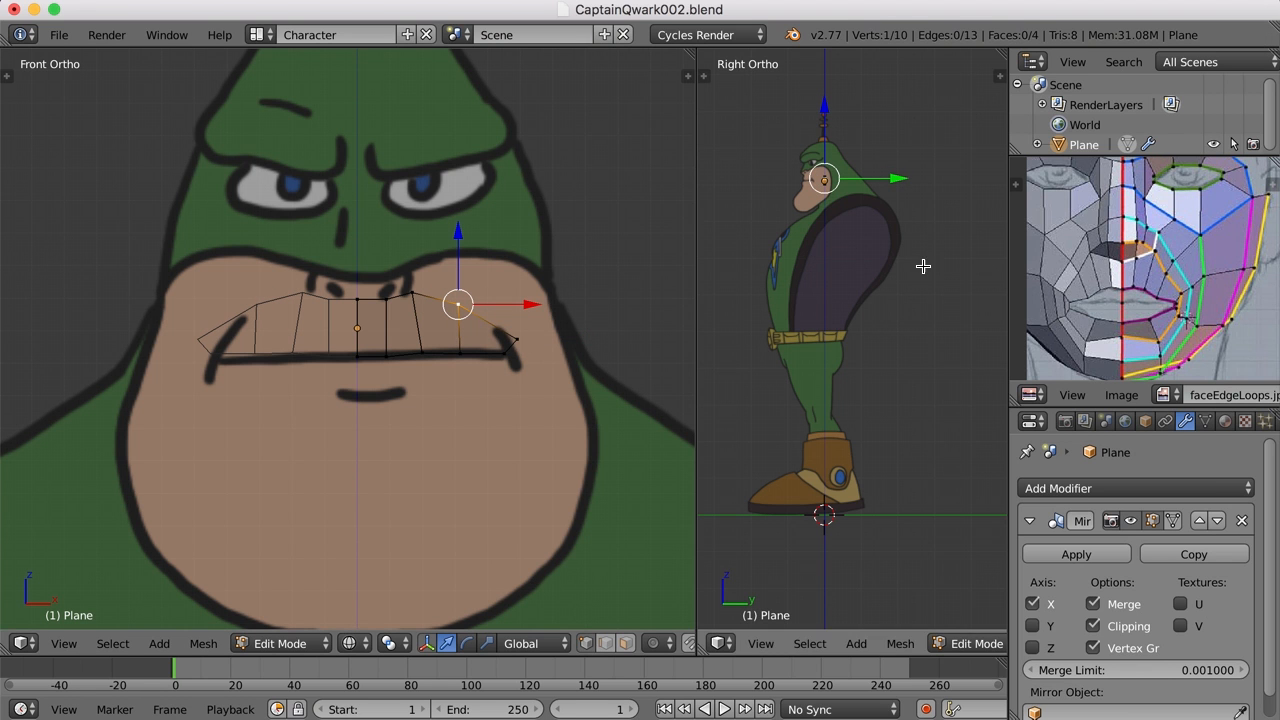
{"action": "mouse_move", "coordinate": [505, 291]}
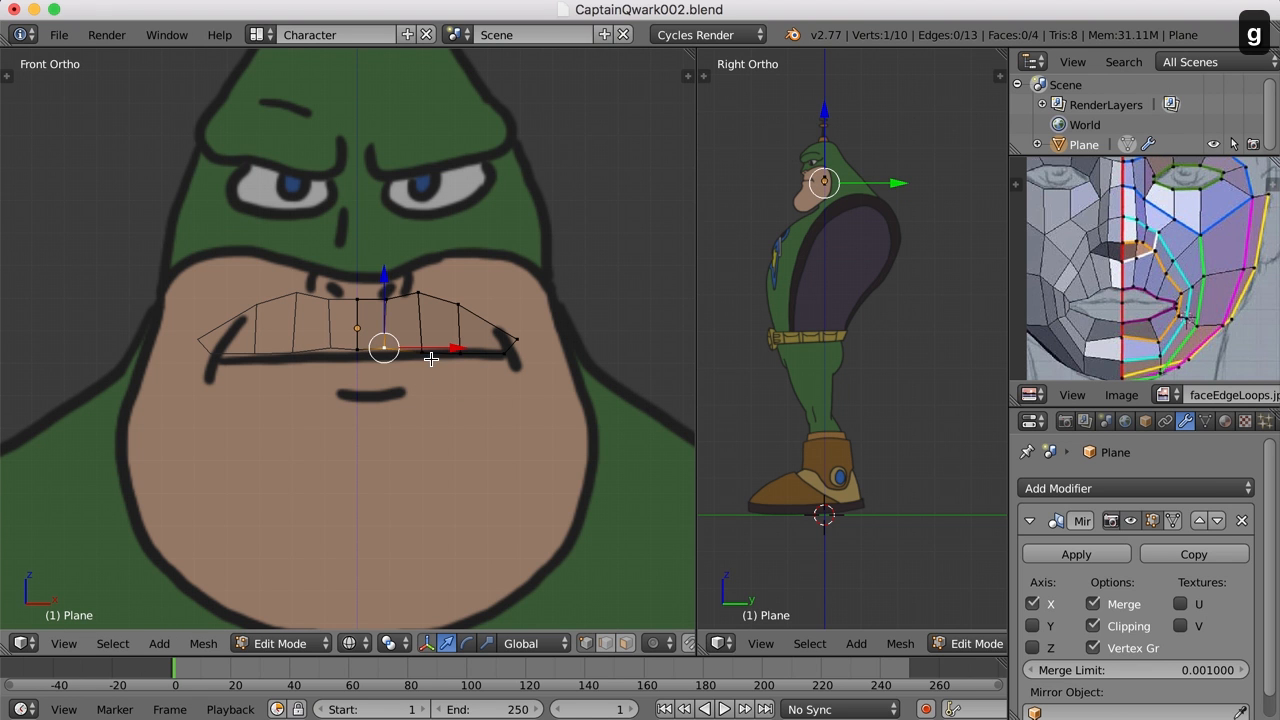
{"action": "left_click_drag", "start_coordinate": [383, 347], "coordinate": [452, 427]}
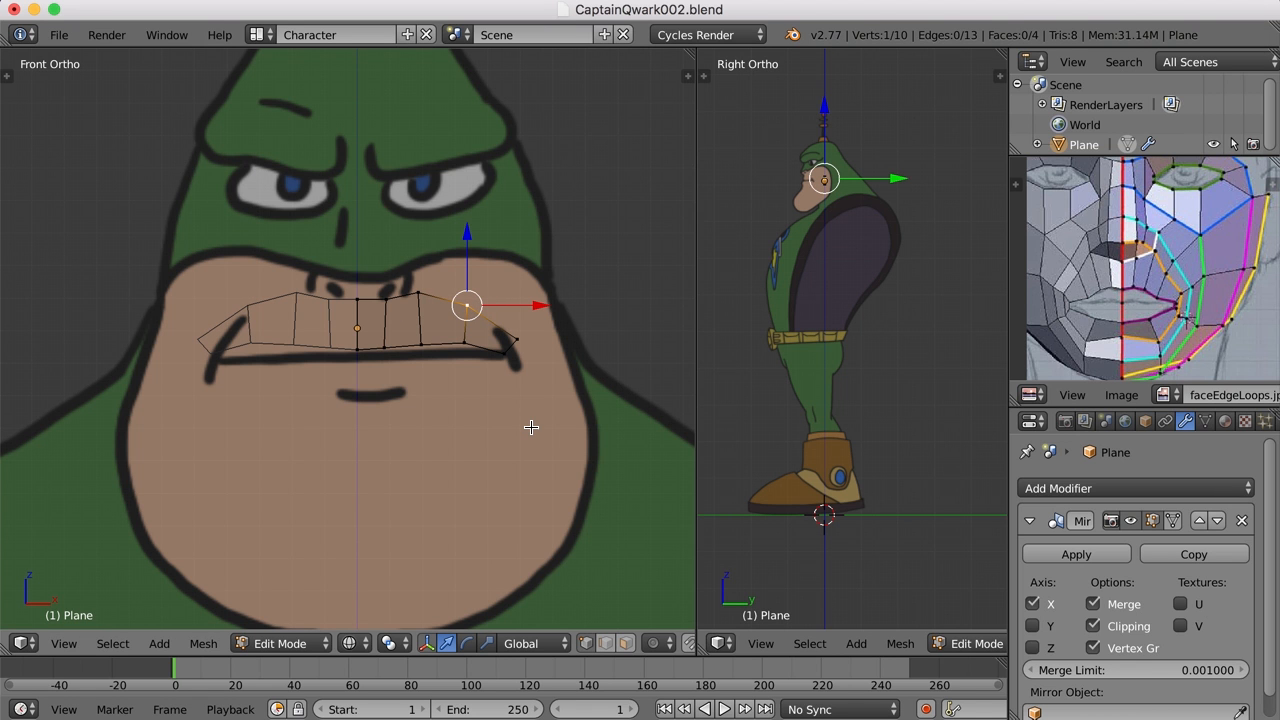
{"action": "mouse_move", "coordinate": [500, 355]}
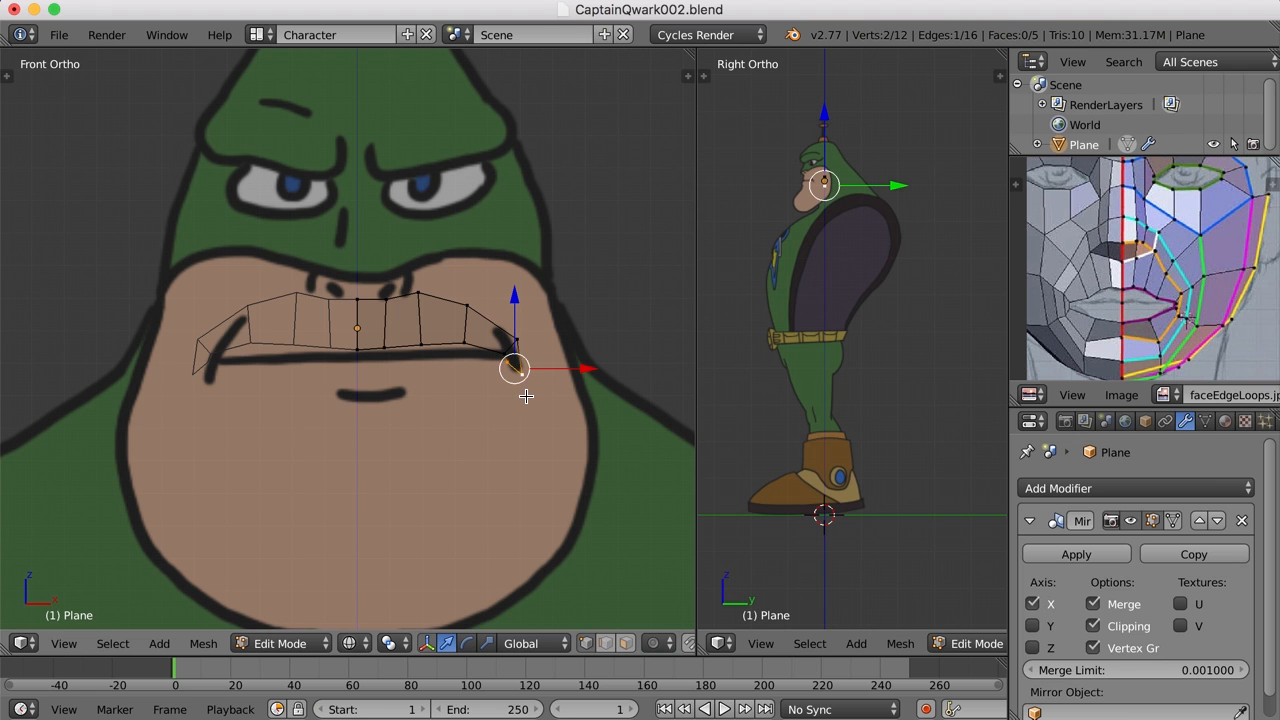
Extrude around the mouth corner, place lower-lip points, and join the lower strip at the corner
{"action": "left_click_drag", "start_coordinate": [513, 368], "coordinate": [483, 400]}
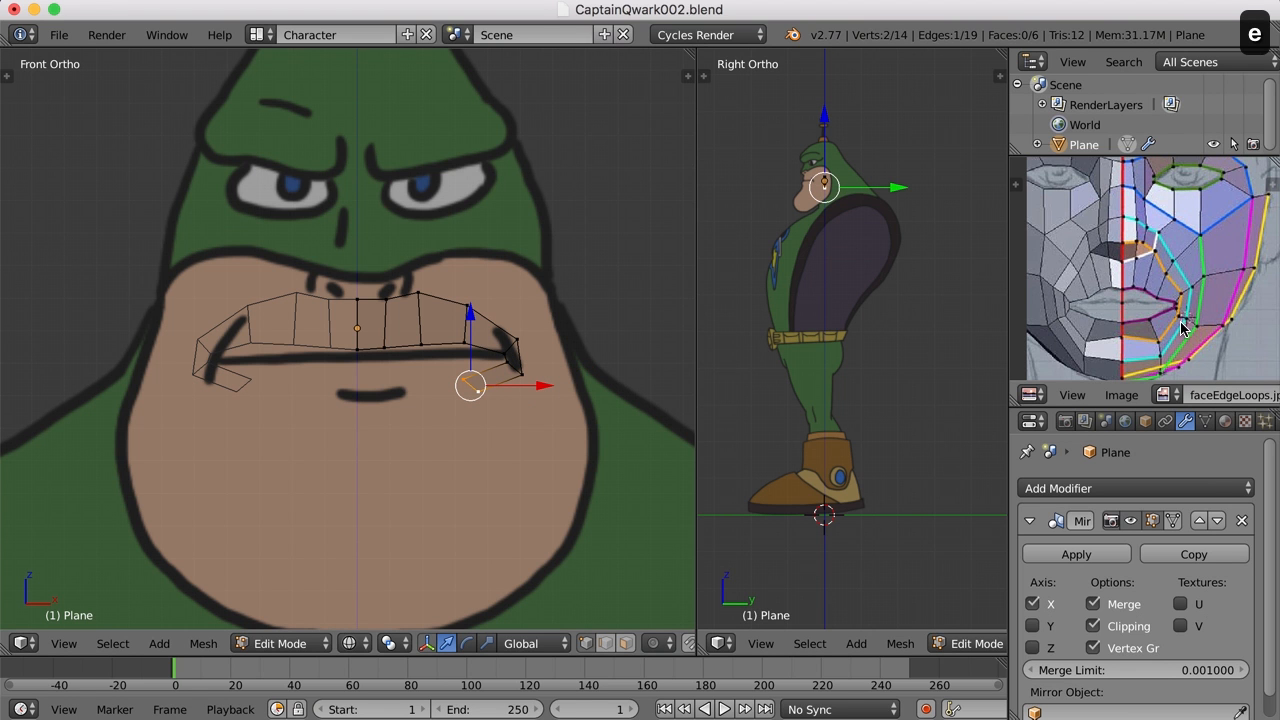
{"action": "mouse_move", "coordinate": [1145, 338]}
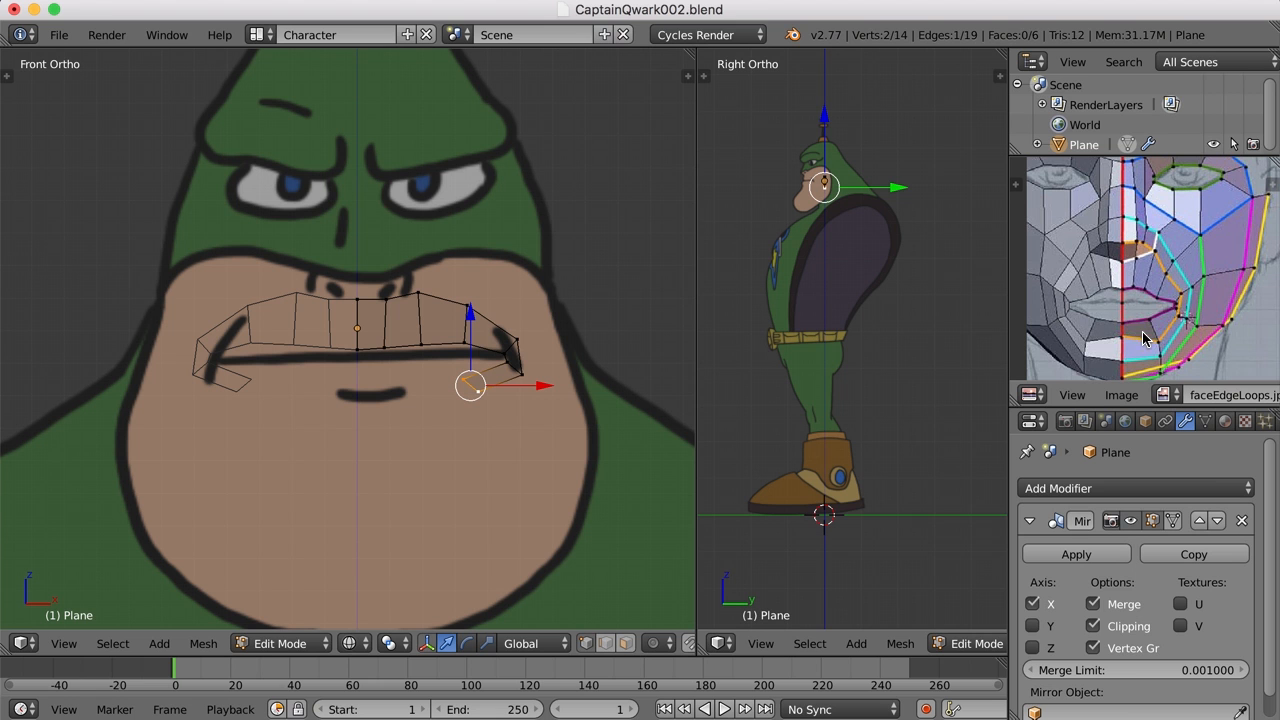
{"action": "mouse_move", "coordinate": [1170, 330]}
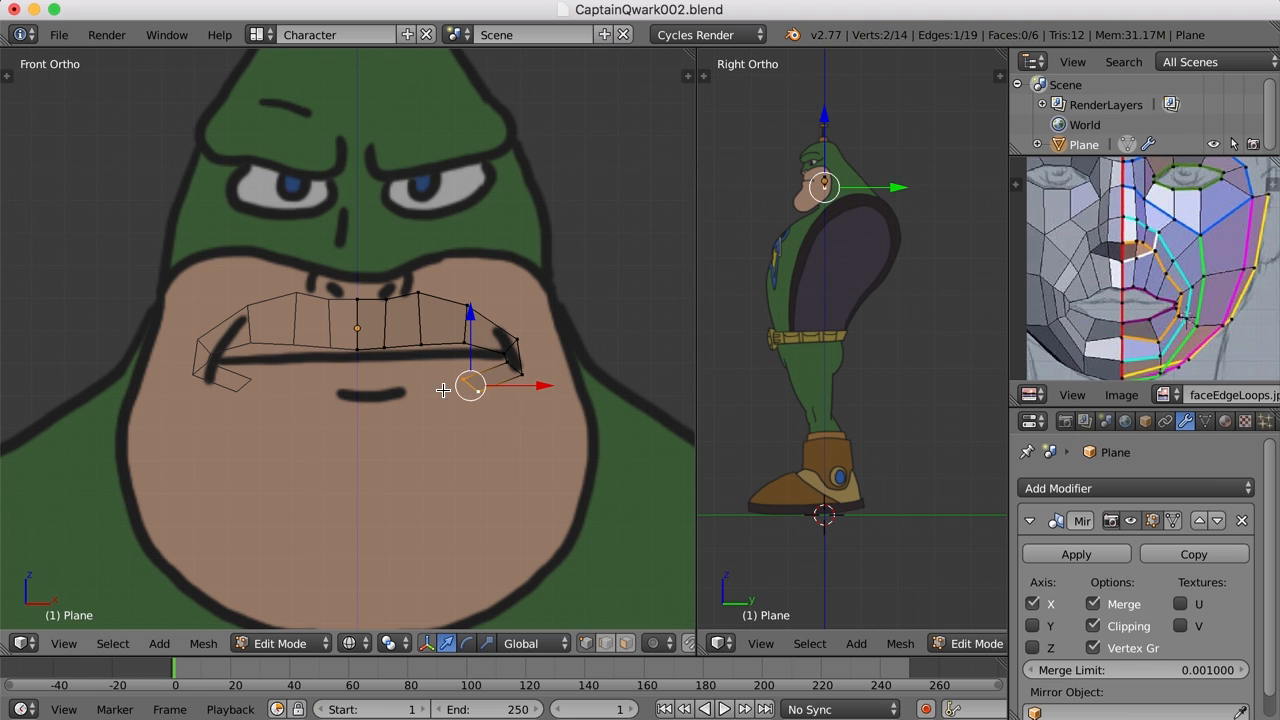
{"action": "mouse_move", "coordinate": [539, 464]}
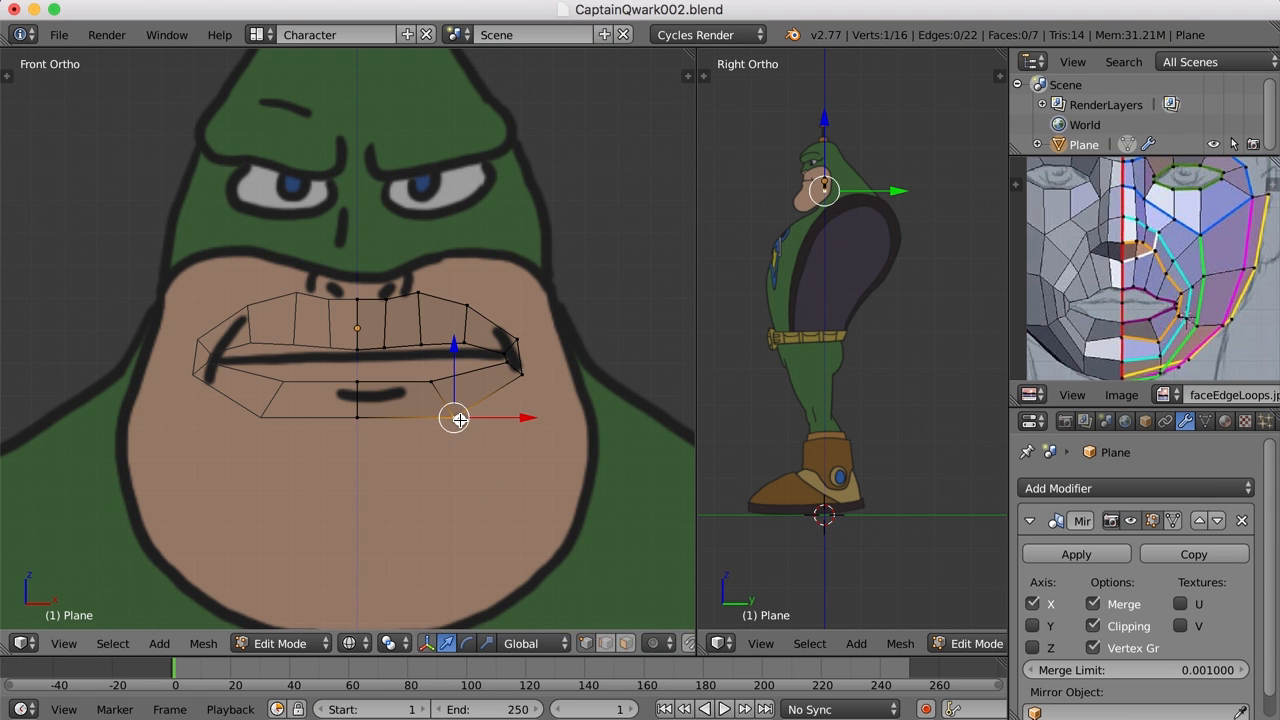
{"action": "left_click_drag", "start_coordinate": [456, 418], "coordinate": [456, 443]}
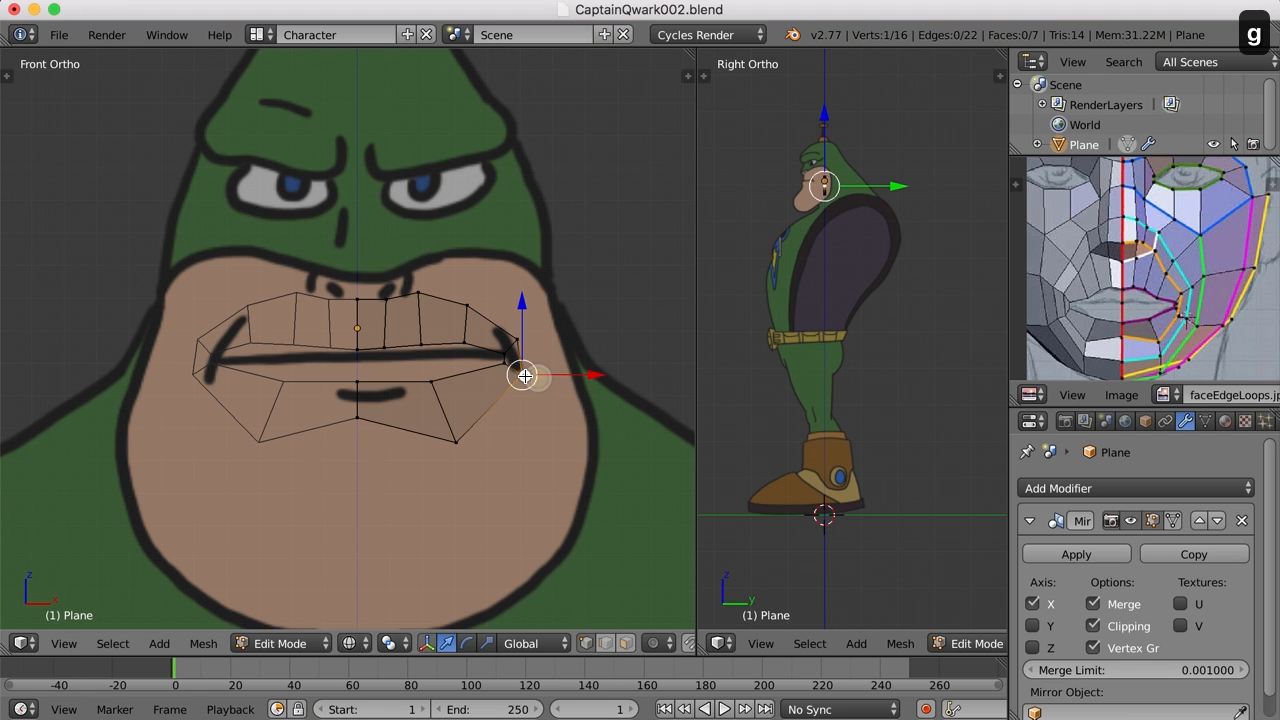
{"action": "left_click_drag", "start_coordinate": [523, 376], "coordinate": [556, 394]}
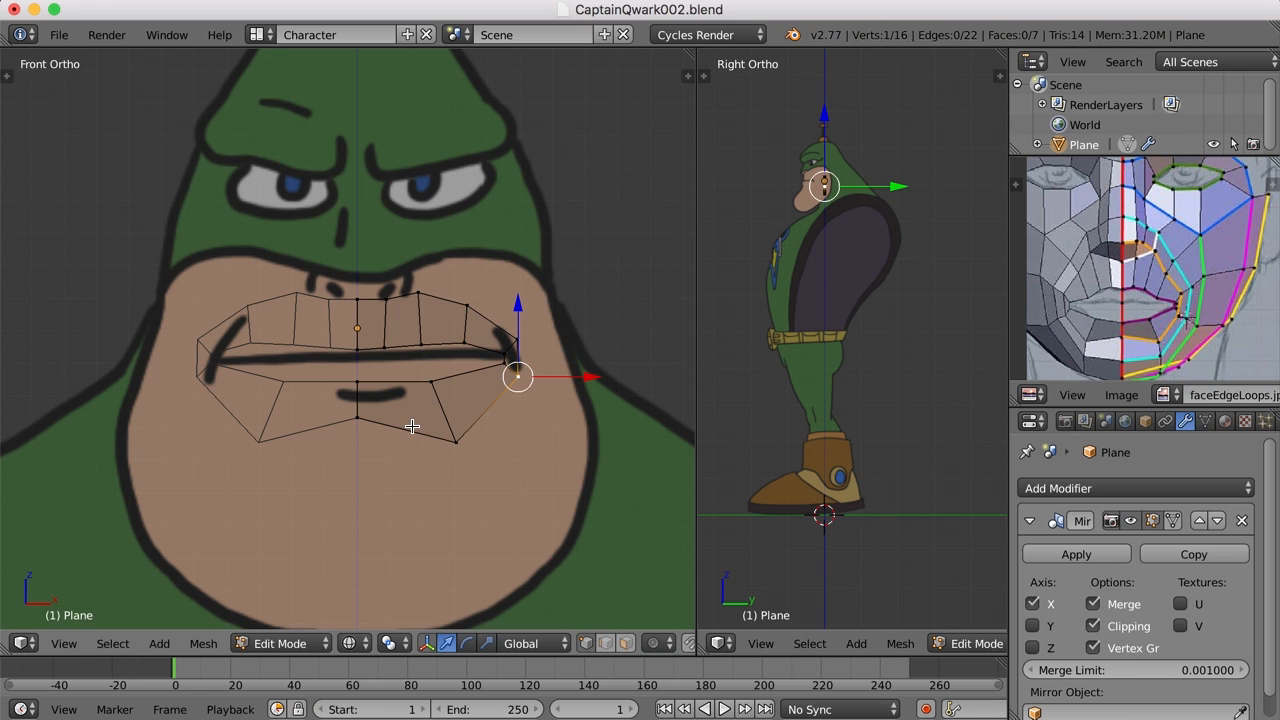
{"action": "mouse_move", "coordinate": [1130, 263]}
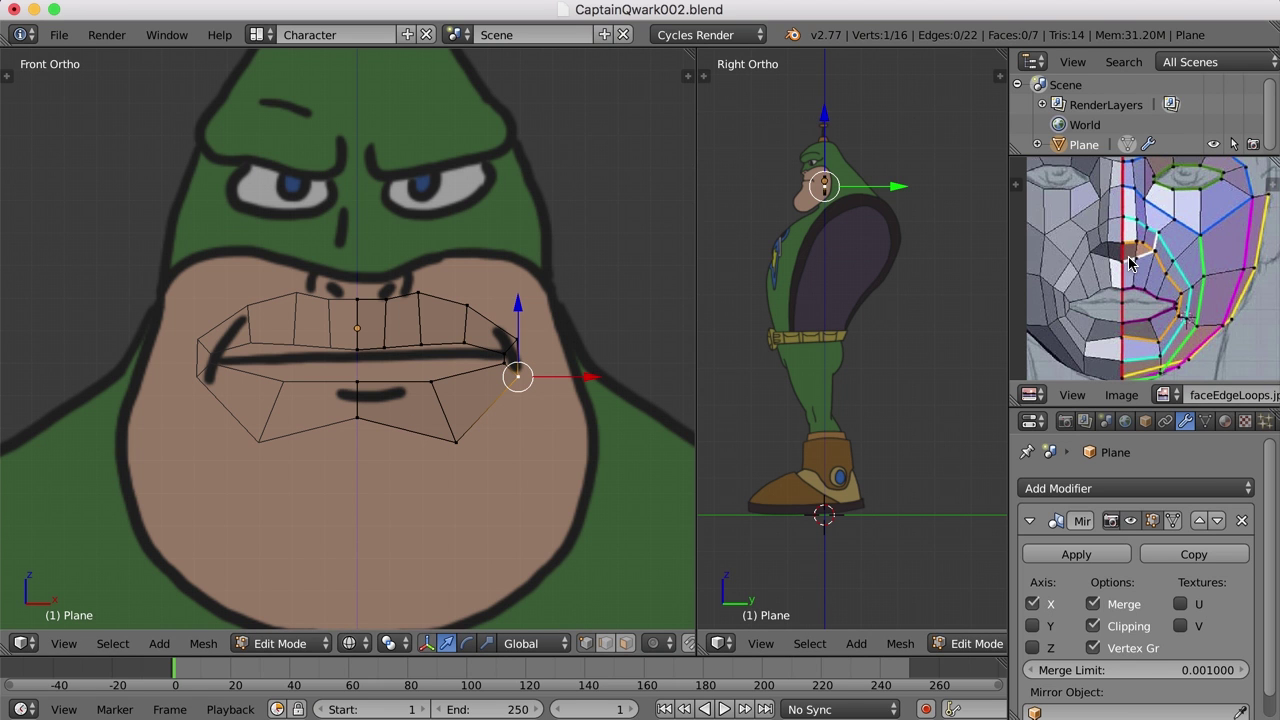
{"action": "mouse_move", "coordinate": [1137, 218]}
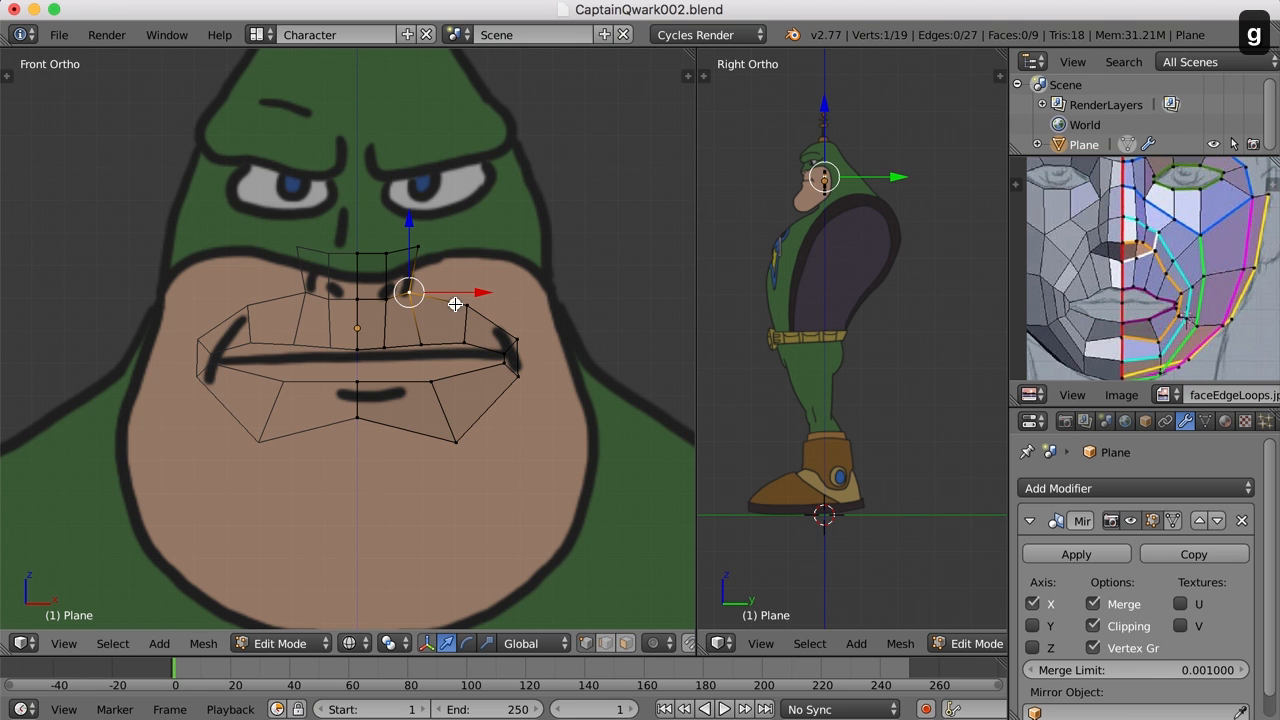
{"action": "mouse_move", "coordinate": [418, 260]}
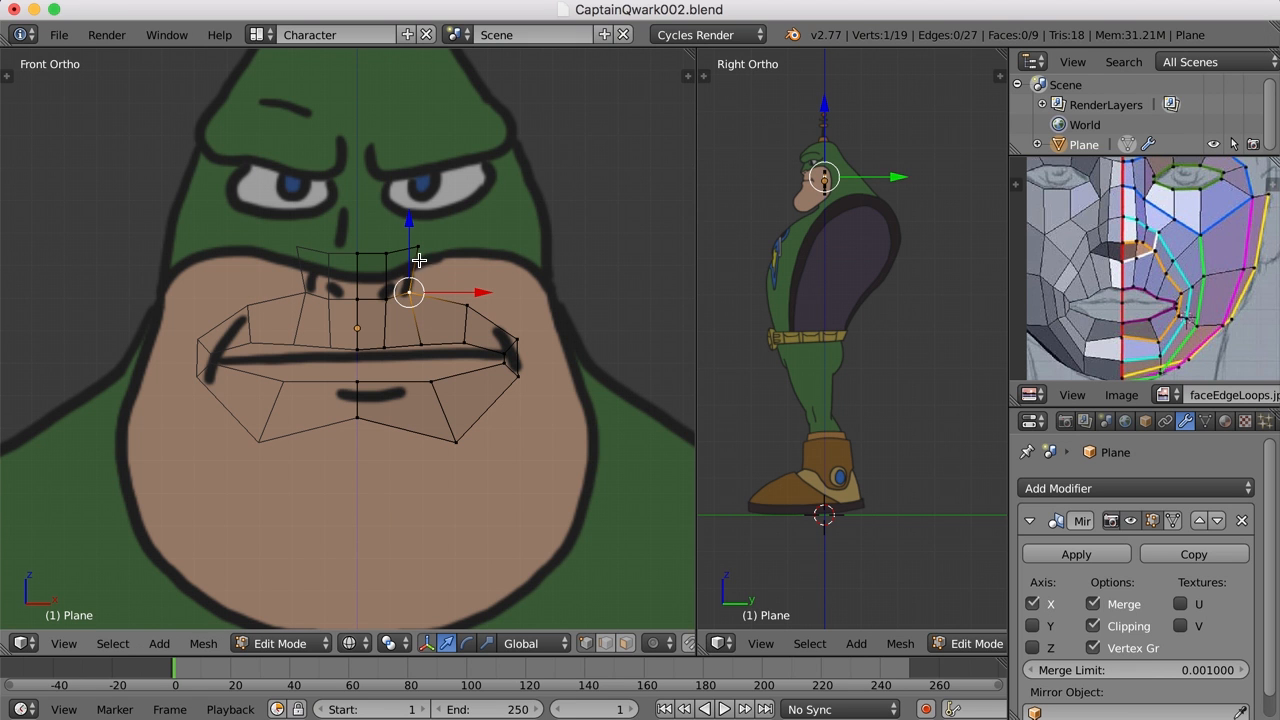
{"action": "mouse_move", "coordinate": [372, 254]}
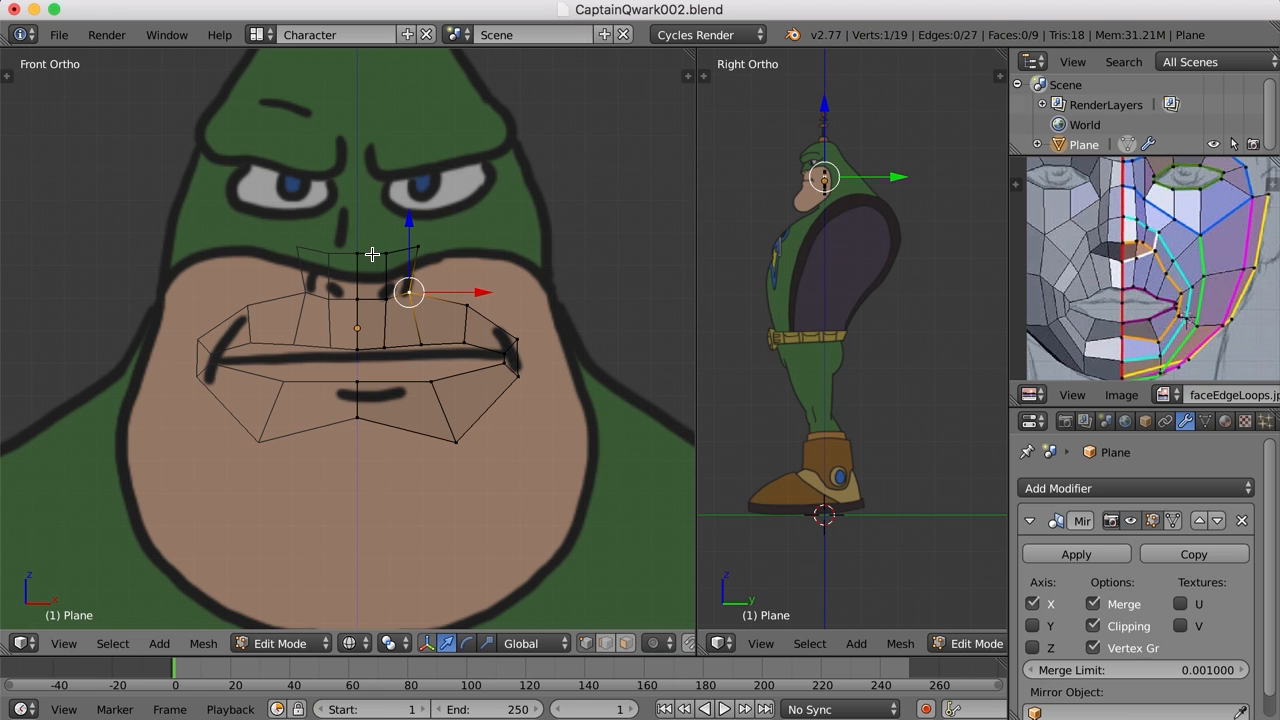
{"action": "mouse_move", "coordinate": [445, 256]}
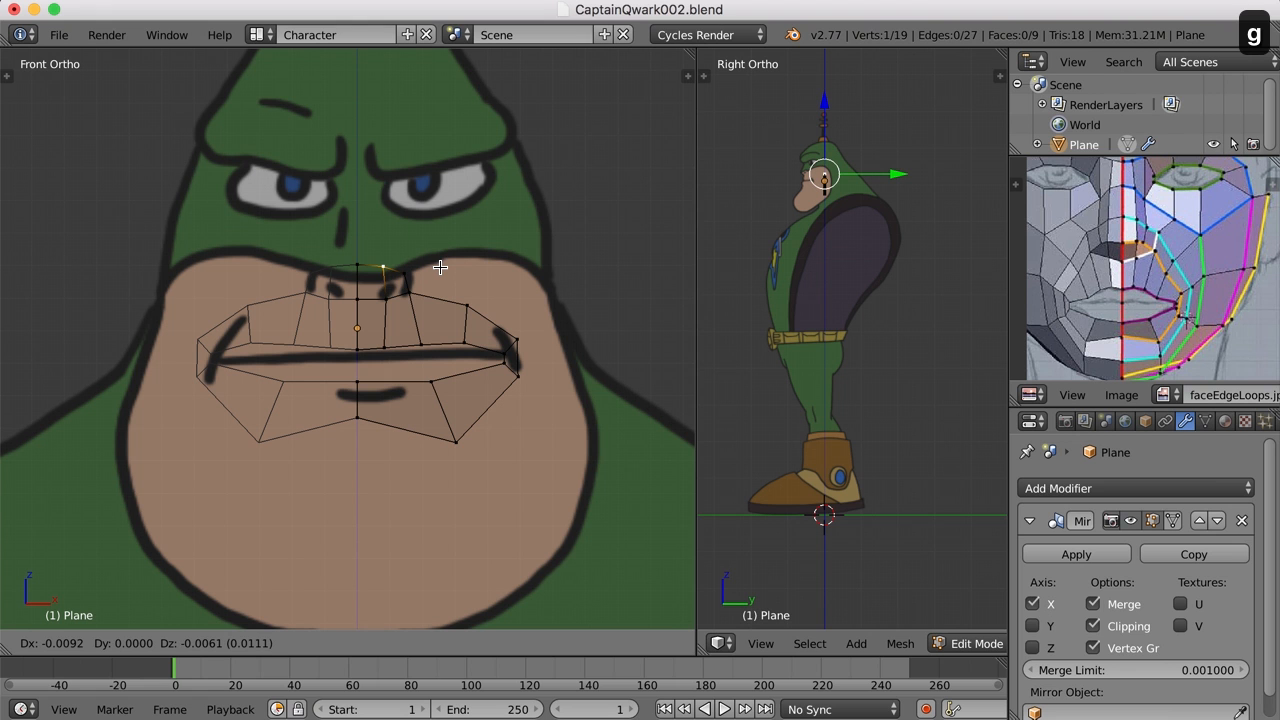
Select the top upper-lip vertex at the base of the nose
{"action": "left_click", "coordinate": [384, 266]}
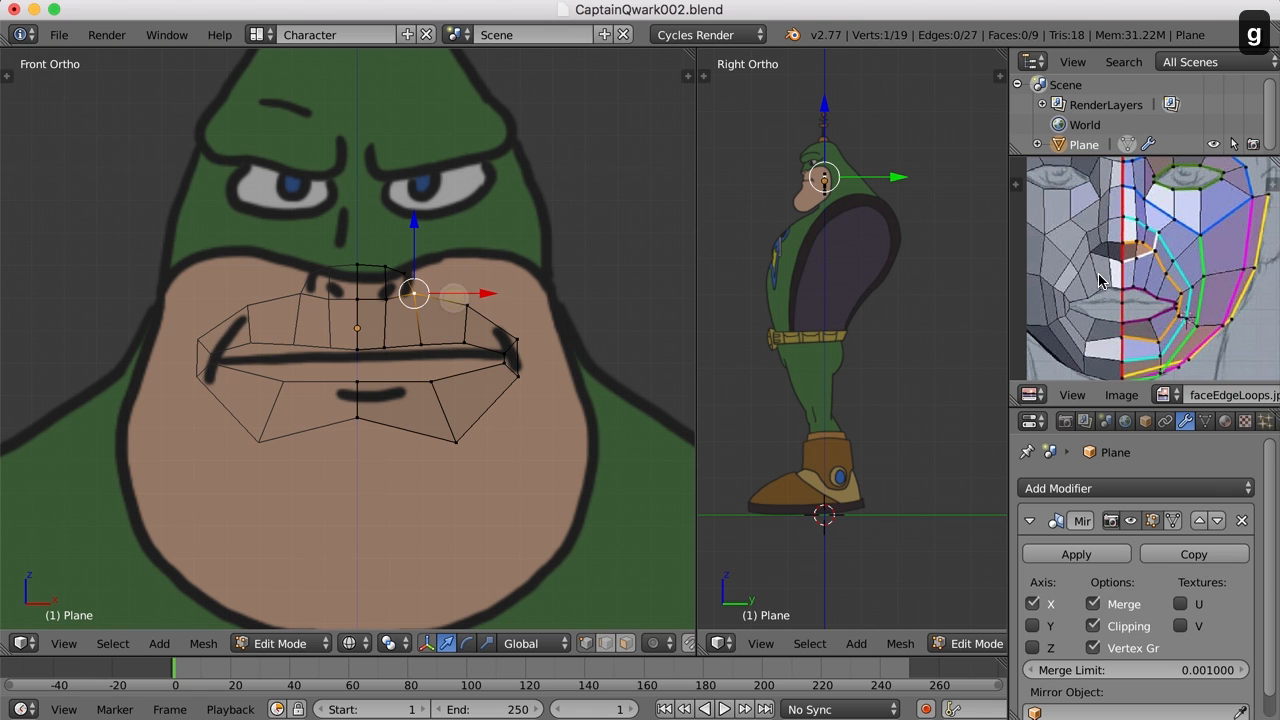
{"action": "mouse_move", "coordinate": [1151, 255]}
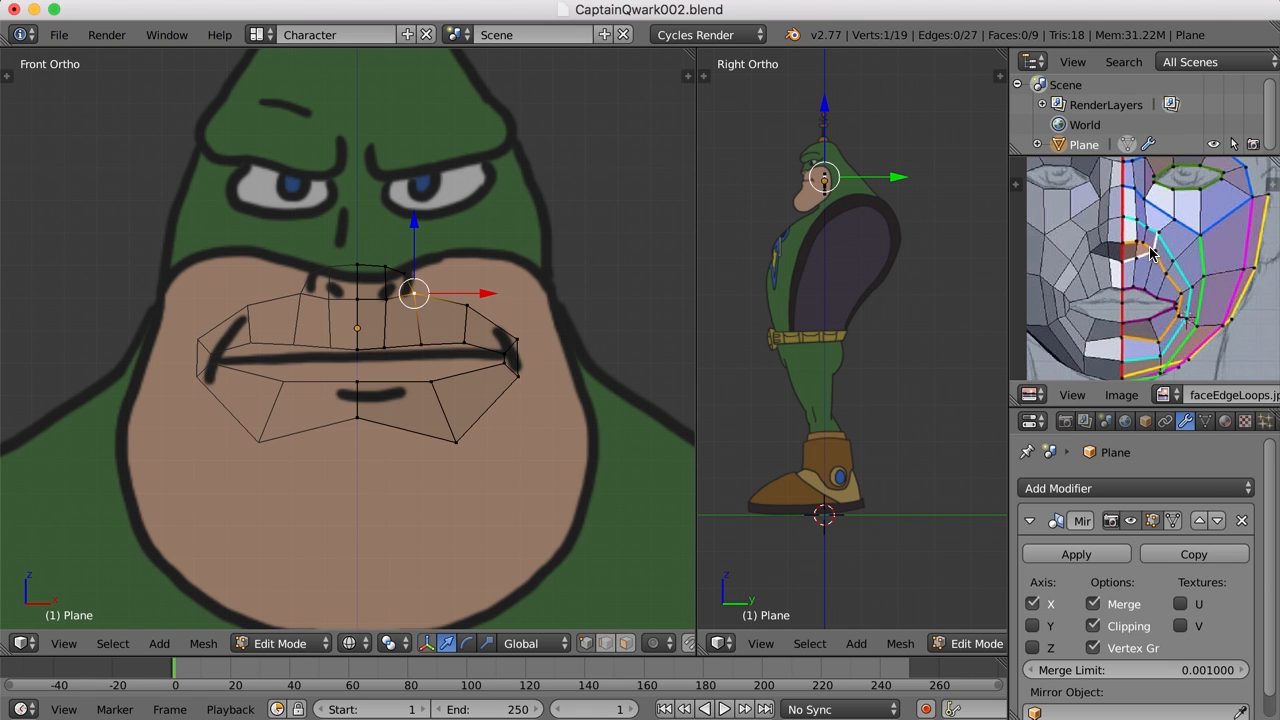
{"action": "mouse_move", "coordinate": [1145, 238]}
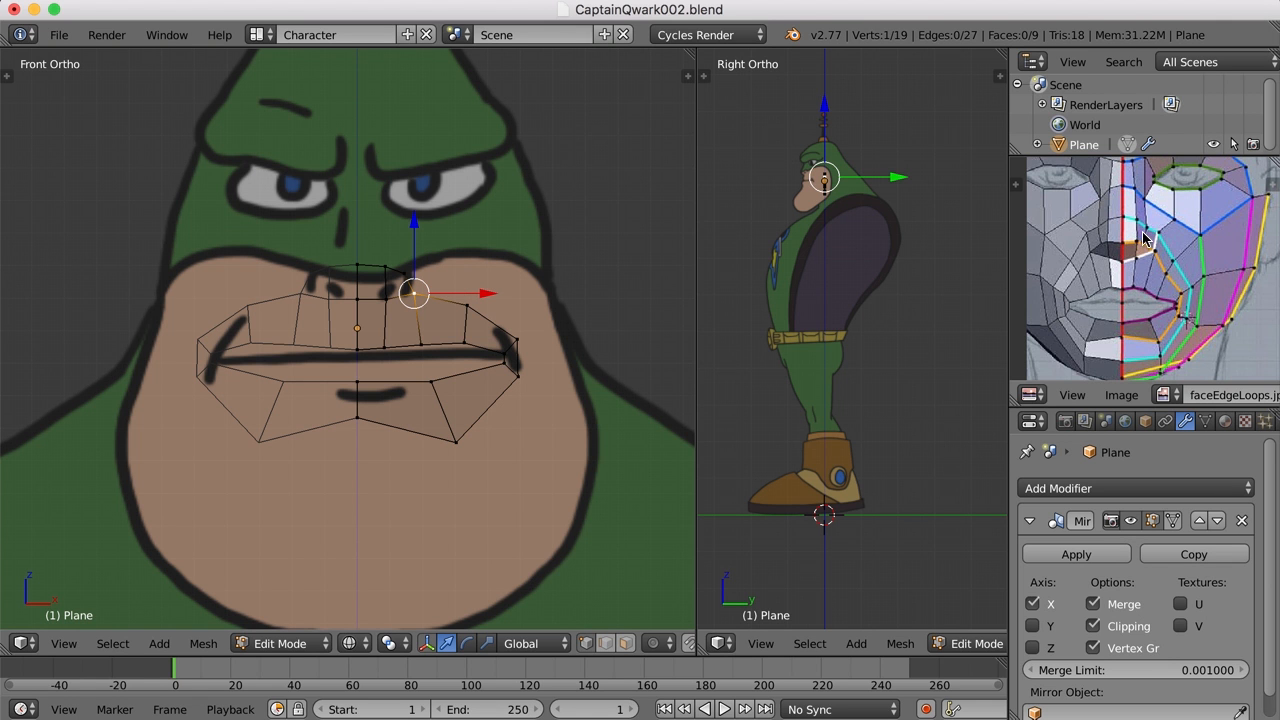
{"action": "mouse_move", "coordinate": [1140, 250]}
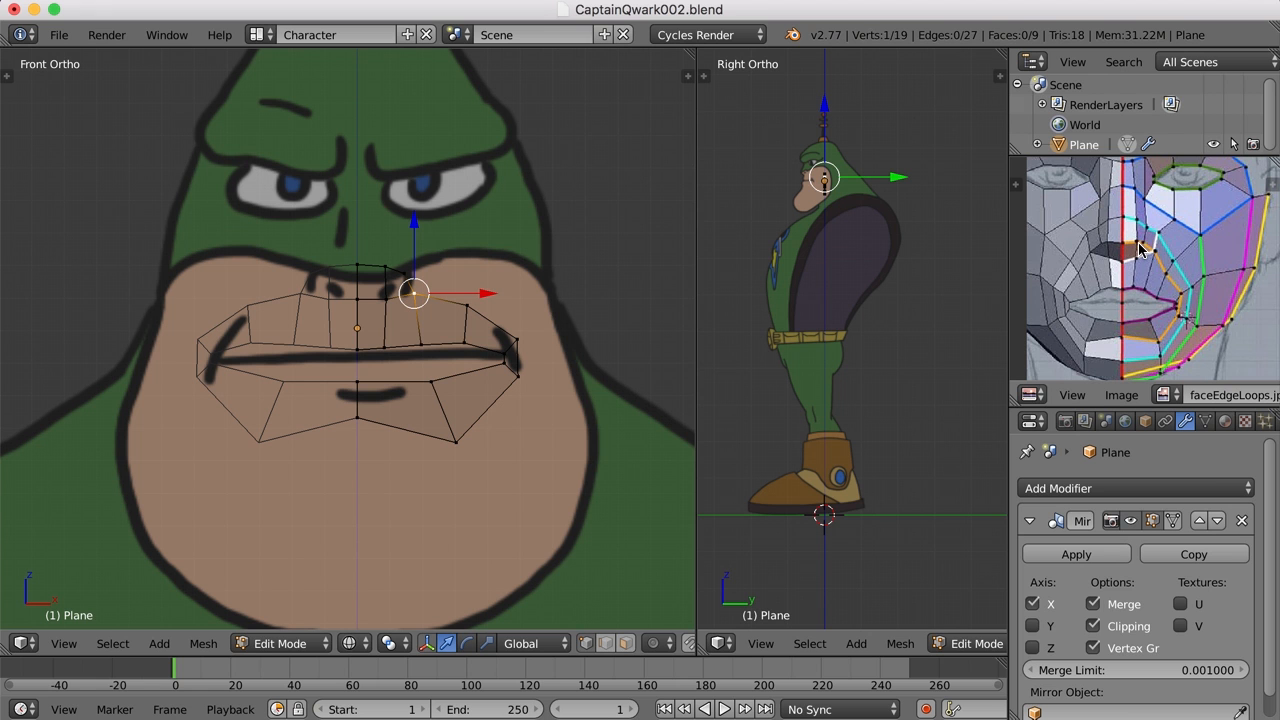
{"action": "mouse_move", "coordinate": [1154, 243]}
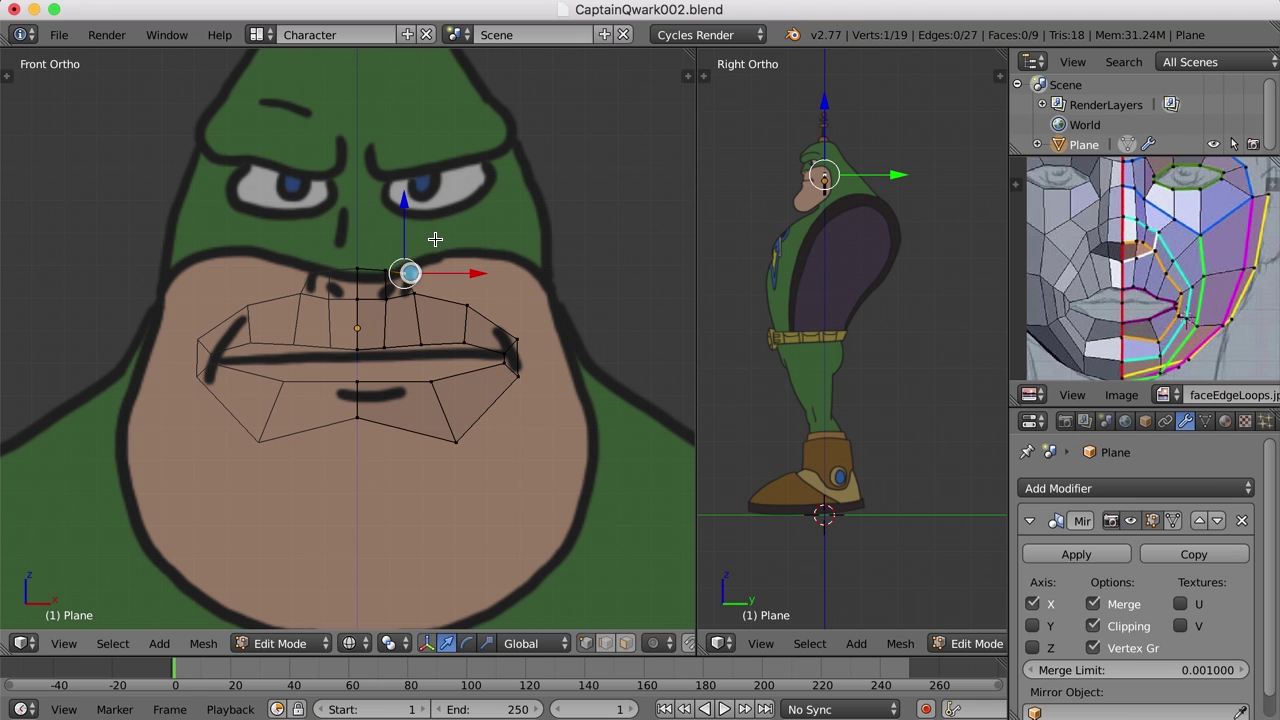
Extrude rows from the upper lip and fit the nose-bridge vertices to the drawn nose
{"action": "key", "text": "g"}
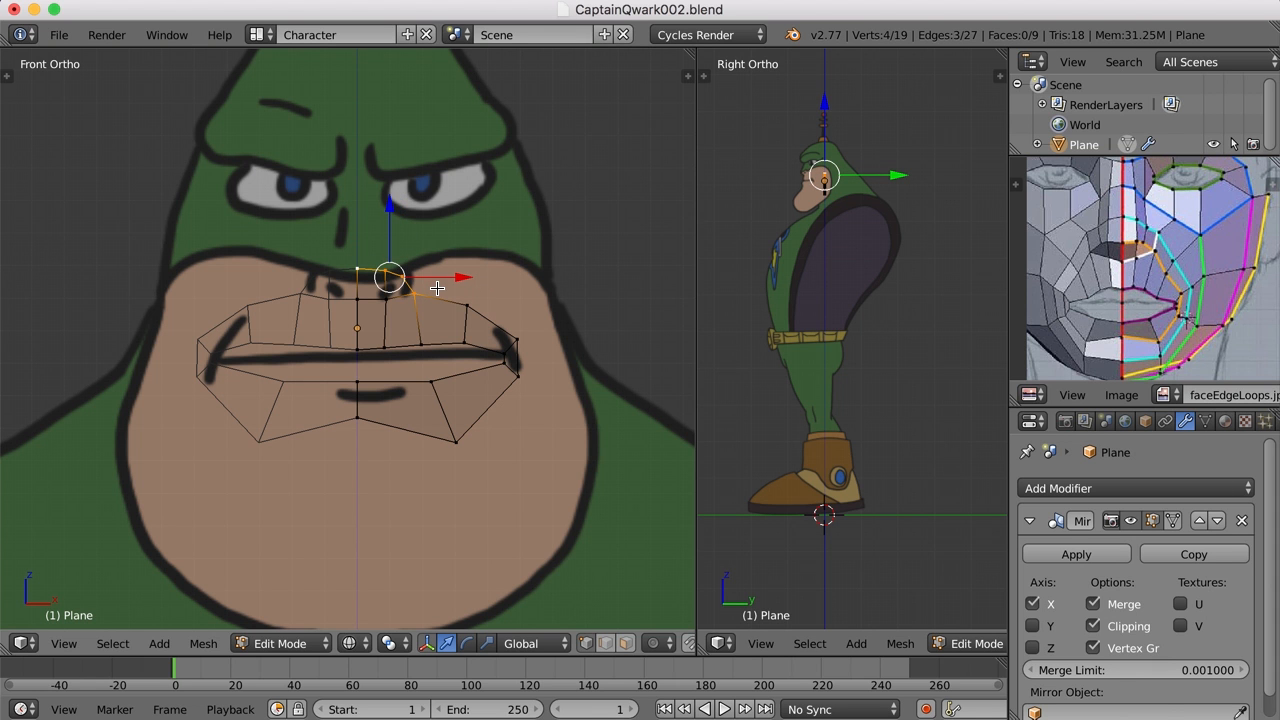
{"action": "mouse_move", "coordinate": [409, 288]}
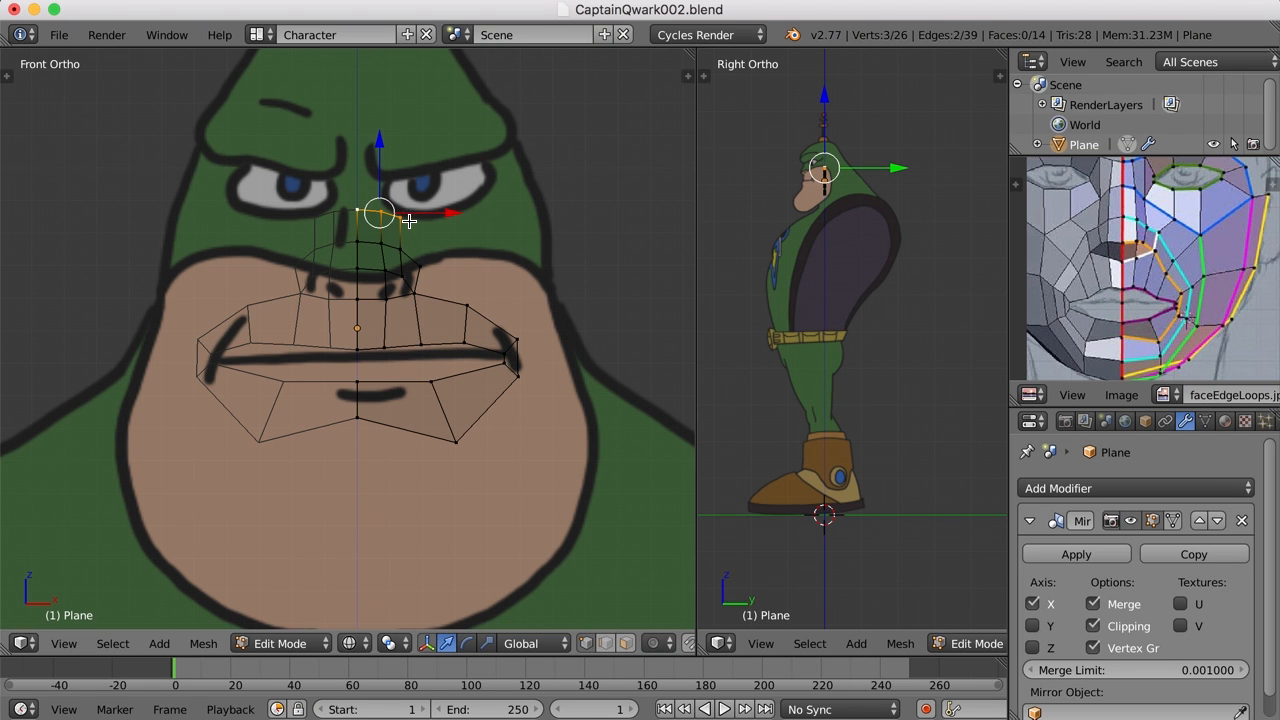
{"action": "mouse_move", "coordinate": [372, 250]}
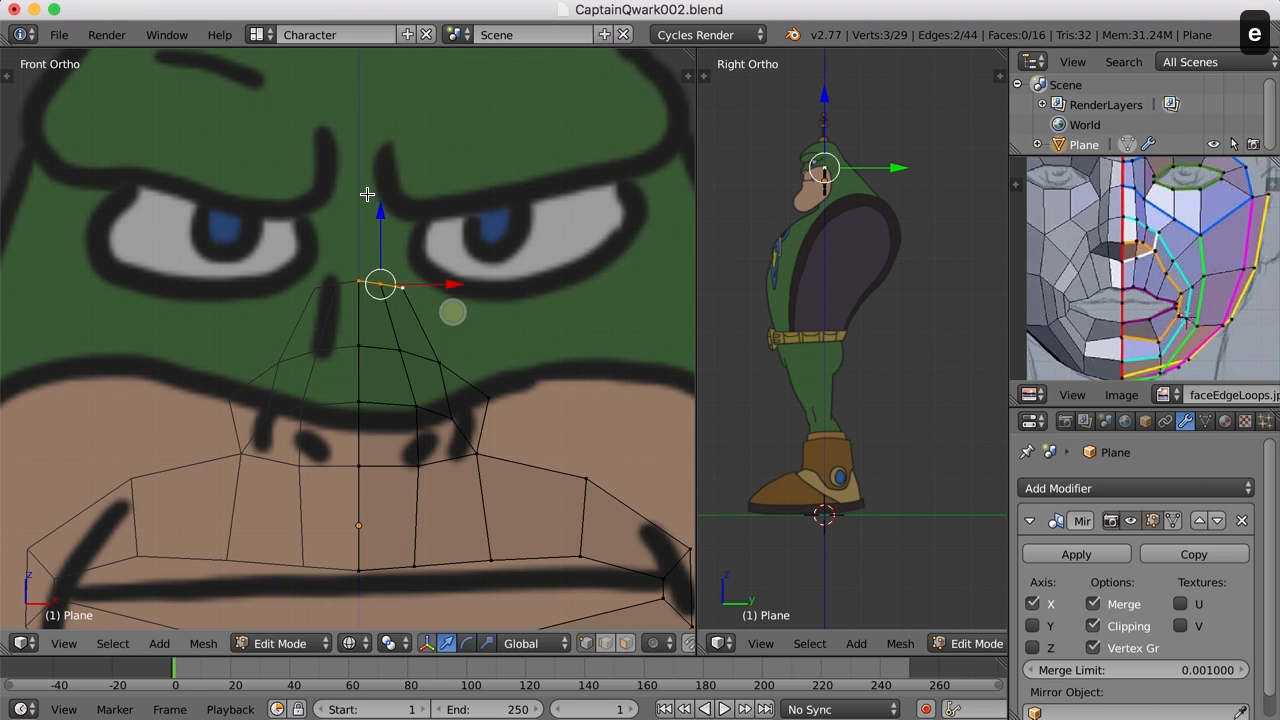
{"action": "left_click_drag", "start_coordinate": [380, 283], "coordinate": [378, 190]}
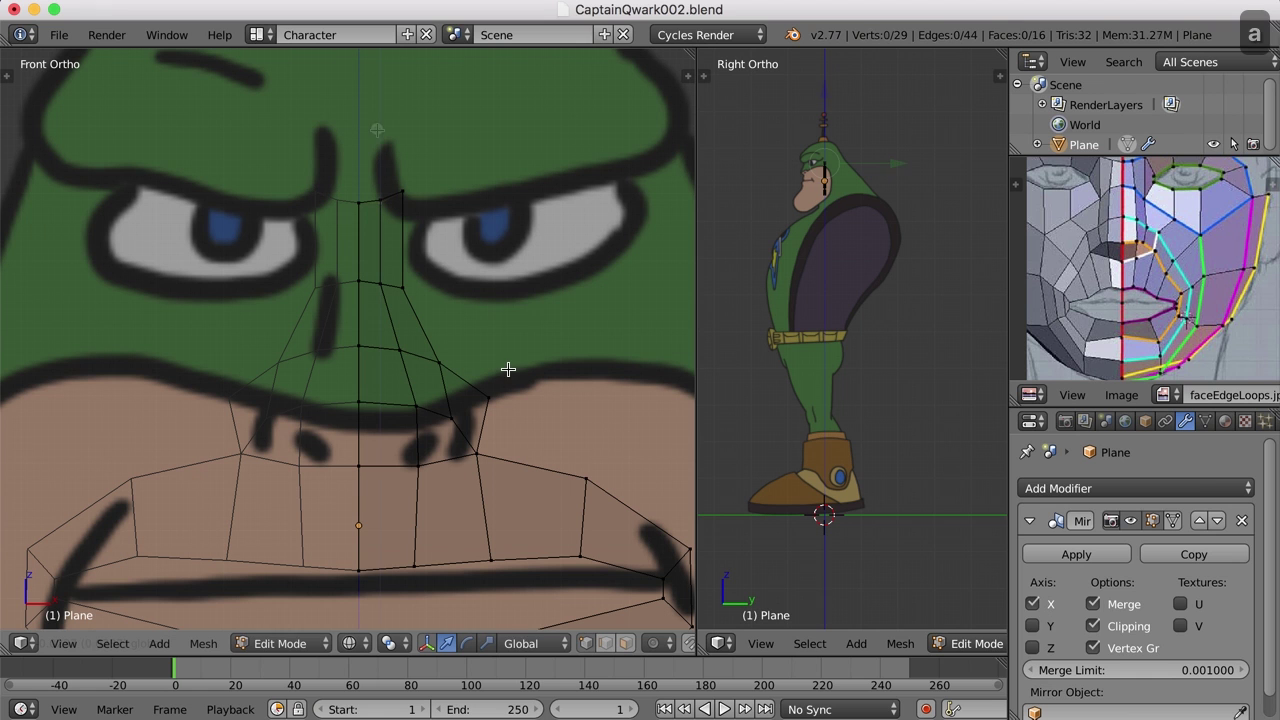
{"action": "mouse_move", "coordinate": [523, 180]}
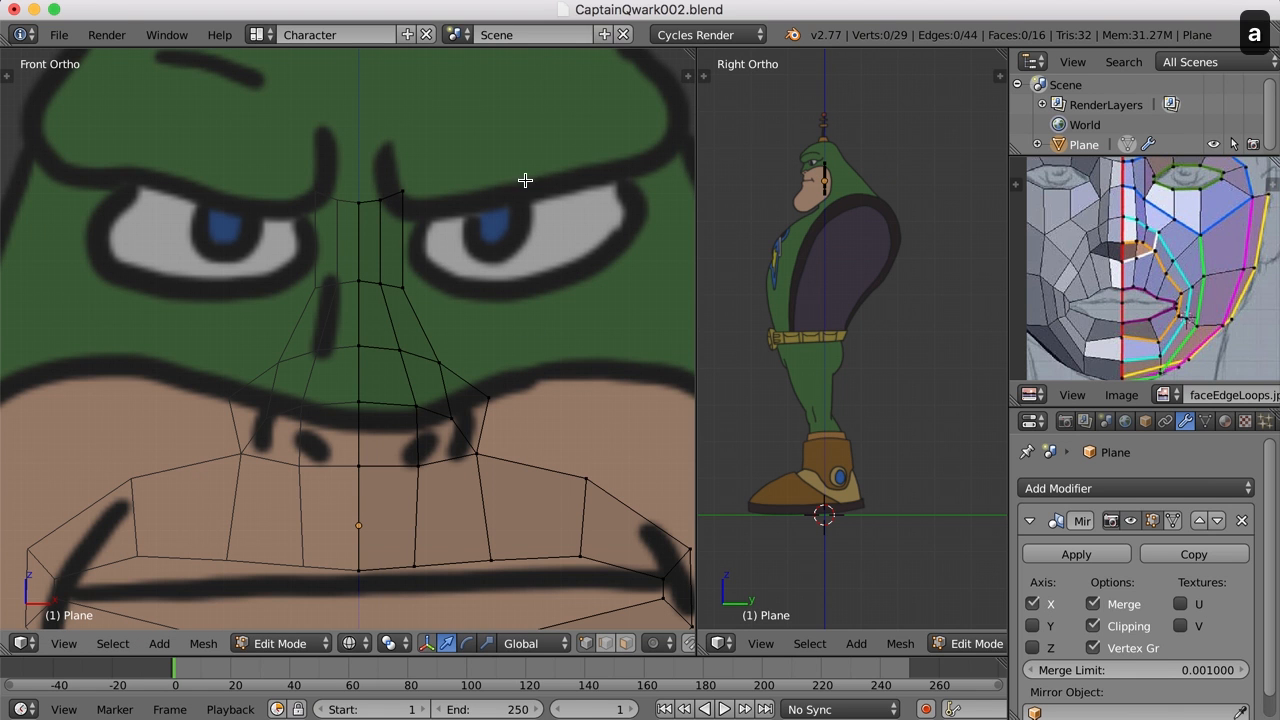
{"action": "mouse_move", "coordinate": [514, 213]}
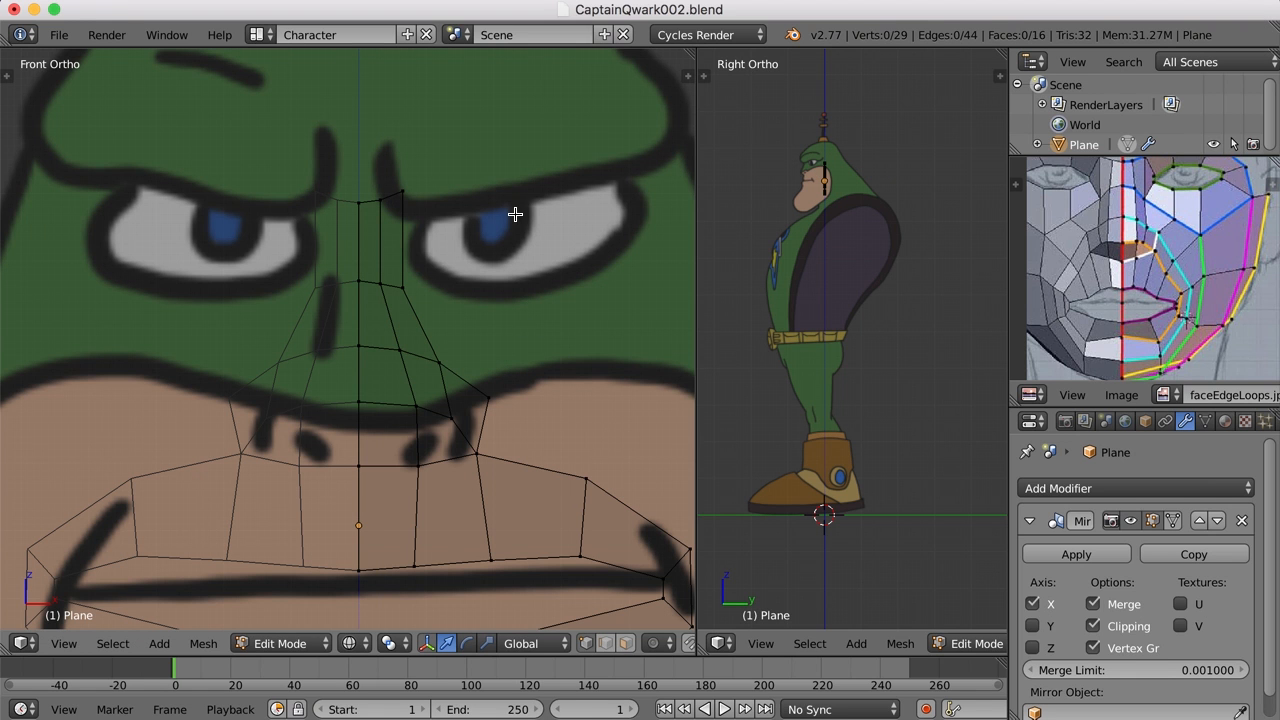
{"action": "mouse_move", "coordinate": [505, 178]}
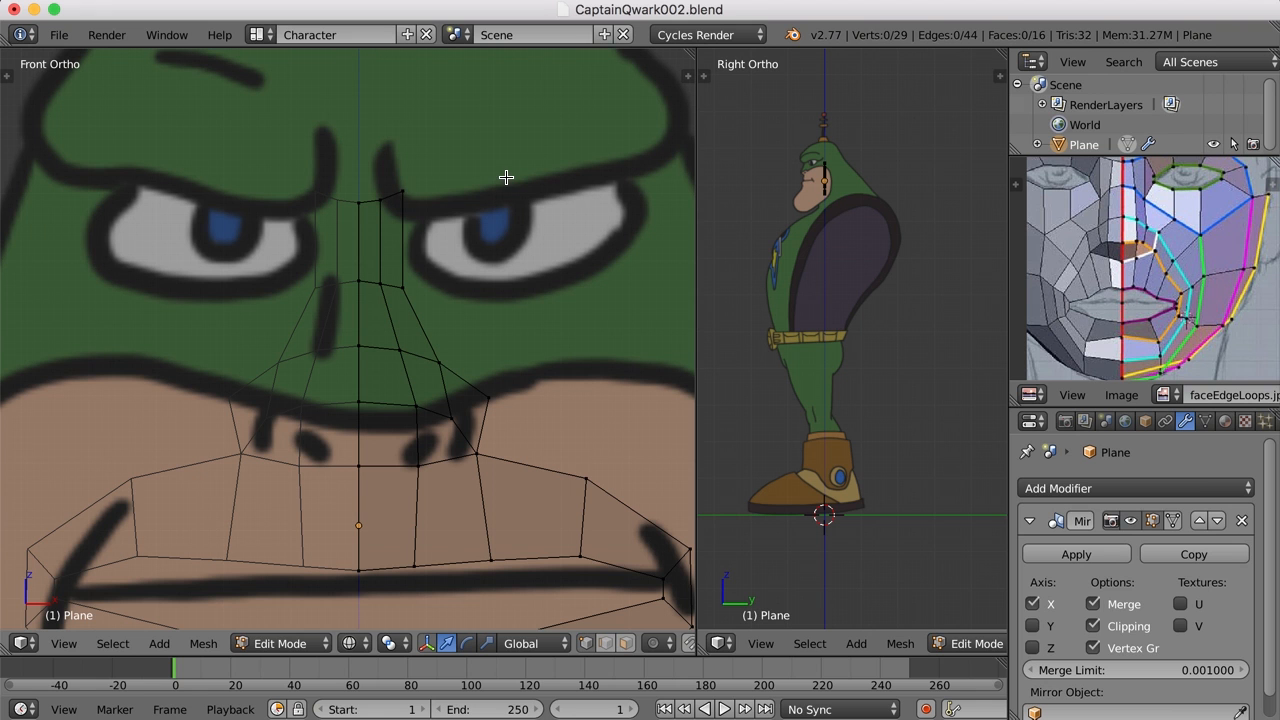
{"action": "mouse_move", "coordinate": [445, 191]}
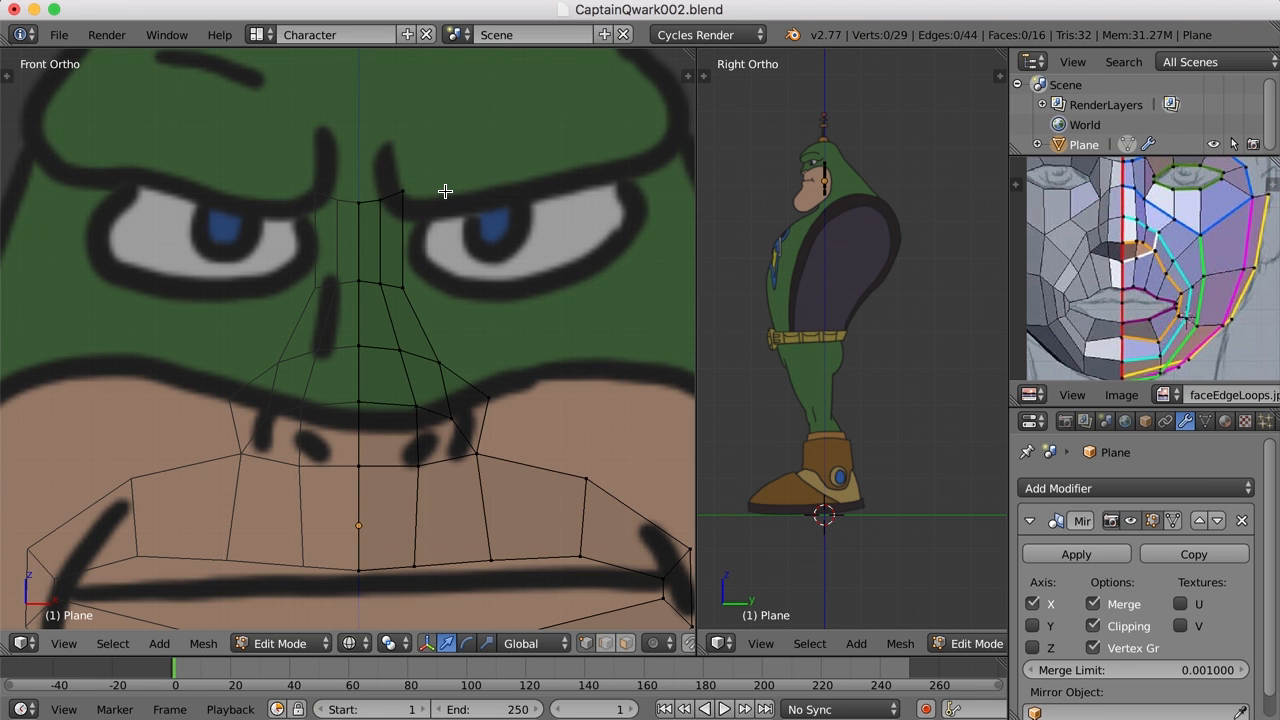
{"action": "mouse_move", "coordinate": [710, 131]}
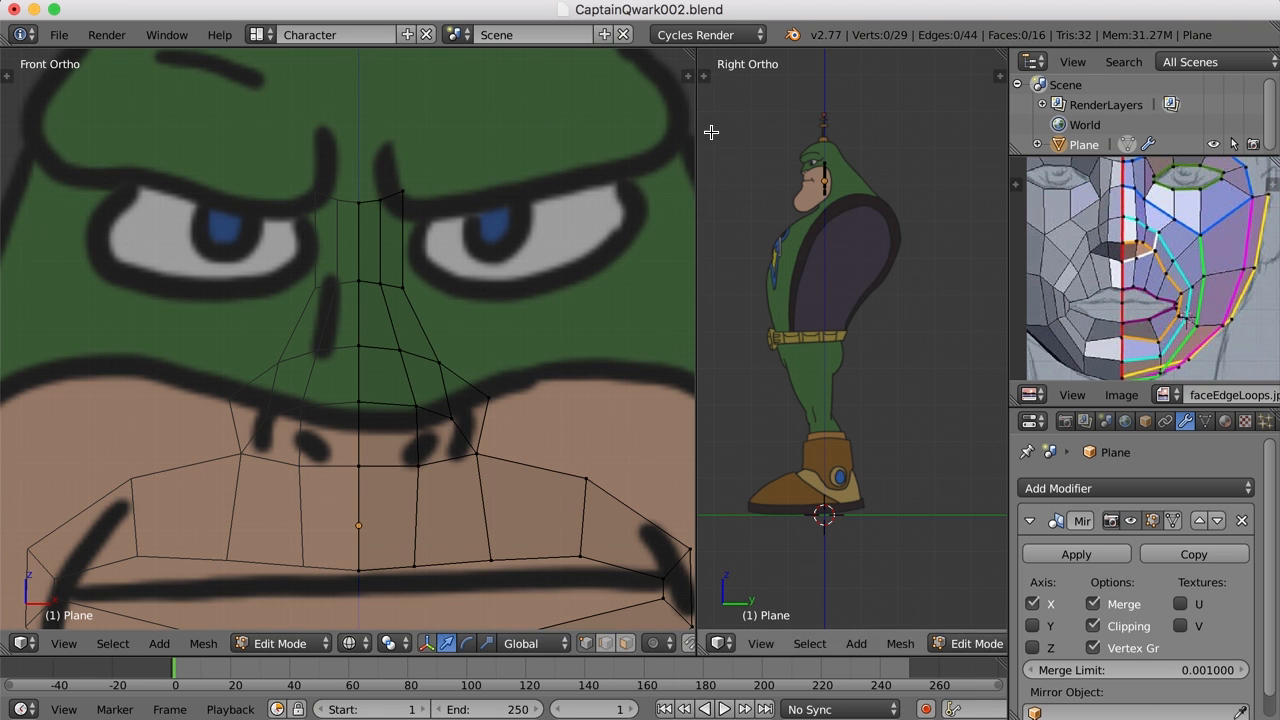
{"action": "mouse_move", "coordinate": [537, 257]}
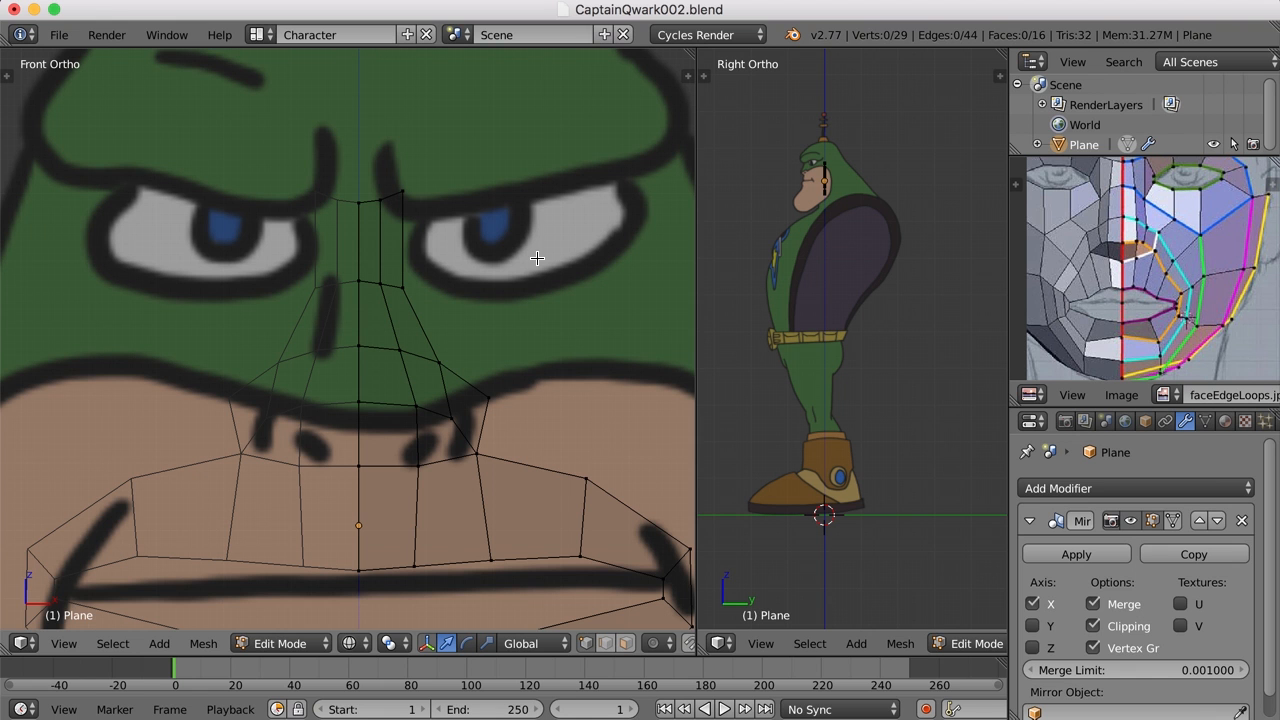
{"action": "mouse_move", "coordinate": [493, 388]}
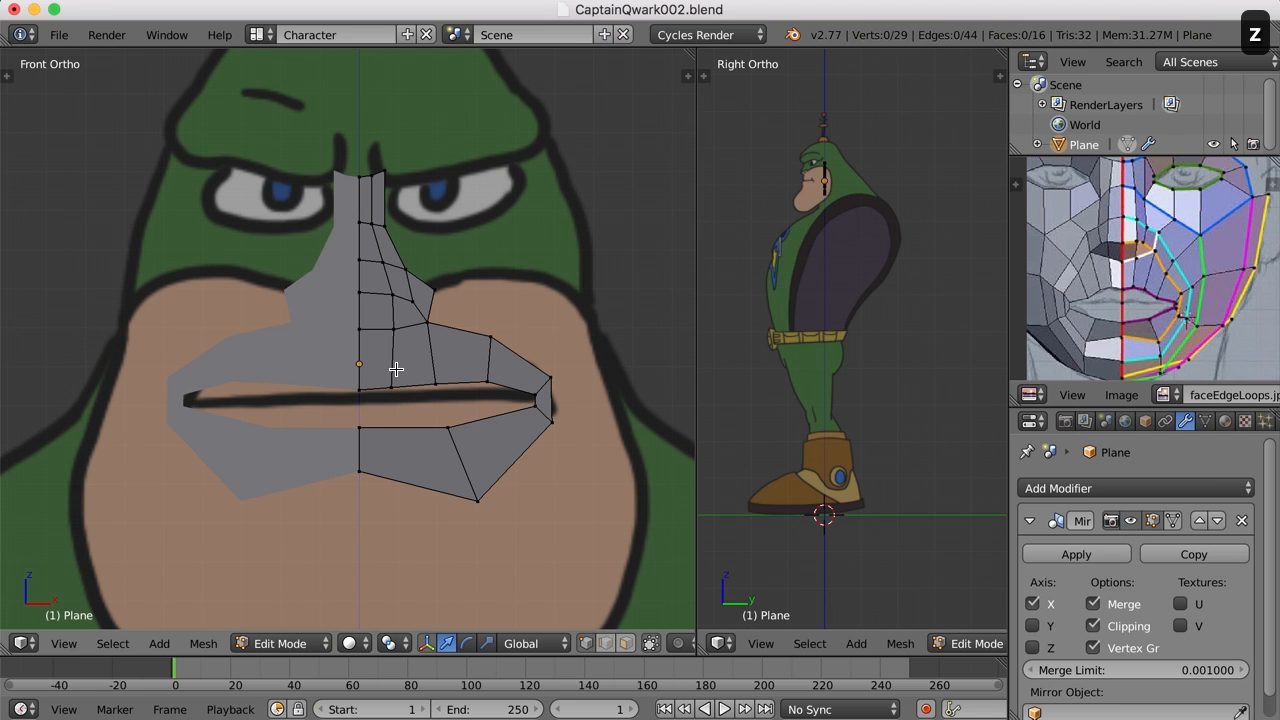
{"action": "mouse_move", "coordinate": [525, 403]}
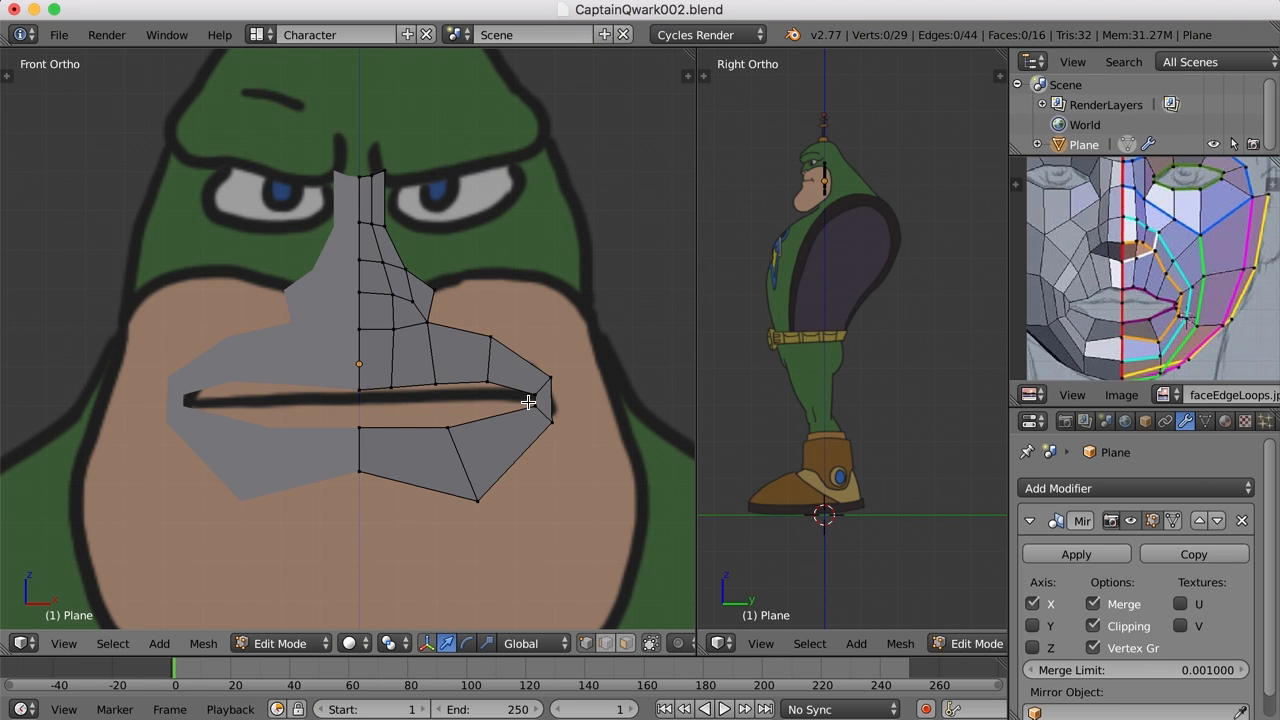
{"action": "mouse_move", "coordinate": [411, 385]}
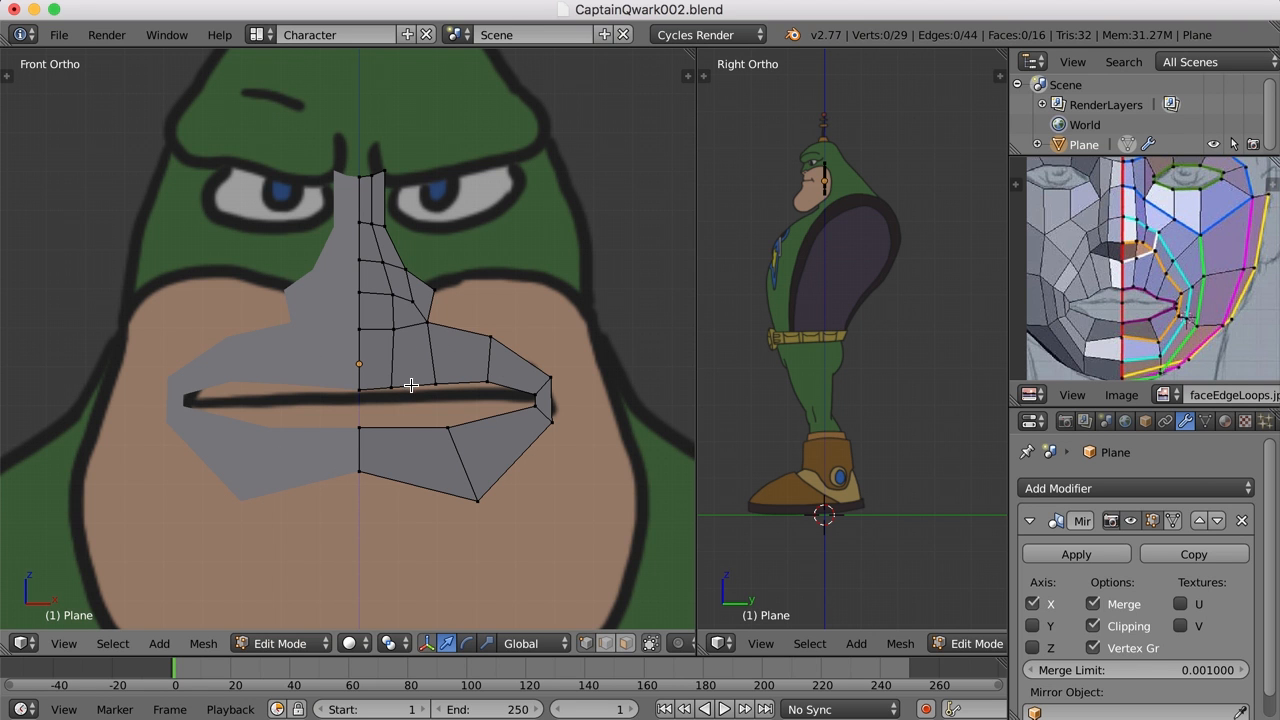
{"action": "mouse_move", "coordinate": [506, 322]}
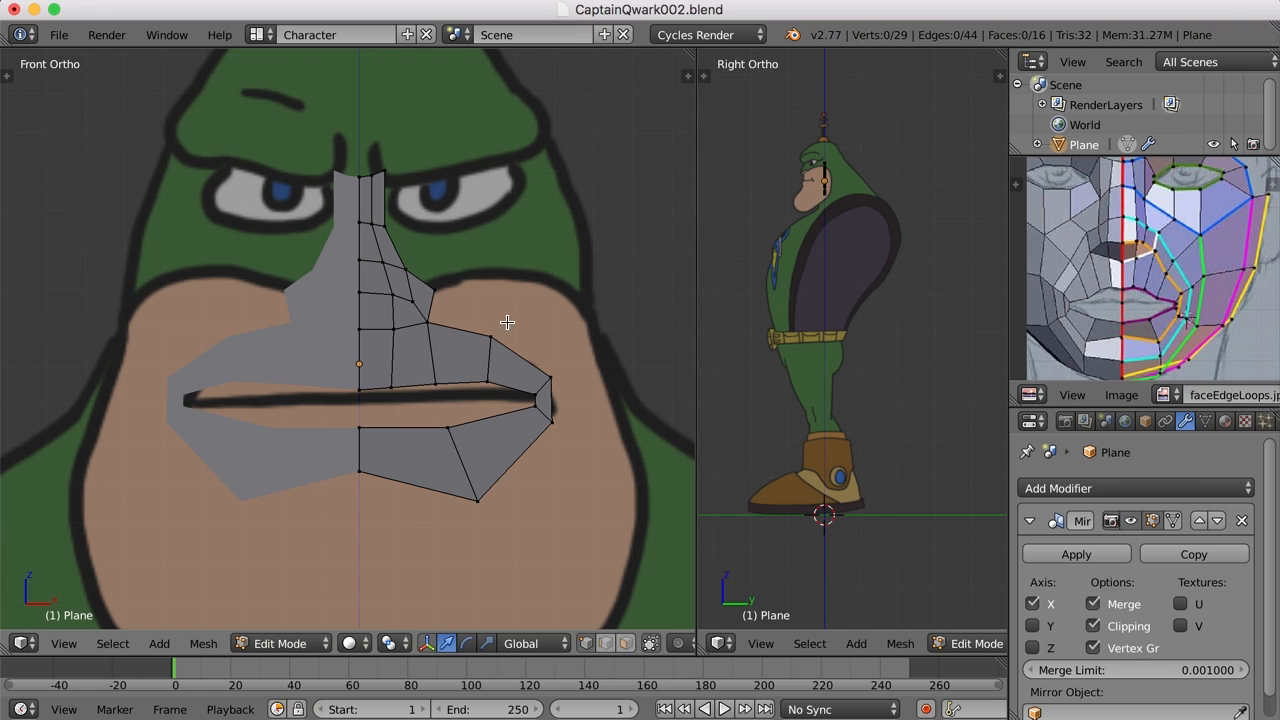
{"action": "mouse_move", "coordinate": [408, 239]}
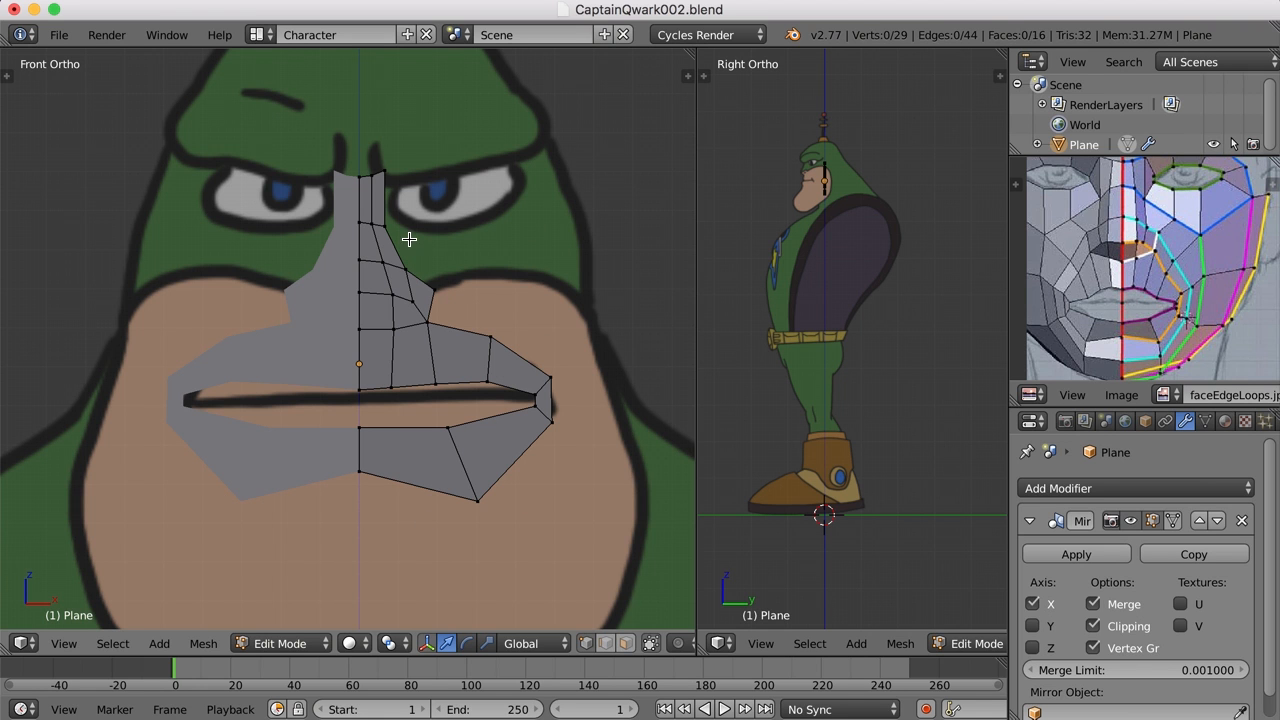
{"action": "mouse_move", "coordinate": [669, 507]}
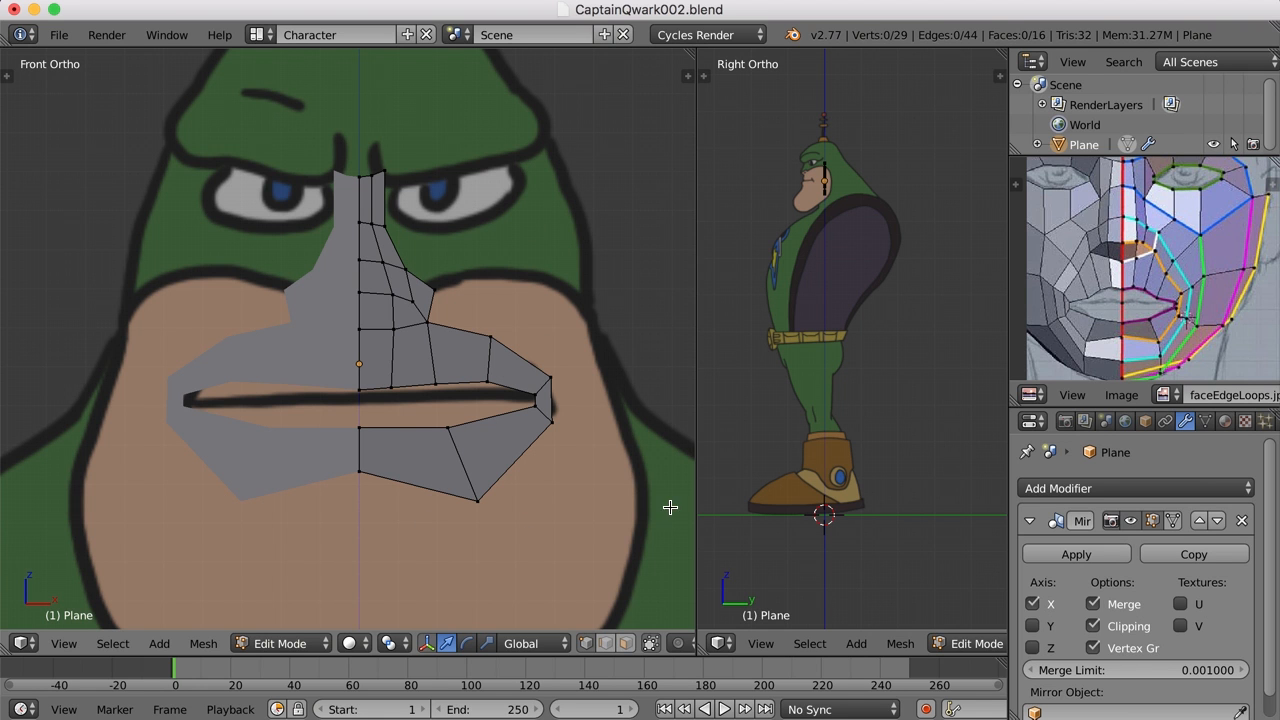
{"action": "mouse_move", "coordinate": [1172, 527]}
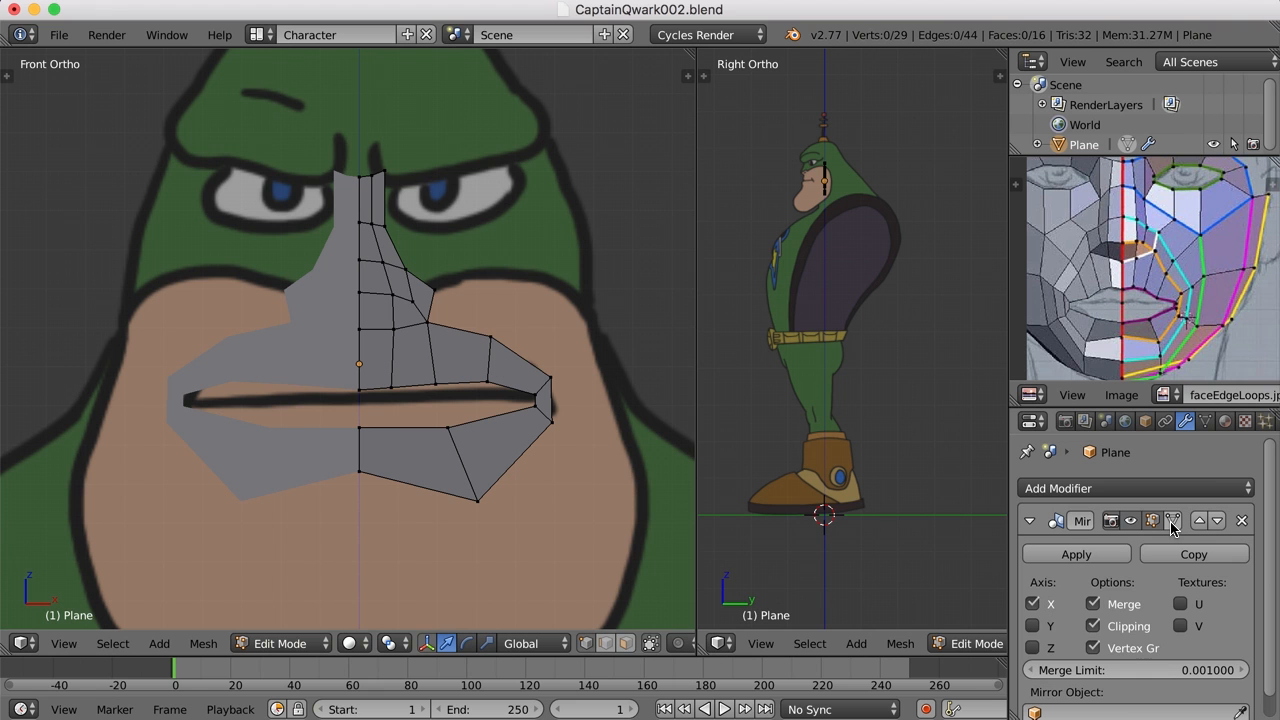
{"action": "mouse_move", "coordinate": [1170, 522]}
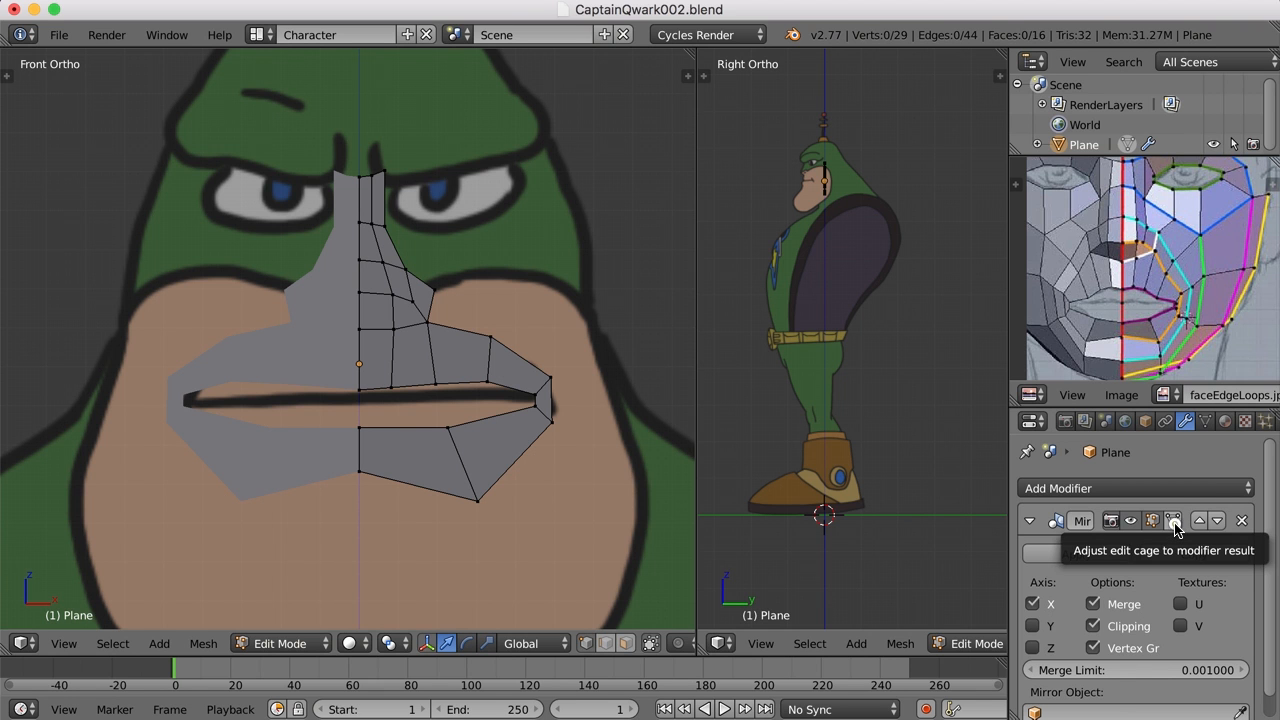
Enable 'Adjust edit cage to modifier result' on the Mirror modifier
{"action": "left_click", "coordinate": [1173, 520]}
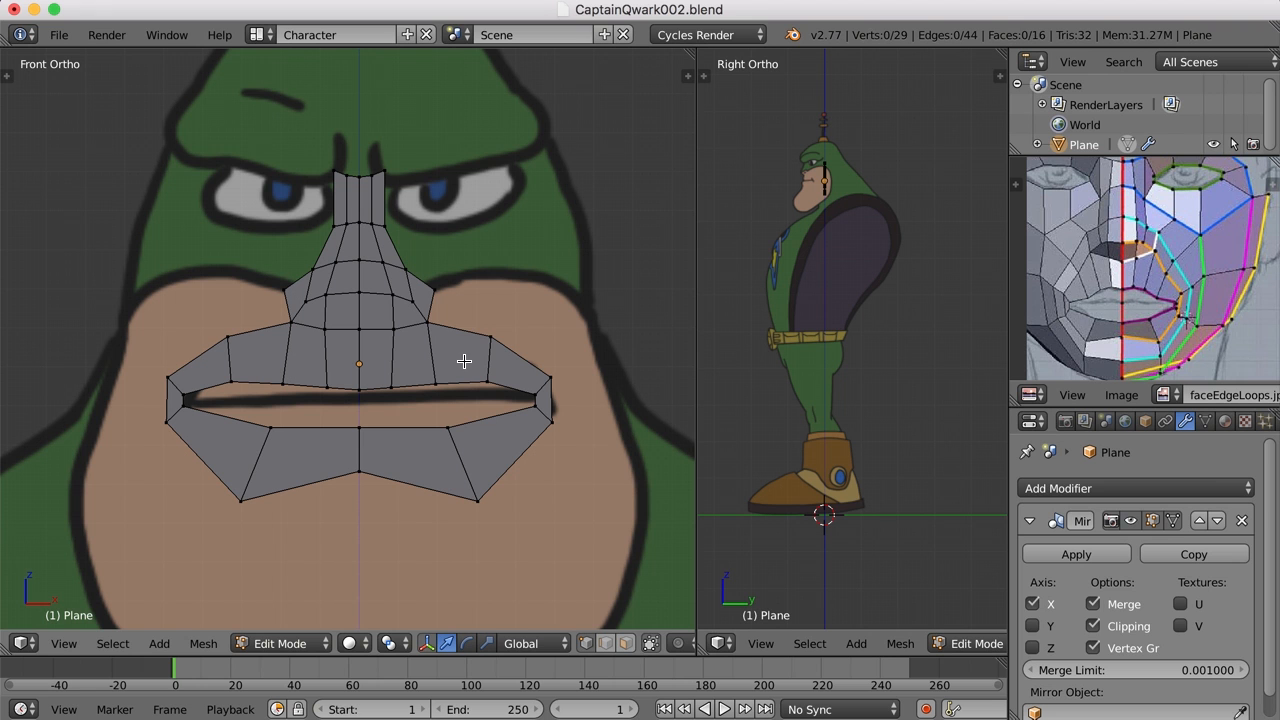
{"action": "mouse_move", "coordinate": [445, 376]}
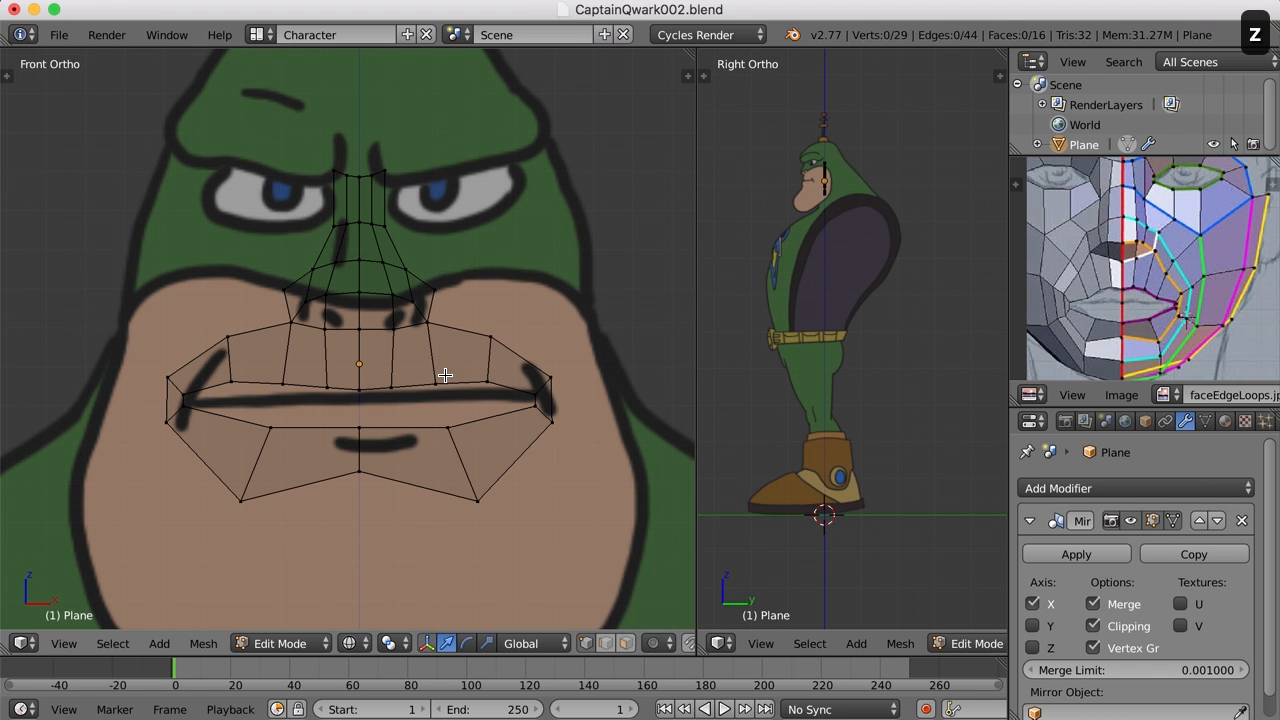
{"action": "mouse_move", "coordinate": [385, 209]}
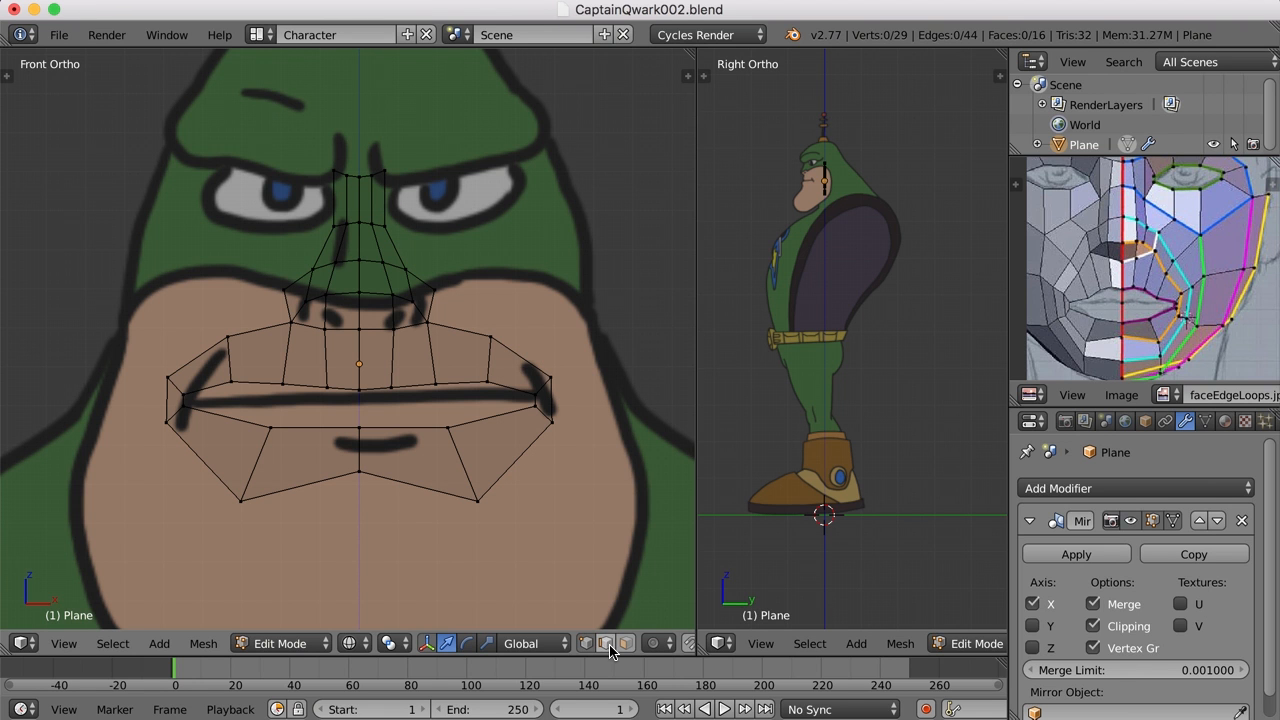
{"action": "mouse_move", "coordinate": [597, 460]}
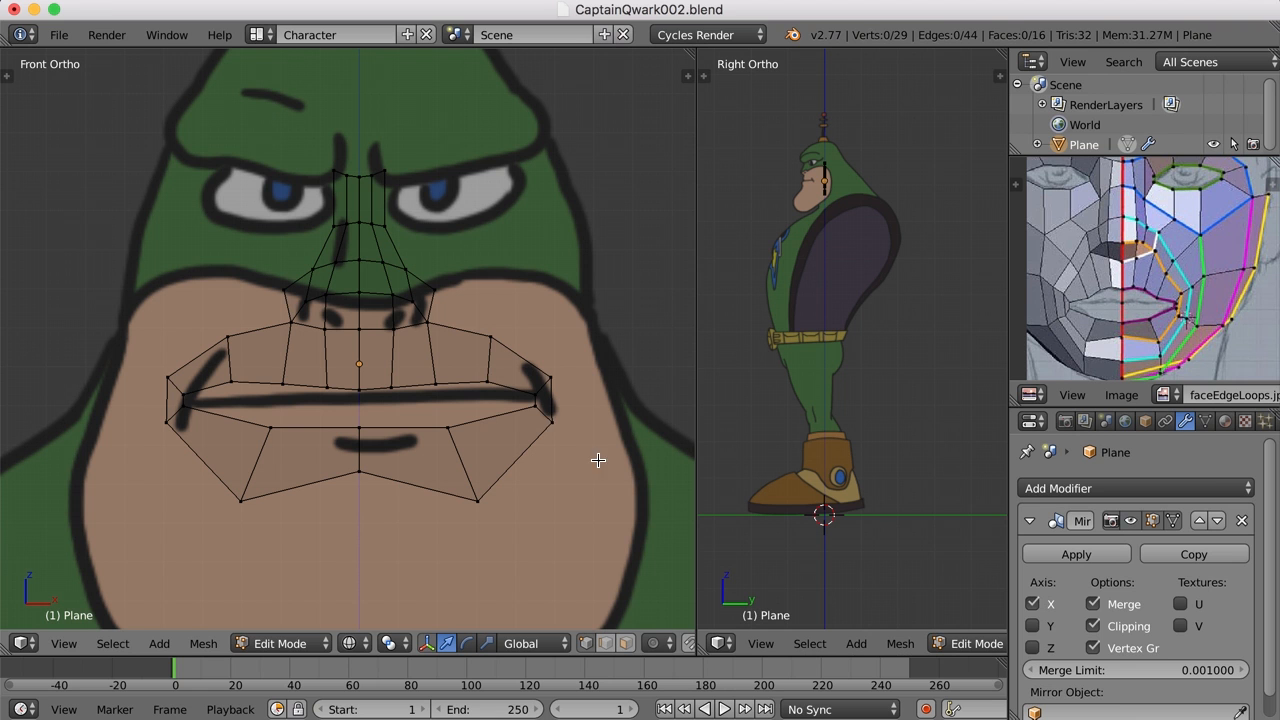
{"action": "mouse_move", "coordinate": [420, 221]}
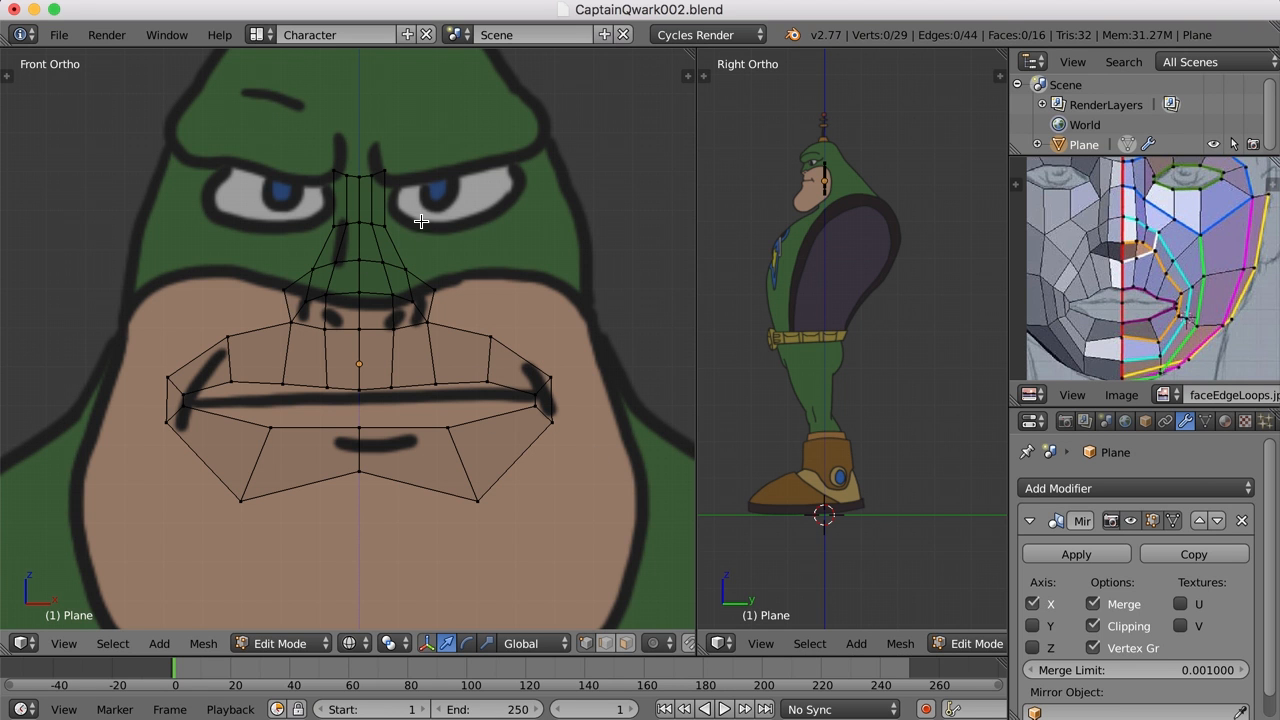
{"action": "mouse_move", "coordinate": [387, 171]}
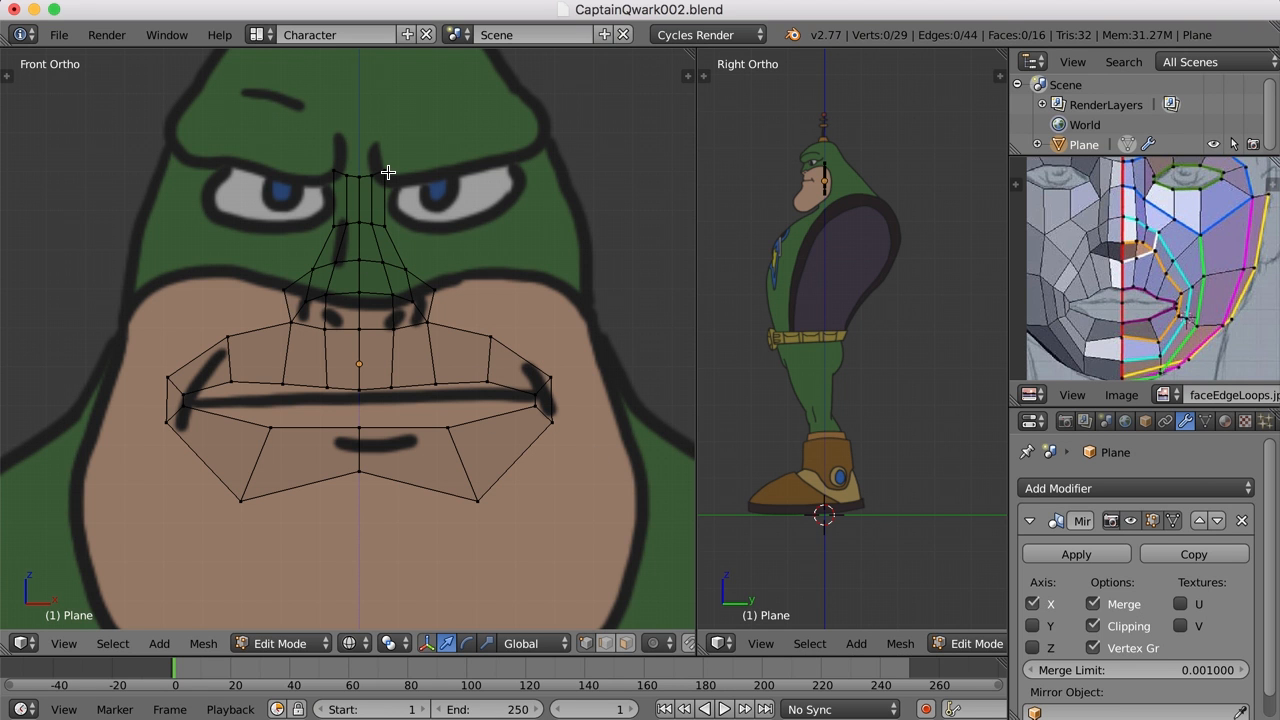
{"action": "mouse_move", "coordinate": [391, 226]}
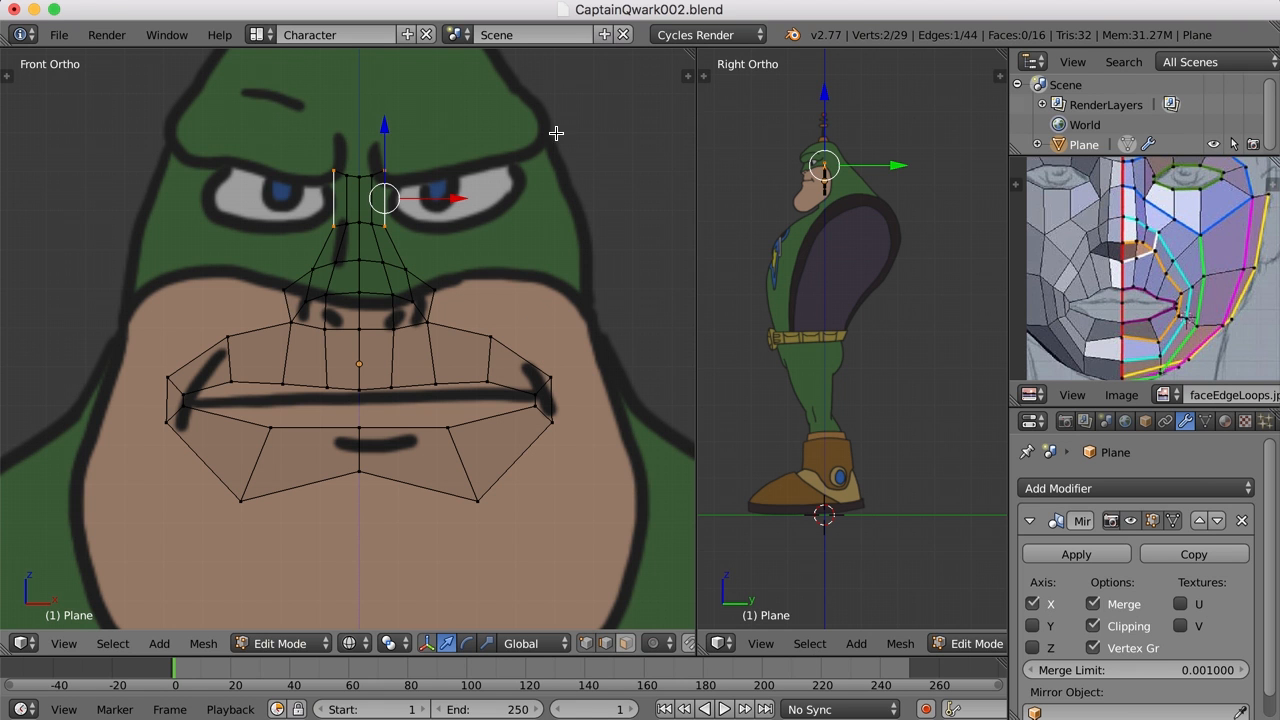
Pull the extruded top bridge edge up toward the brow and widen it toward the eye corners
{"action": "left_click_drag", "start_coordinate": [385, 197], "coordinate": [457, 196]}
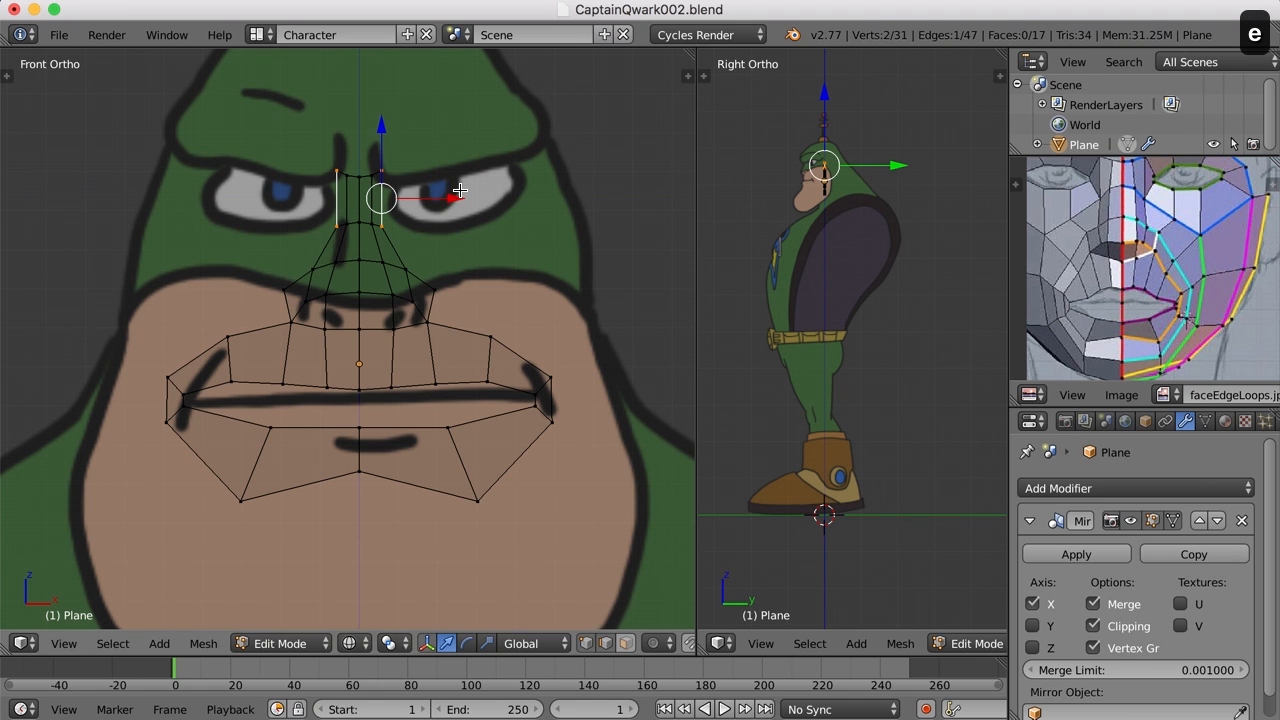
{"action": "left_click_drag", "start_coordinate": [380, 197], "coordinate": [380, 190]}
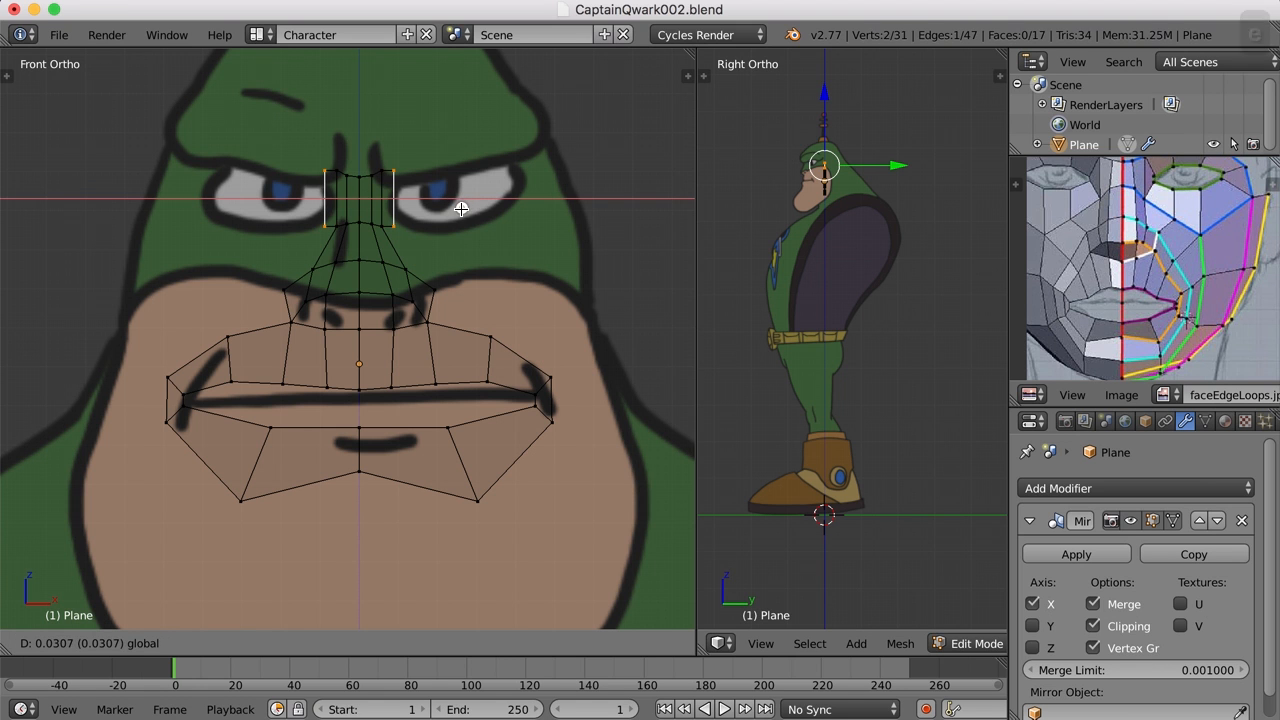
{"action": "key", "text": "s"}
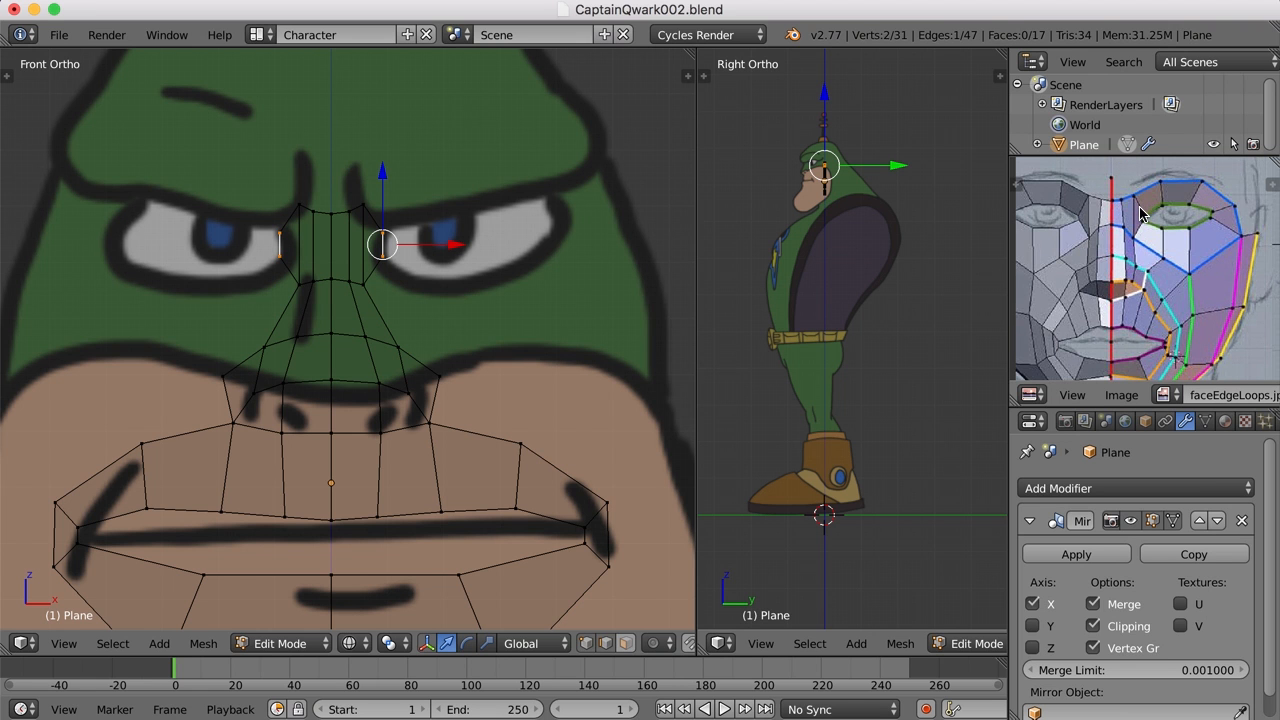
{"action": "mouse_move", "coordinate": [1155, 197]}
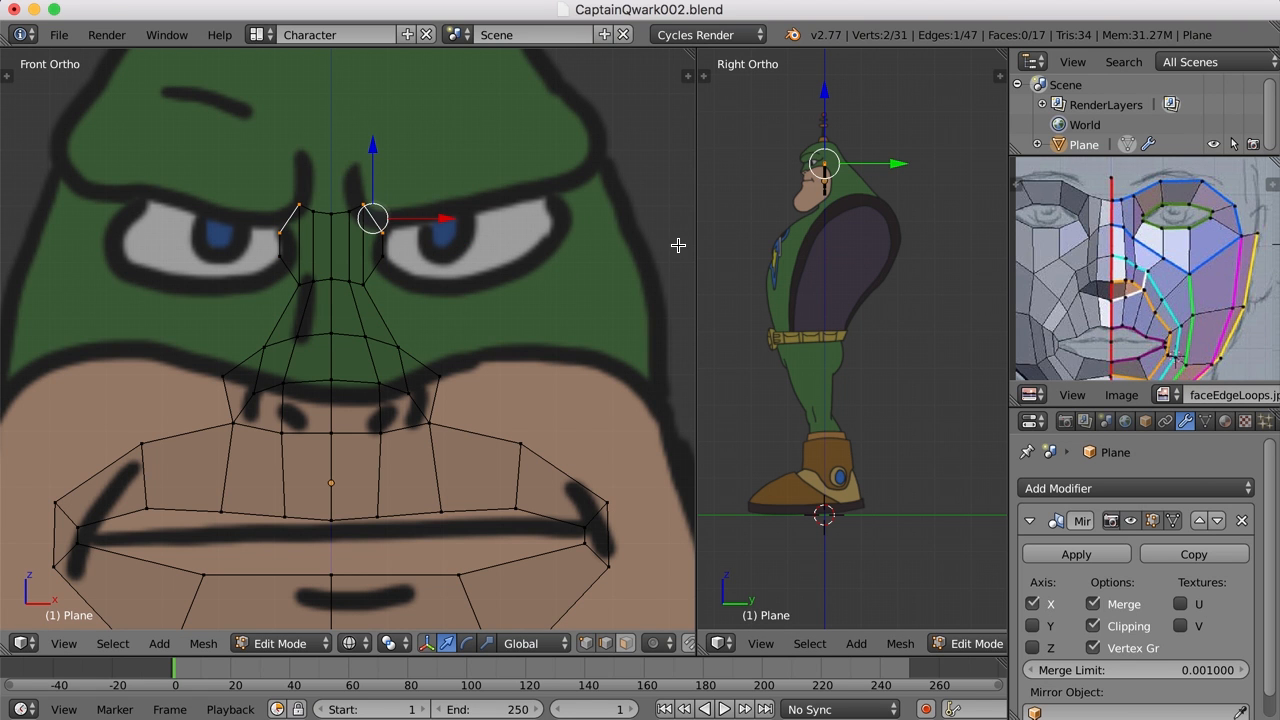
{"action": "mouse_move", "coordinate": [582, 287]}
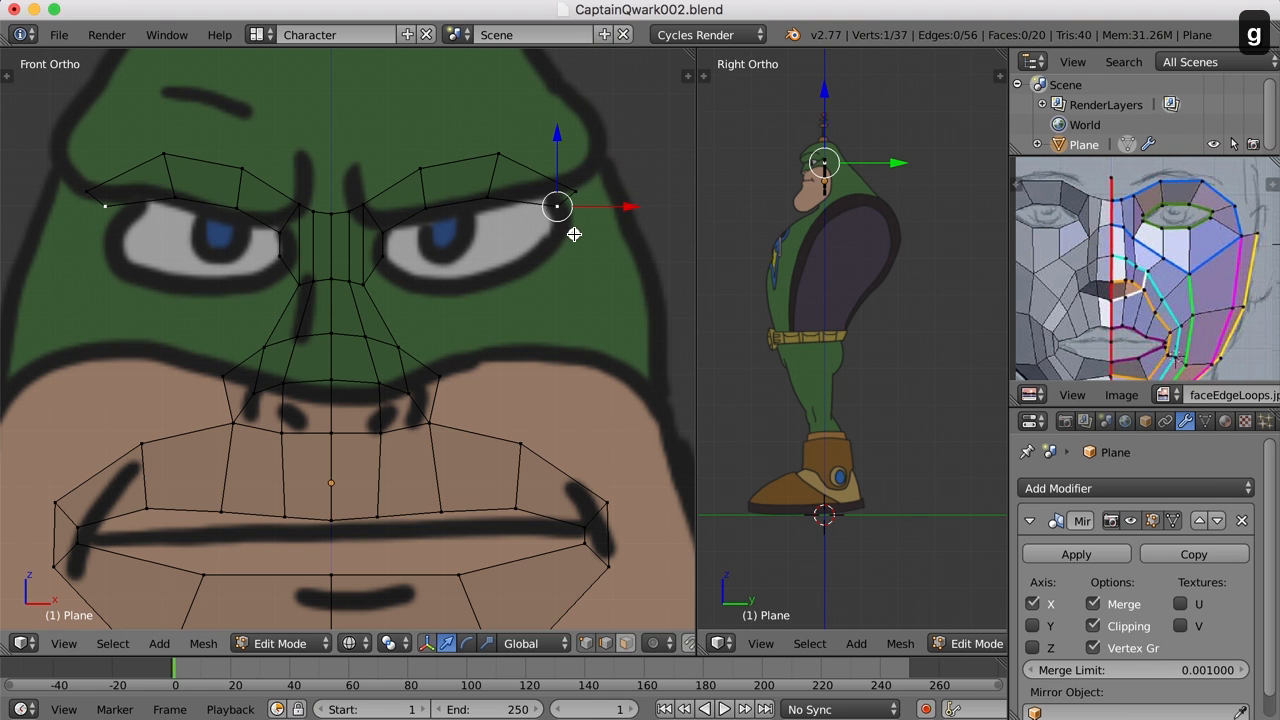
Move the outer brow vertex into place at the end of the eyebrow strip
{"action": "left_click_drag", "start_coordinate": [557, 207], "coordinate": [513, 188]}
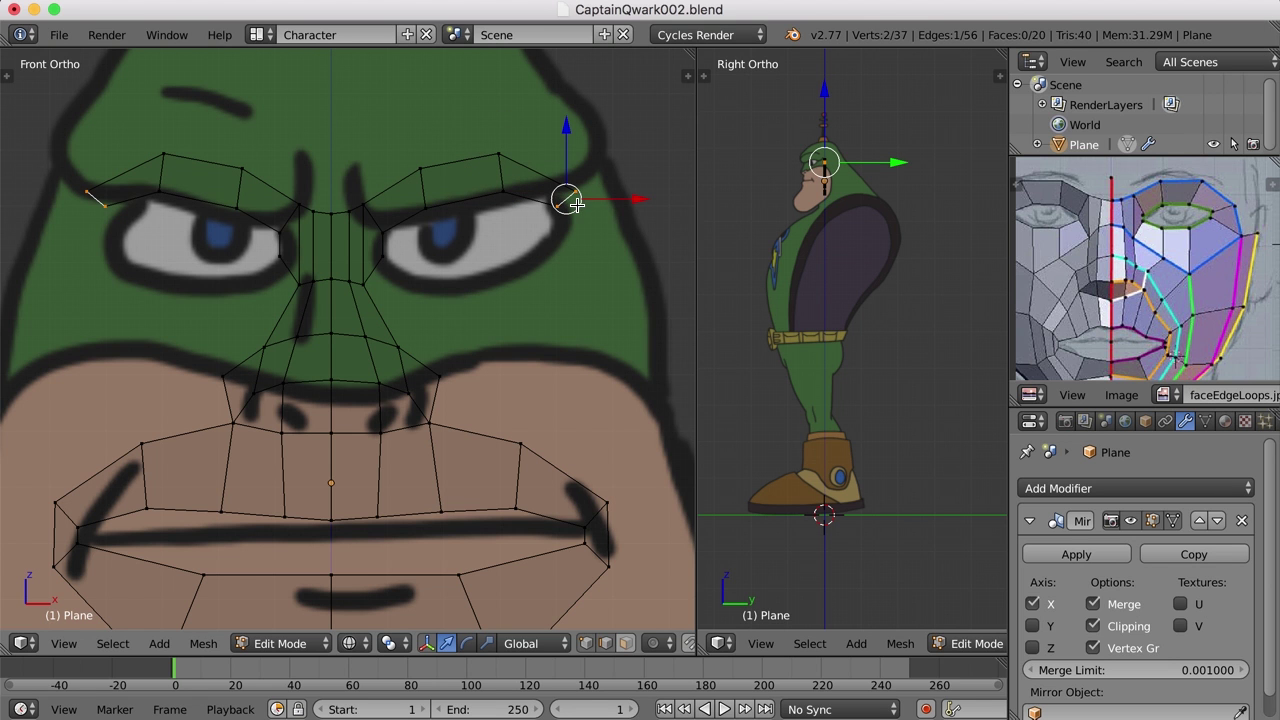
{"action": "mouse_move", "coordinate": [593, 550]}
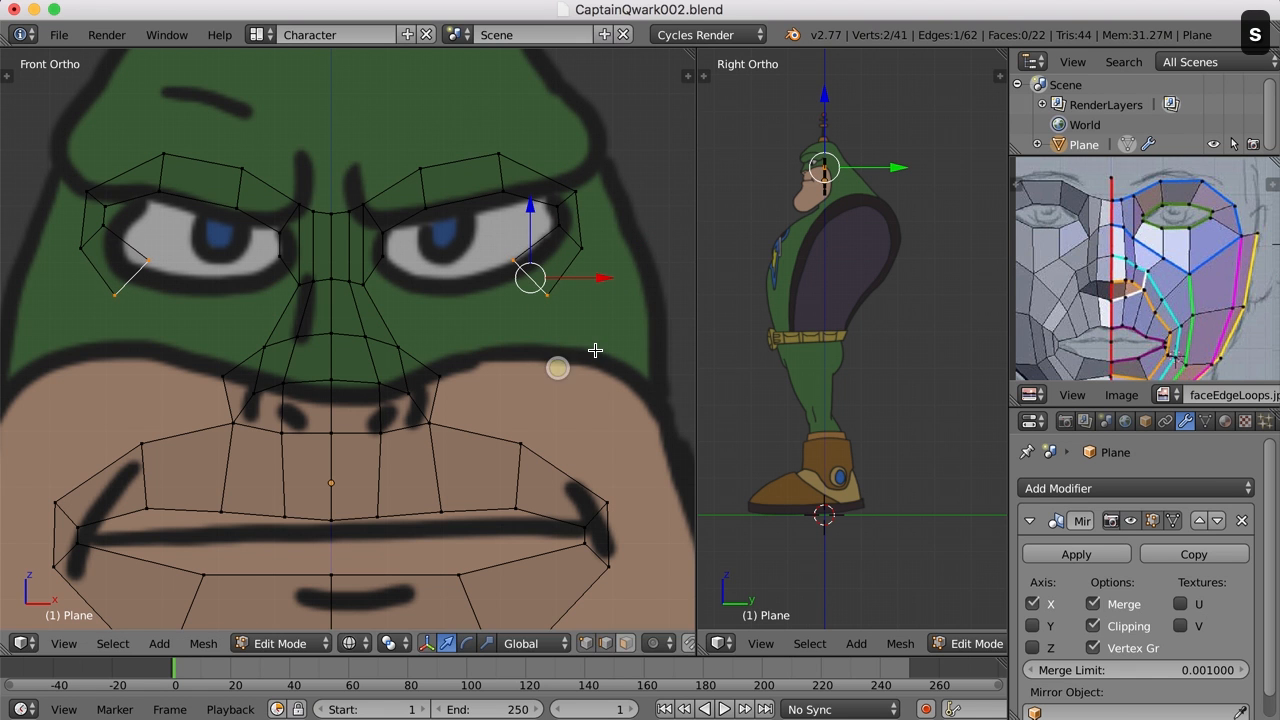
Shape the extruded brow faces down around the eye to form the ring
{"action": "left_click_drag", "start_coordinate": [530, 277], "coordinate": [573, 398]}
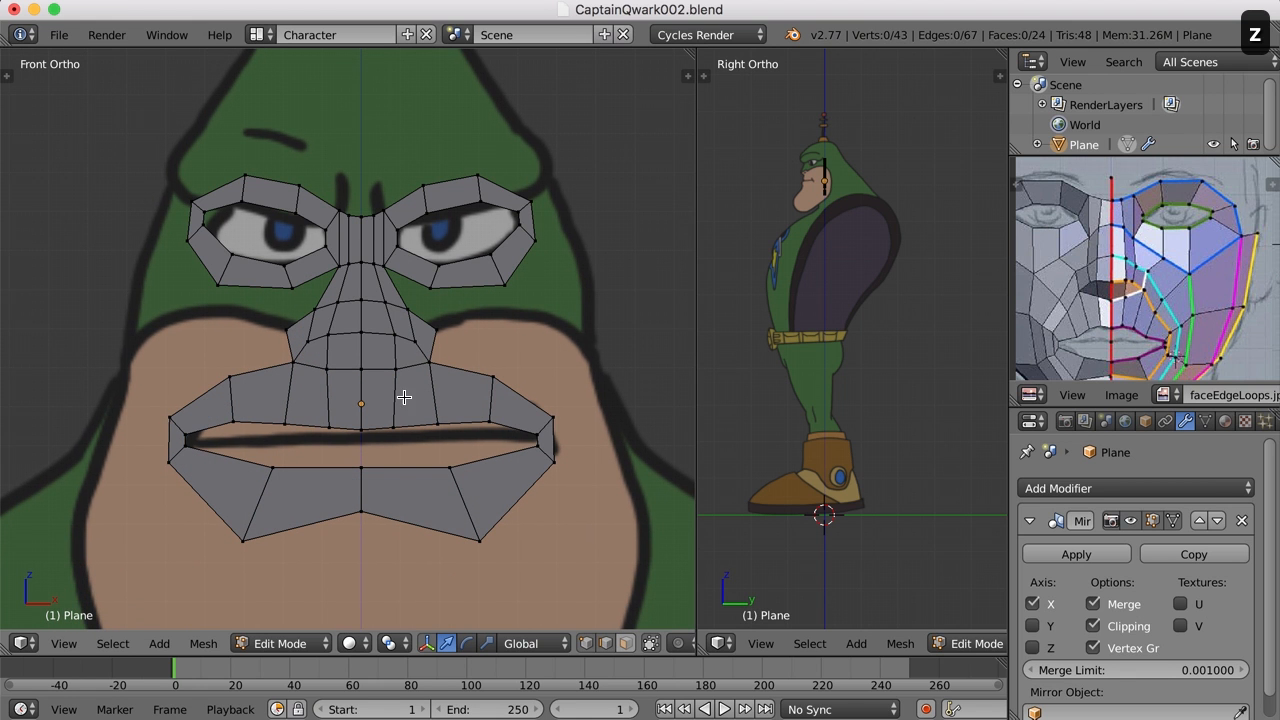
{"action": "mouse_move", "coordinate": [500, 340]}
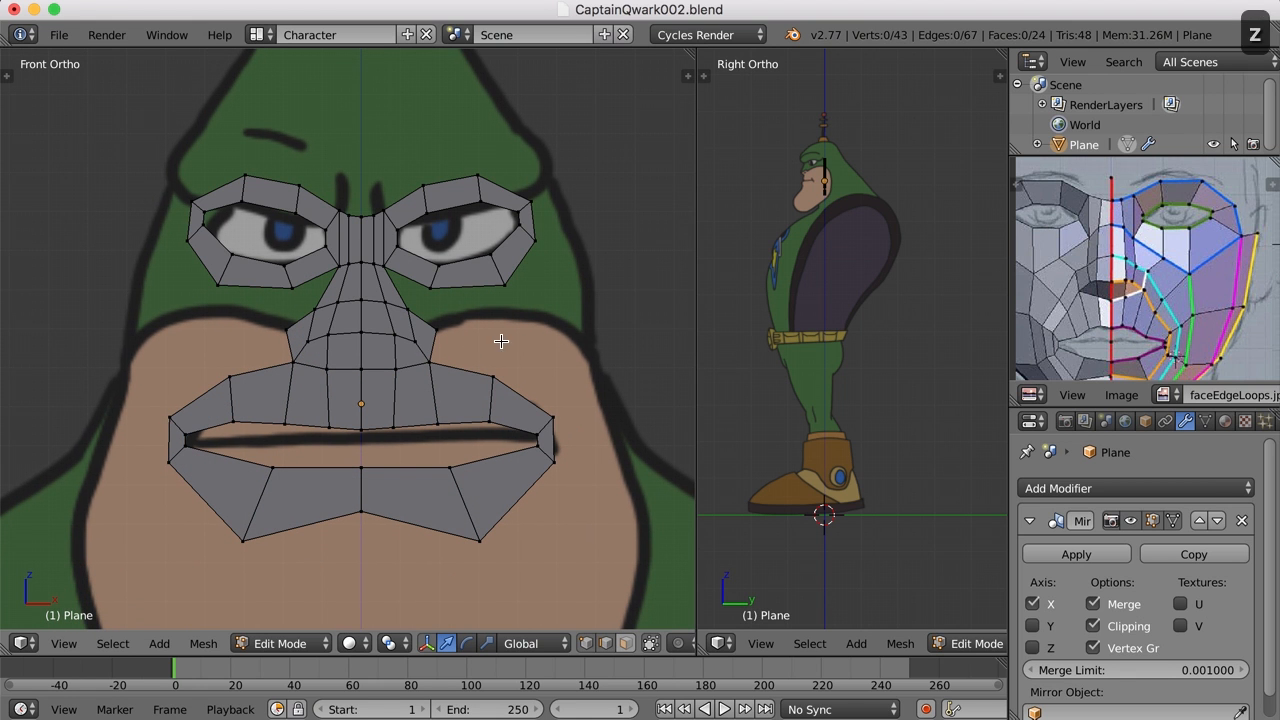
{"action": "mouse_move", "coordinate": [458, 323]}
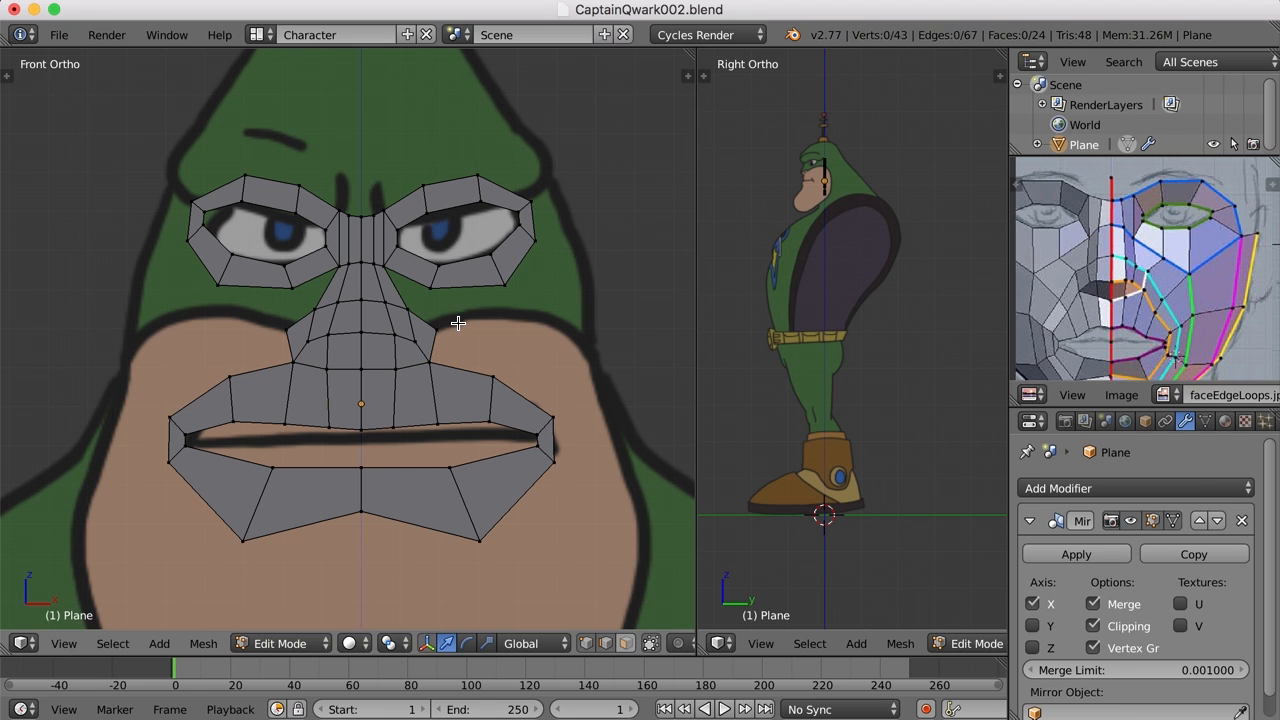
{"action": "mouse_move", "coordinate": [460, 326]}
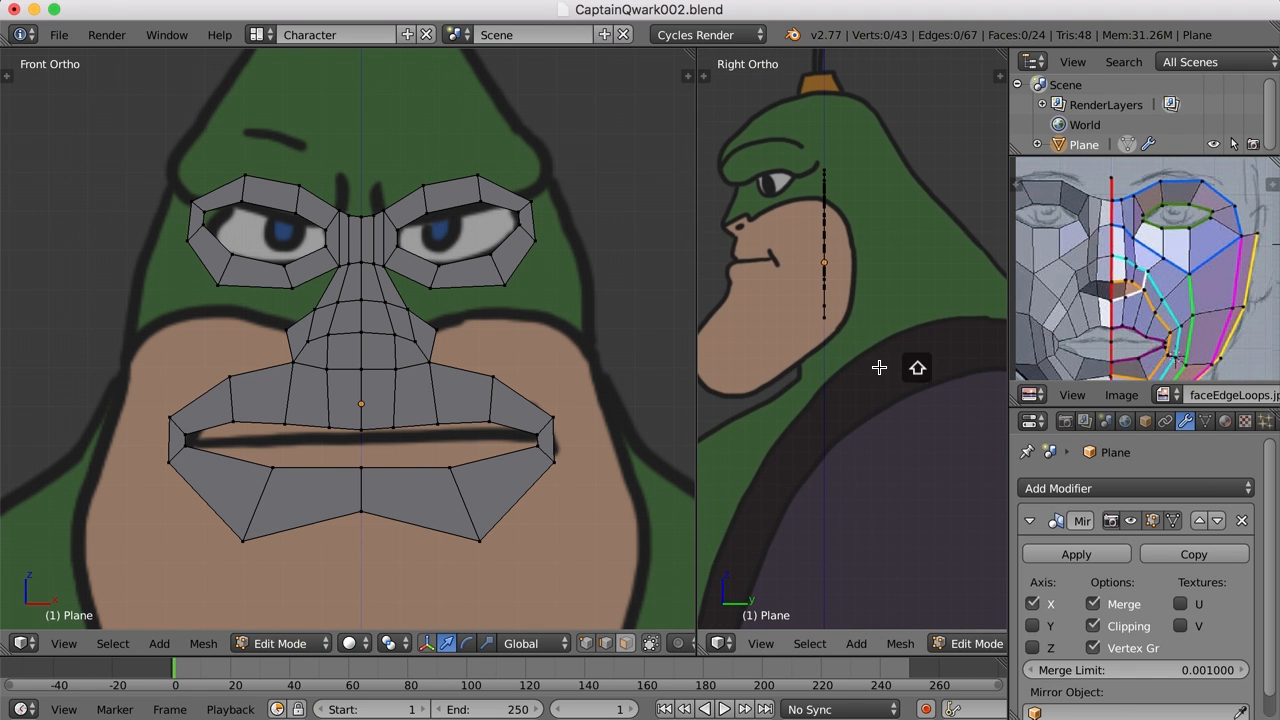
{"action": "mouse_move", "coordinate": [813, 396]}
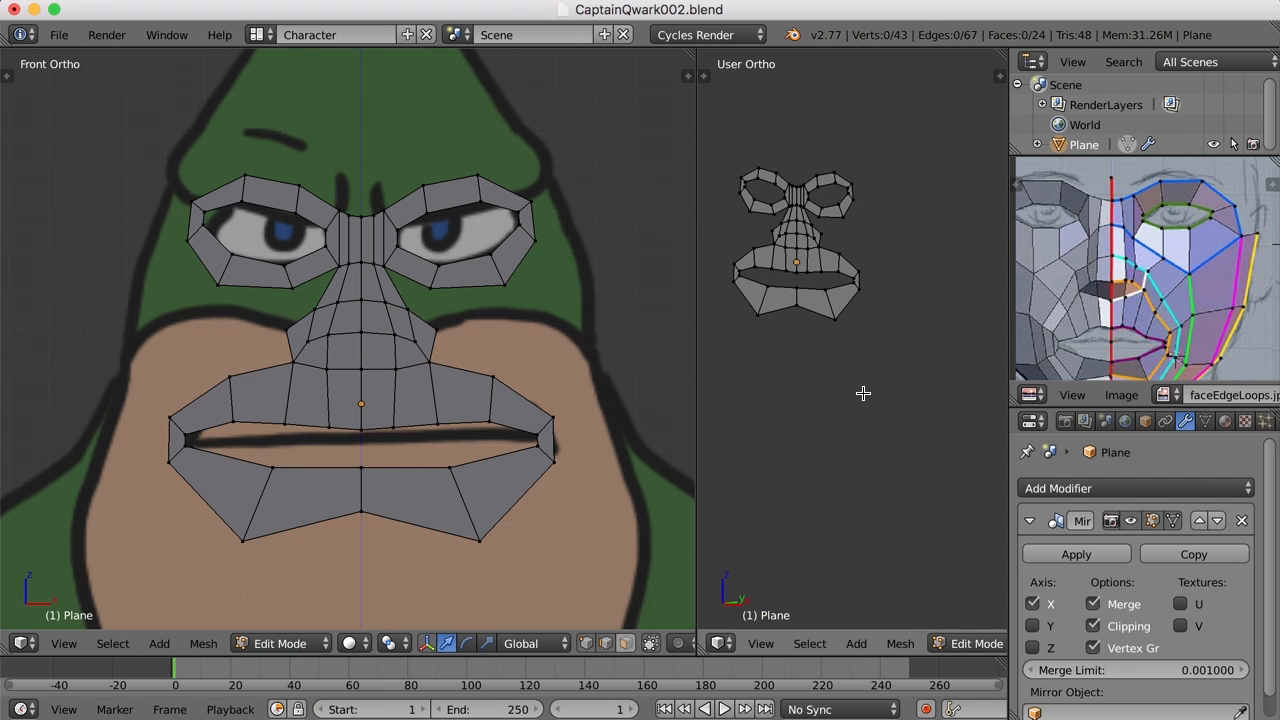
{"action": "mouse_move", "coordinate": [886, 351]}
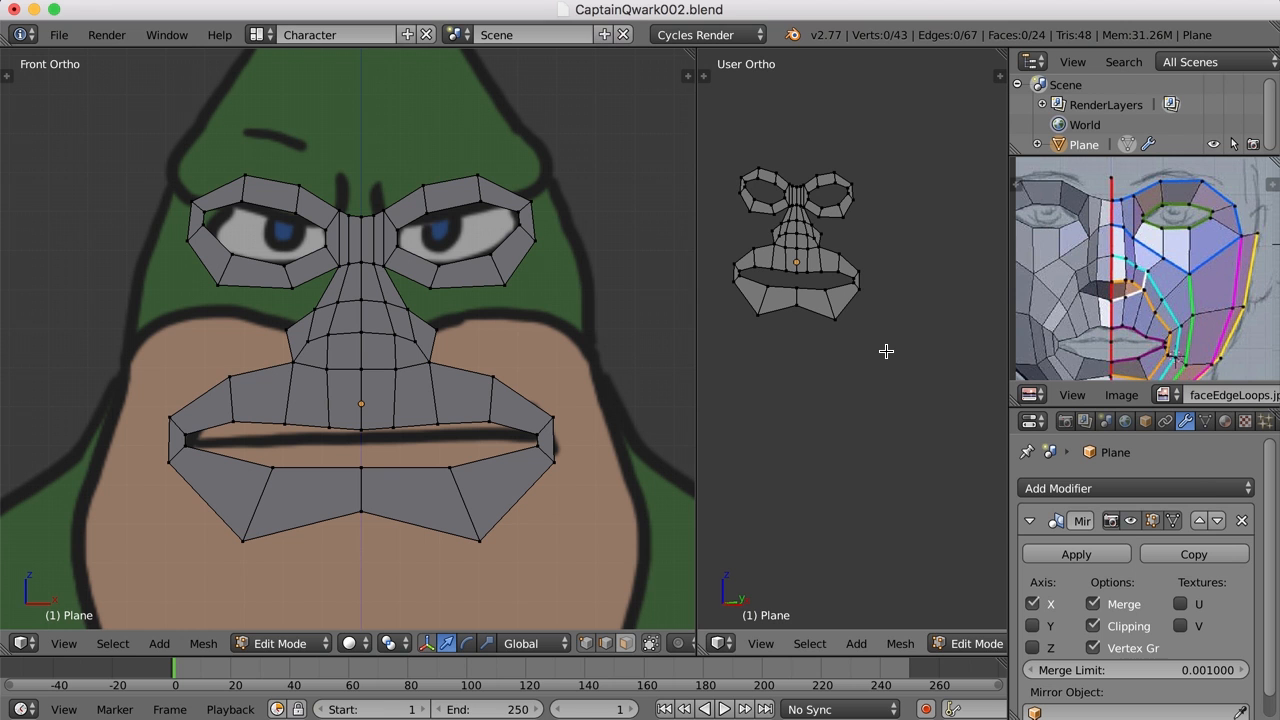
{"action": "mouse_move", "coordinate": [877, 351]}
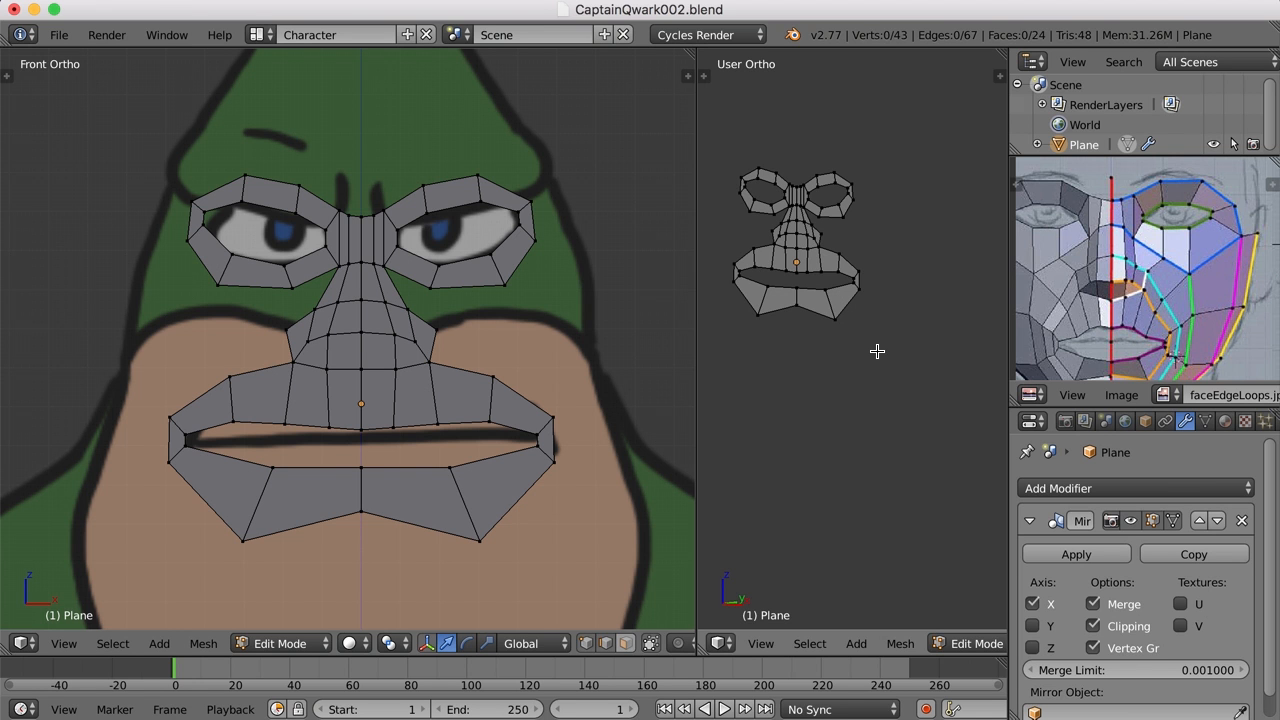
{"action": "mouse_move", "coordinate": [891, 332]}
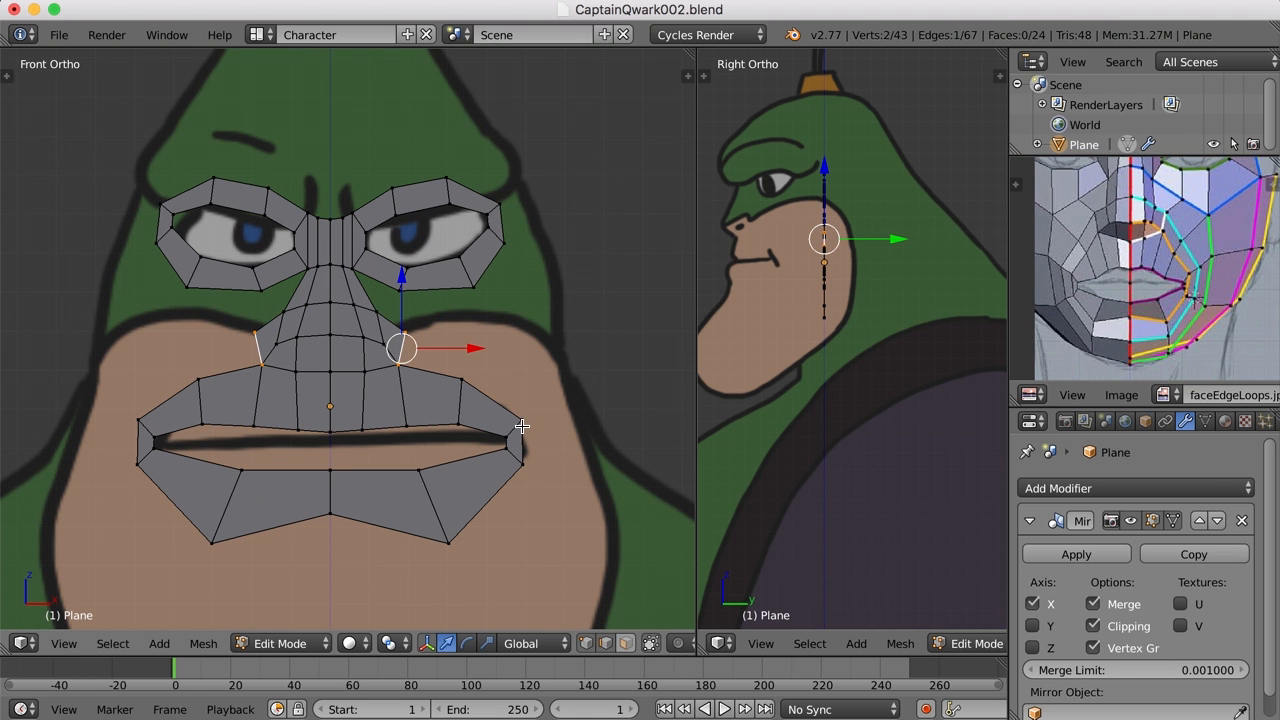
{"action": "mouse_move", "coordinate": [405, 350]}
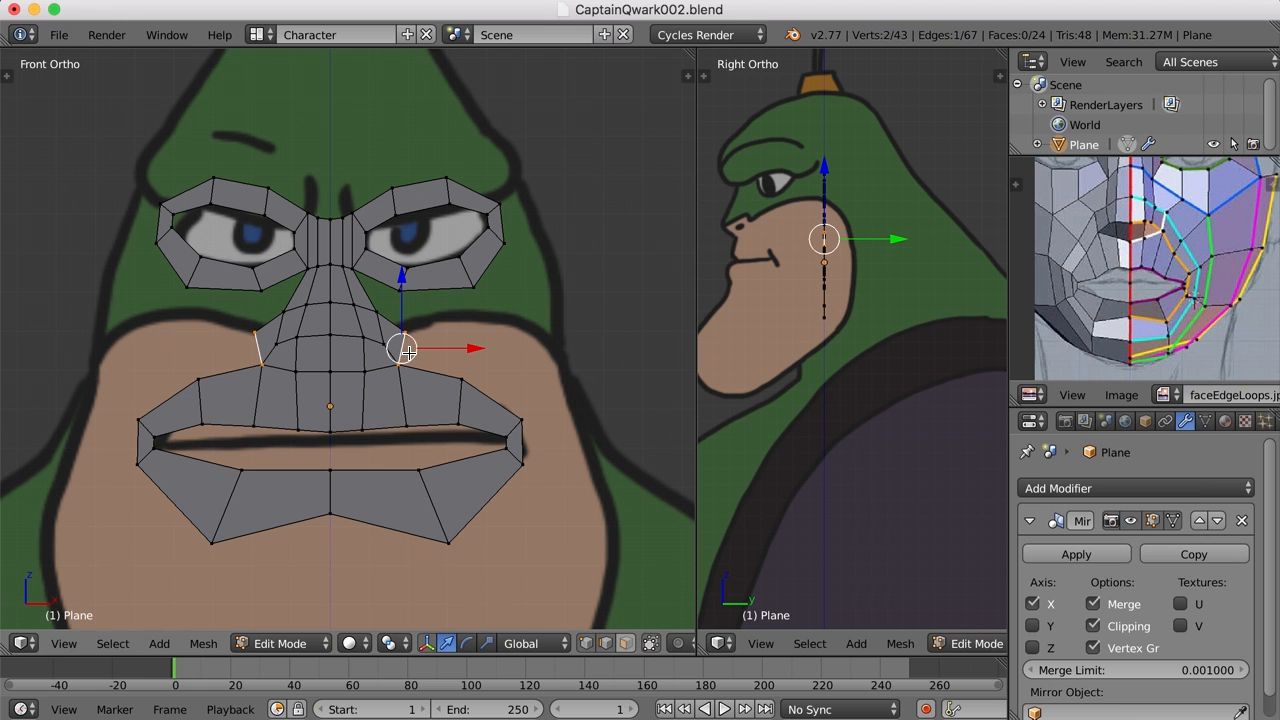
{"action": "mouse_move", "coordinate": [378, 572]}
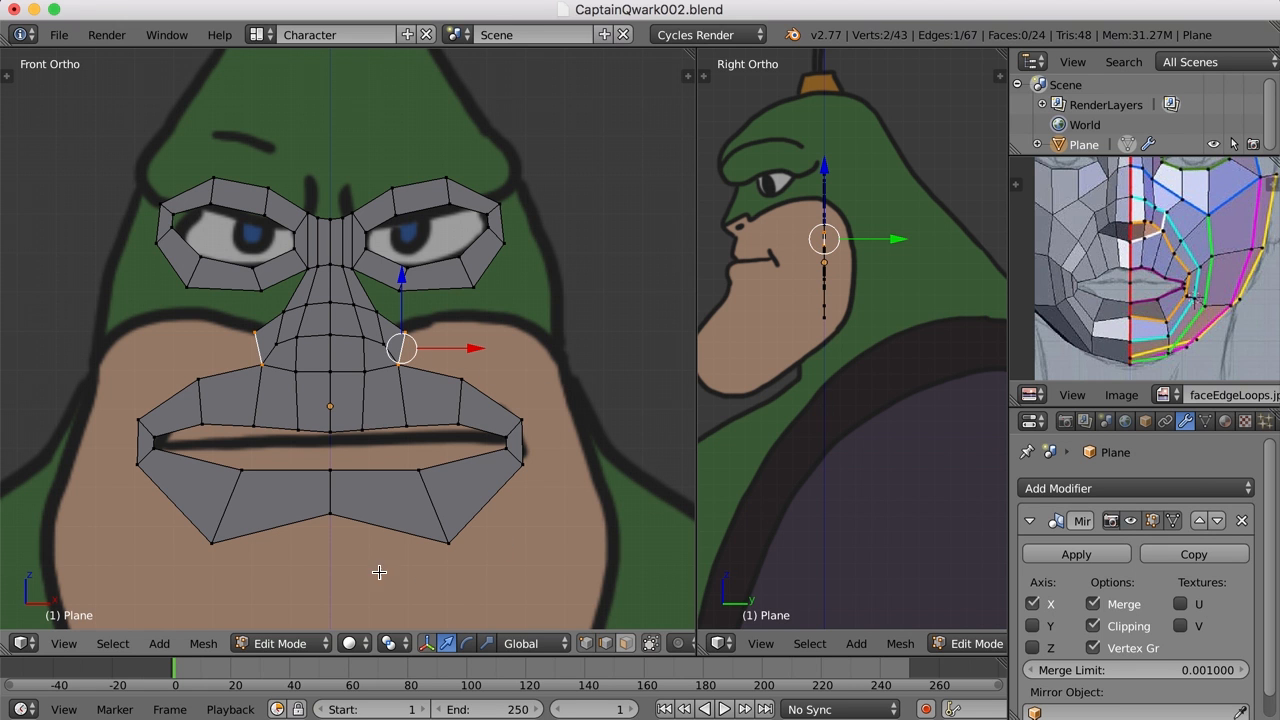
{"action": "mouse_move", "coordinate": [478, 411]}
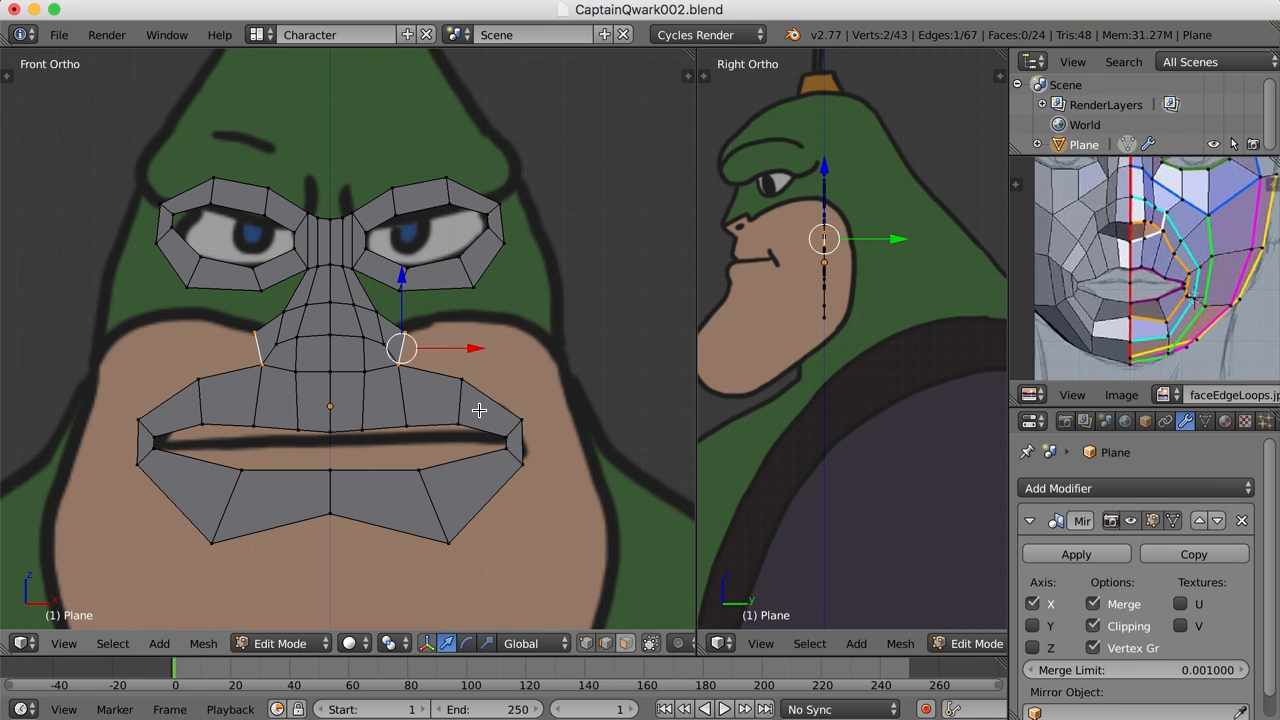
Extrude the mouth's outer border into a second ring and pull the chin centre point down
{"action": "left_click_drag", "start_coordinate": [400, 348], "coordinate": [430, 371]}
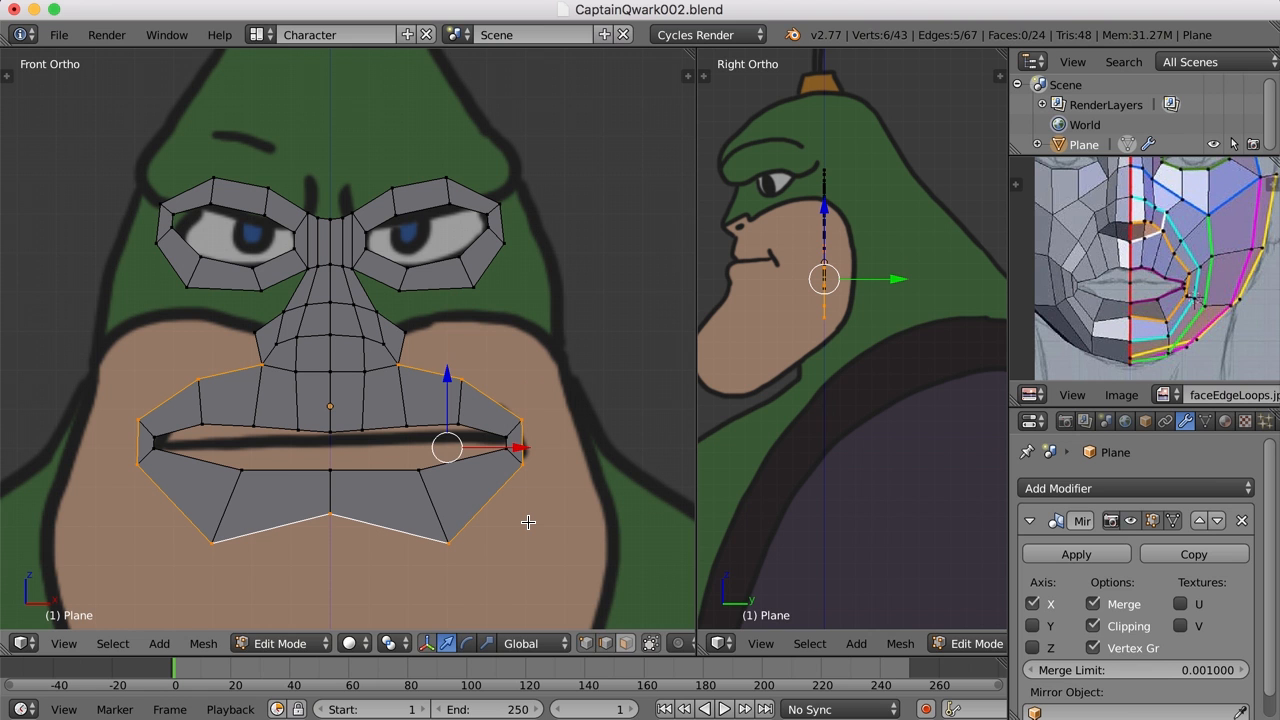
{"action": "key", "text": "s"}
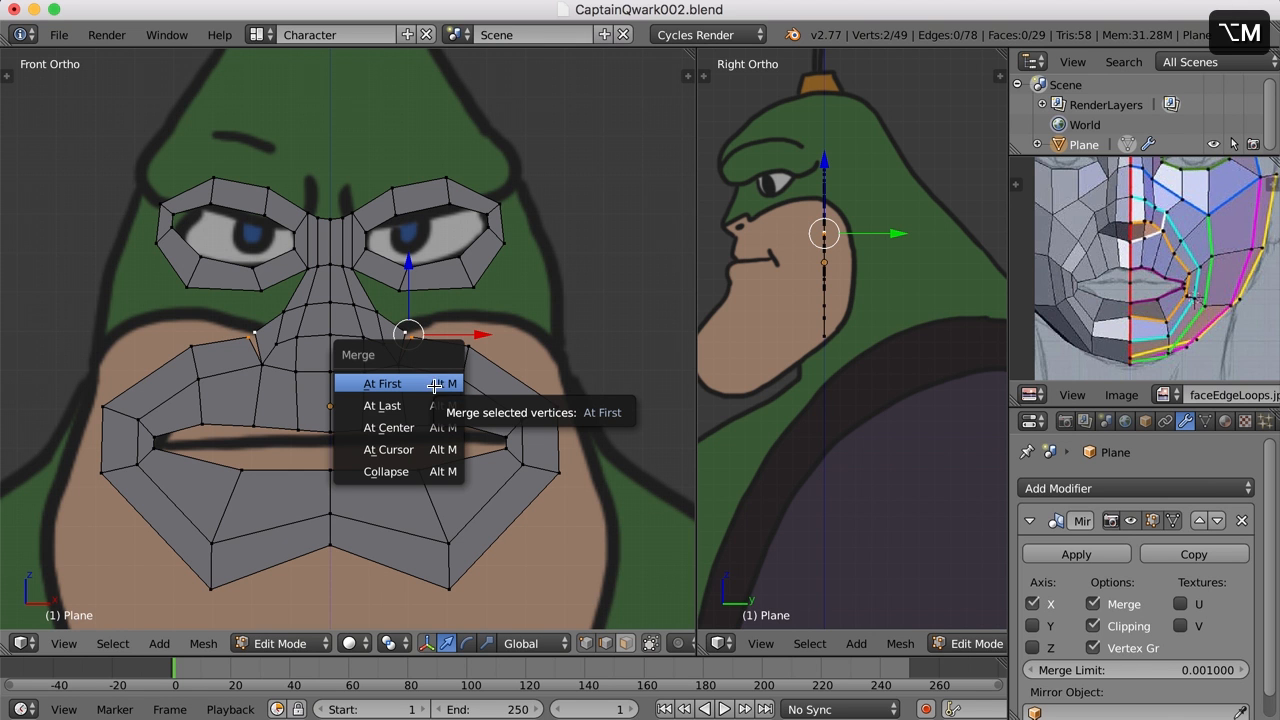
{"action": "mouse_move", "coordinate": [388, 427]}
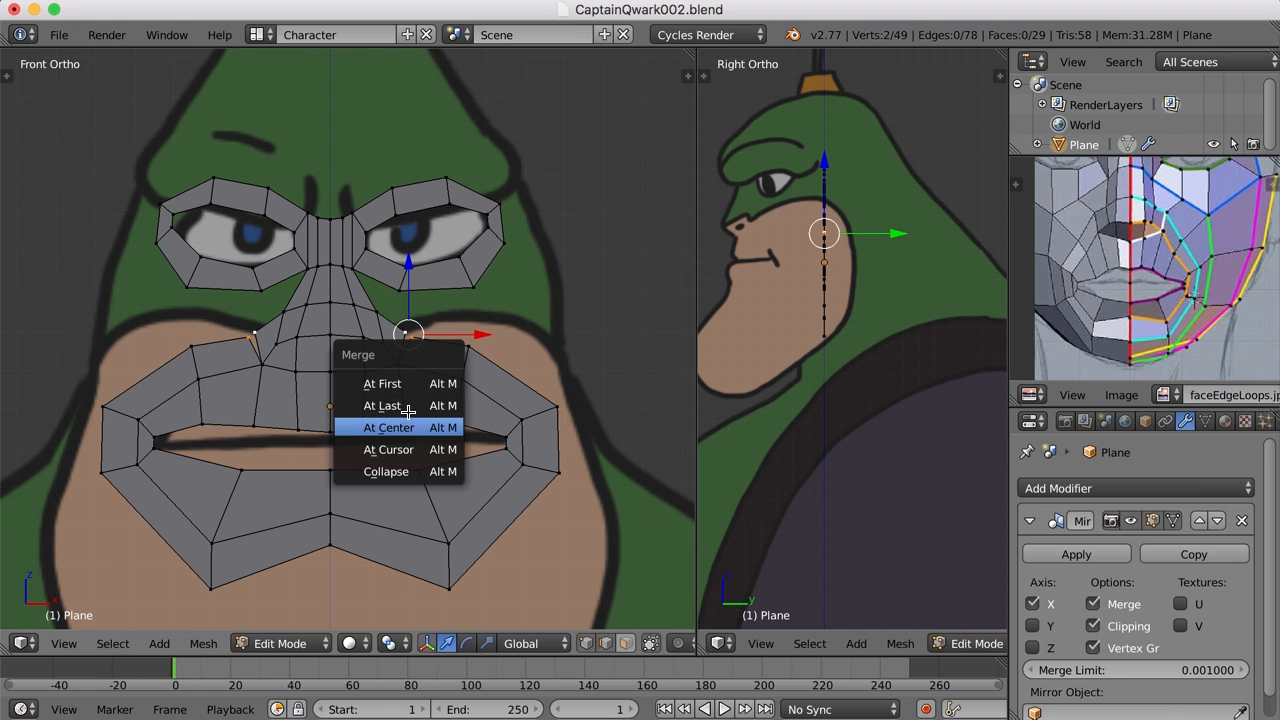
{"action": "left_click", "coordinate": [387, 427]}
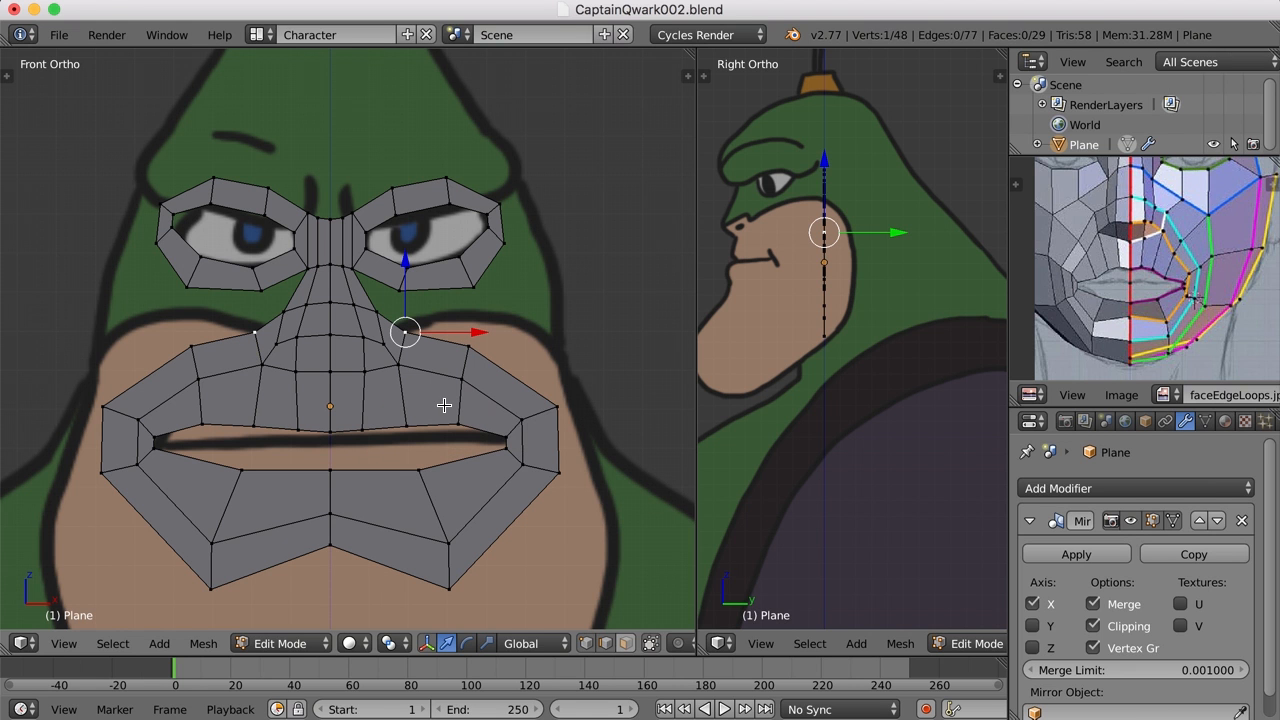
{"action": "mouse_move", "coordinate": [327, 548]}
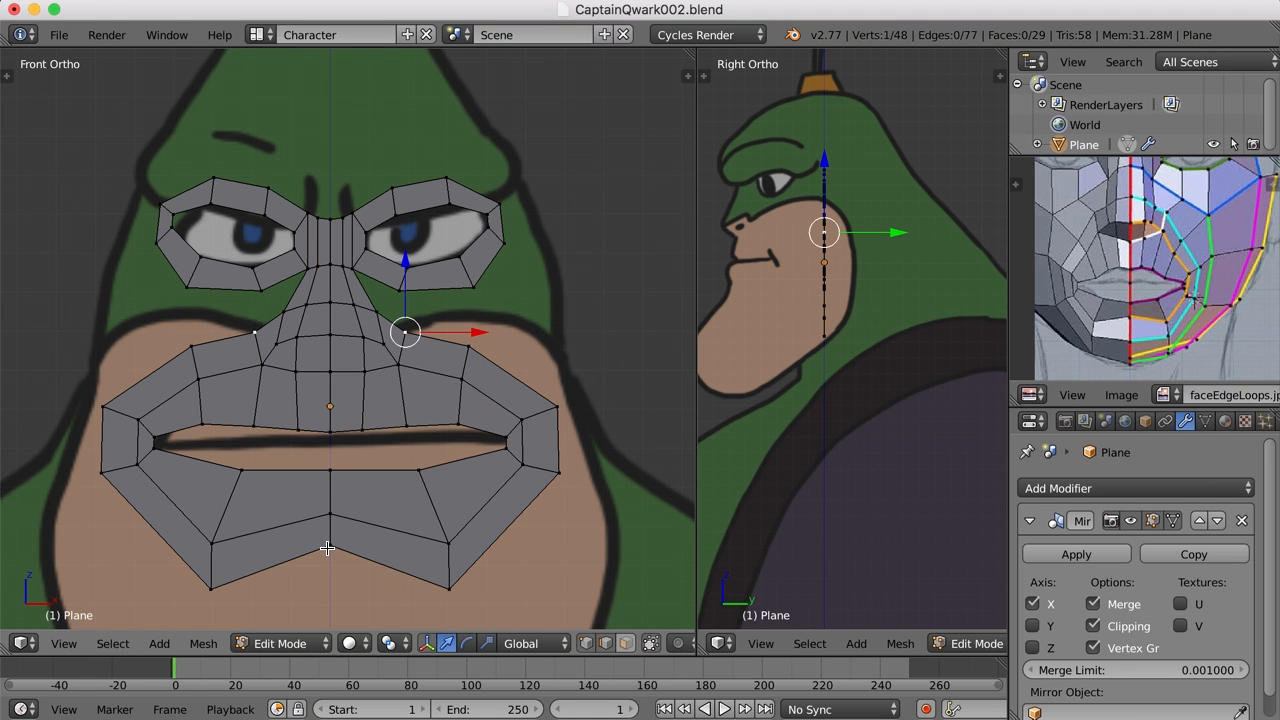
{"action": "left_click_drag", "start_coordinate": [405, 332], "coordinate": [330, 500]}
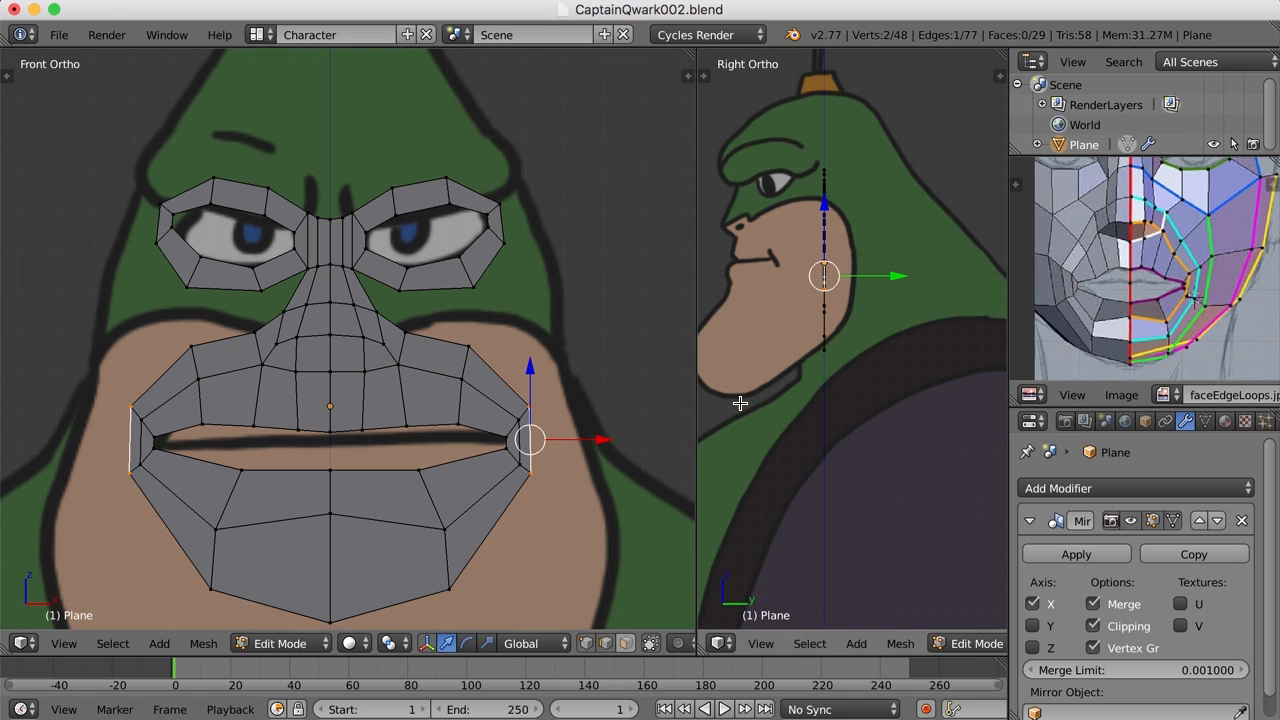
{"action": "mouse_move", "coordinate": [389, 318]}
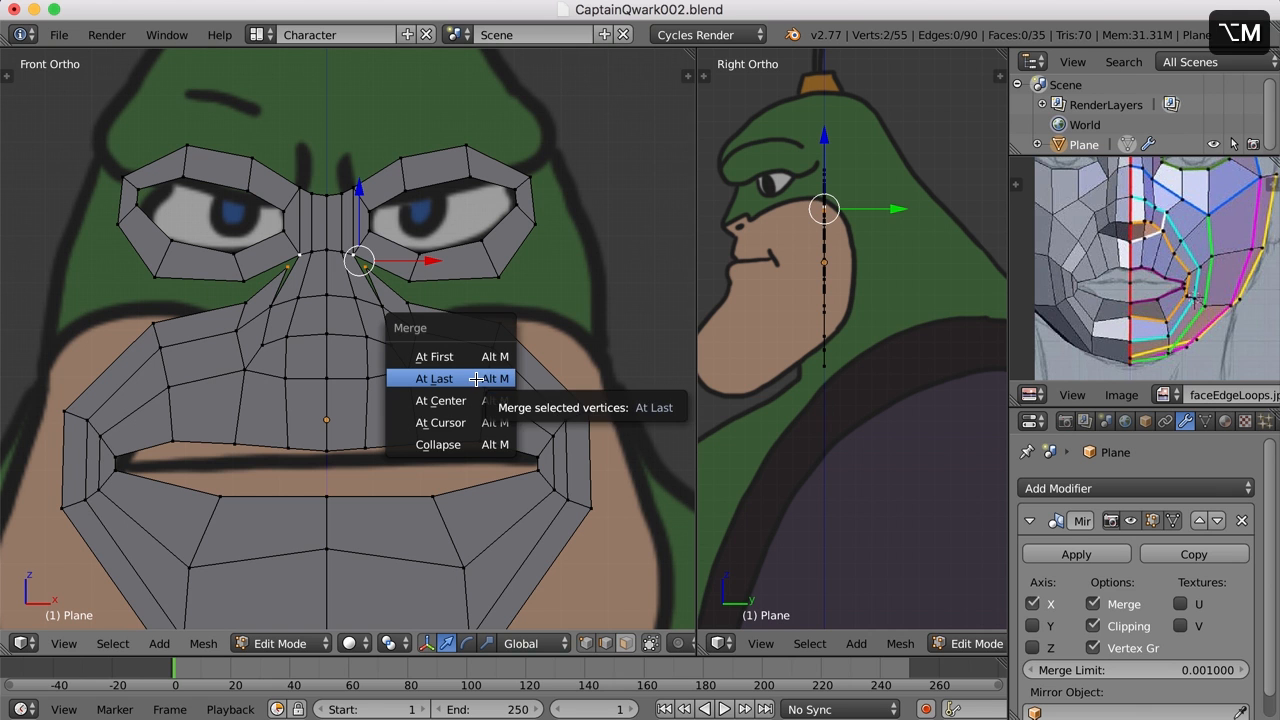
Merge two cheek vertex pairs at last, then fit cheek and mouth-loop vertices to the outlines
{"action": "left_click", "coordinate": [431, 378]}
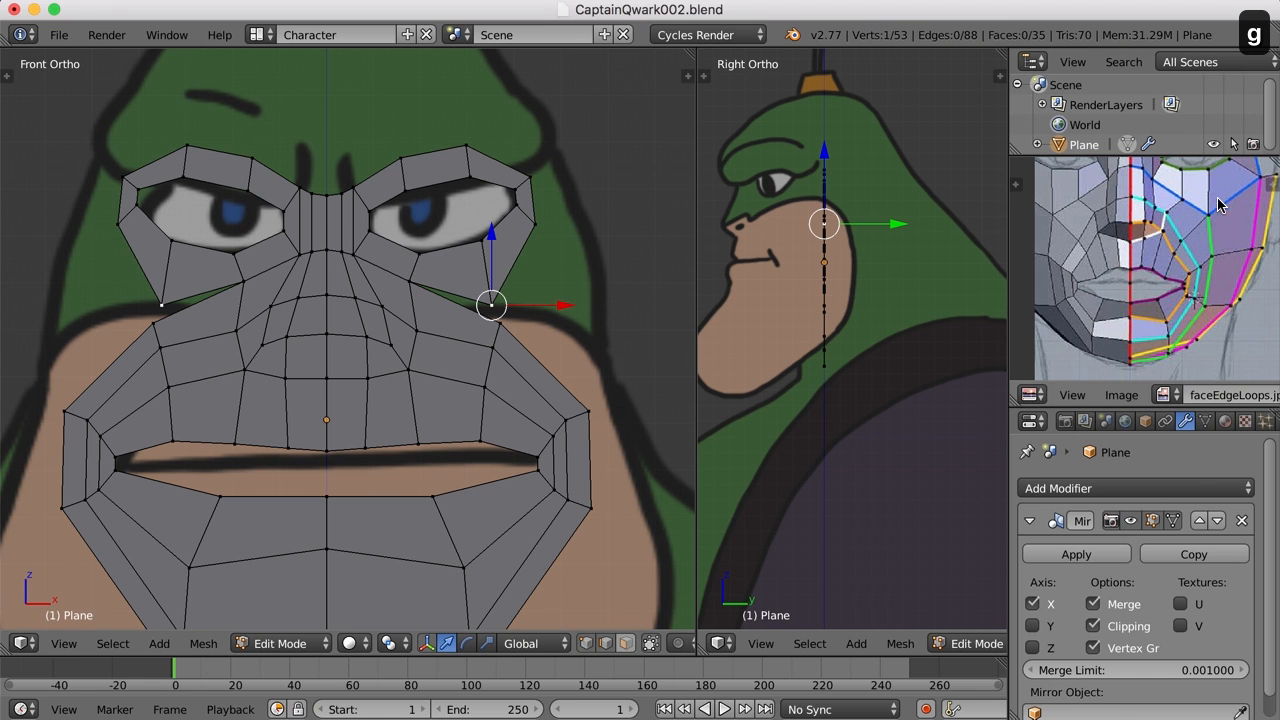
{"action": "mouse_move", "coordinate": [1207, 220]}
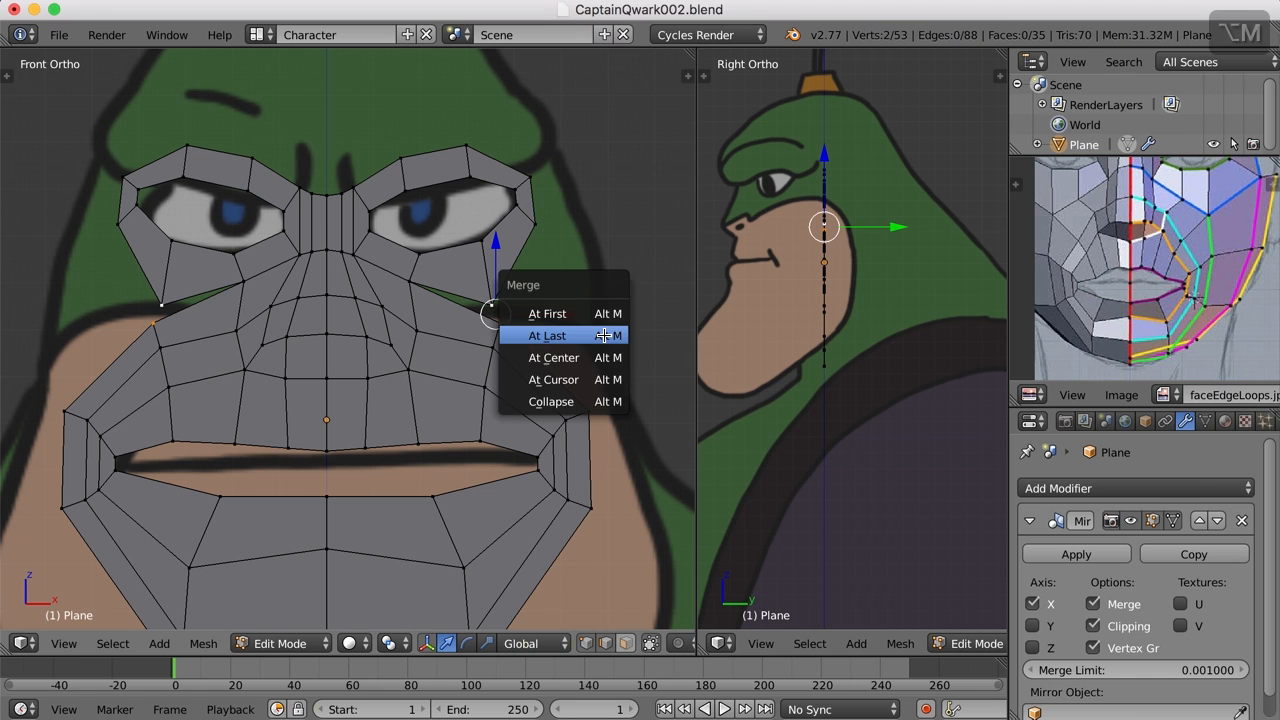
{"action": "left_click", "coordinate": [547, 335]}
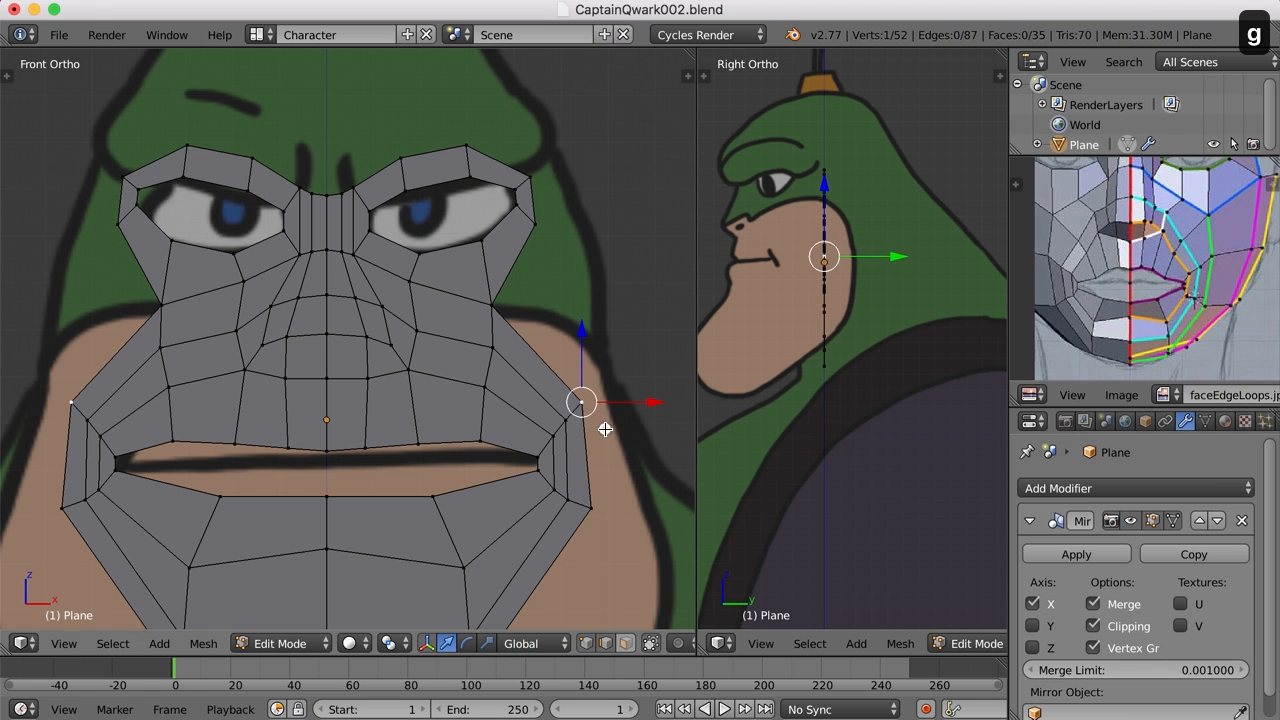
{"action": "left_click_drag", "start_coordinate": [581, 402], "coordinate": [590, 508]}
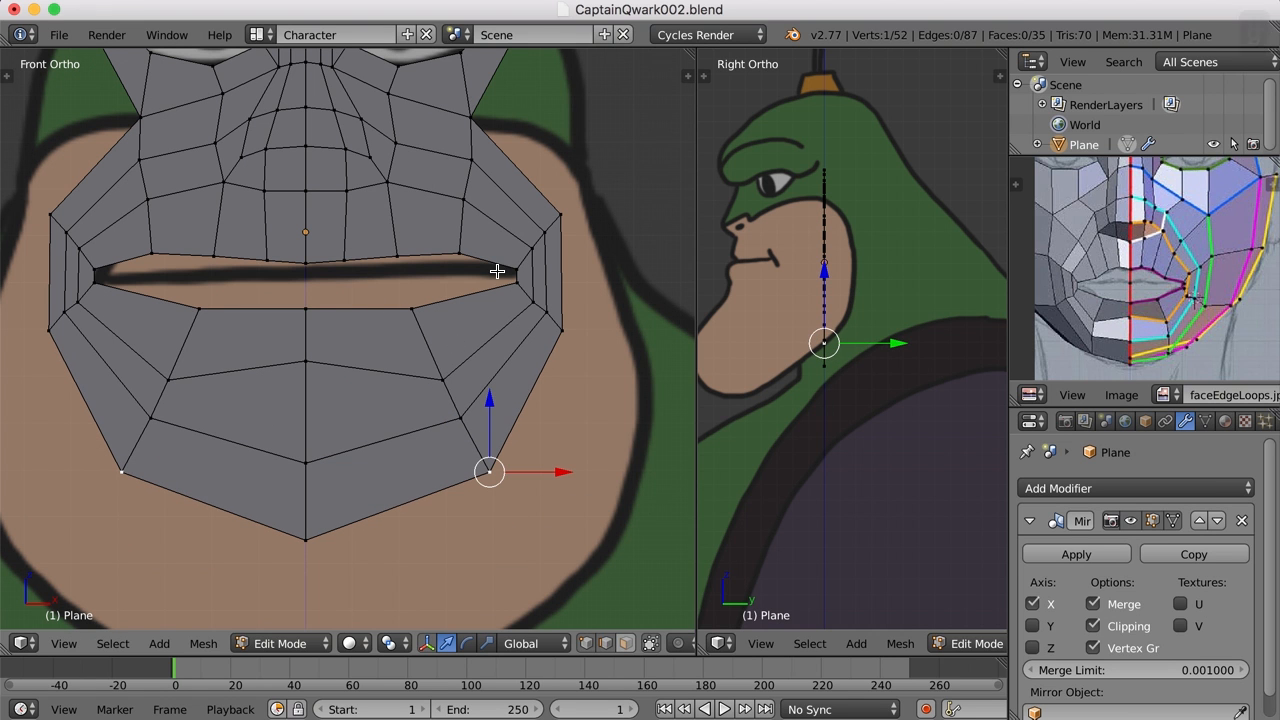
{"action": "mouse_move", "coordinate": [476, 192]}
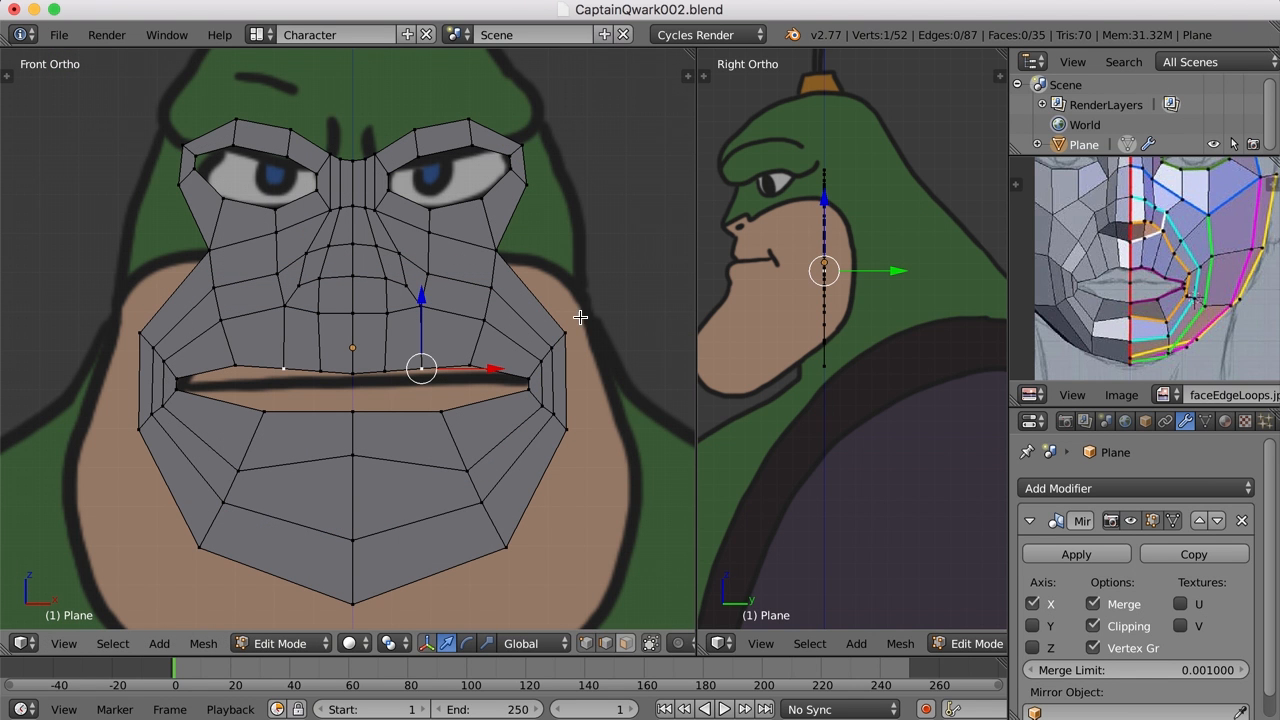
{"action": "left_click_drag", "start_coordinate": [421, 368], "coordinate": [540, 362]}
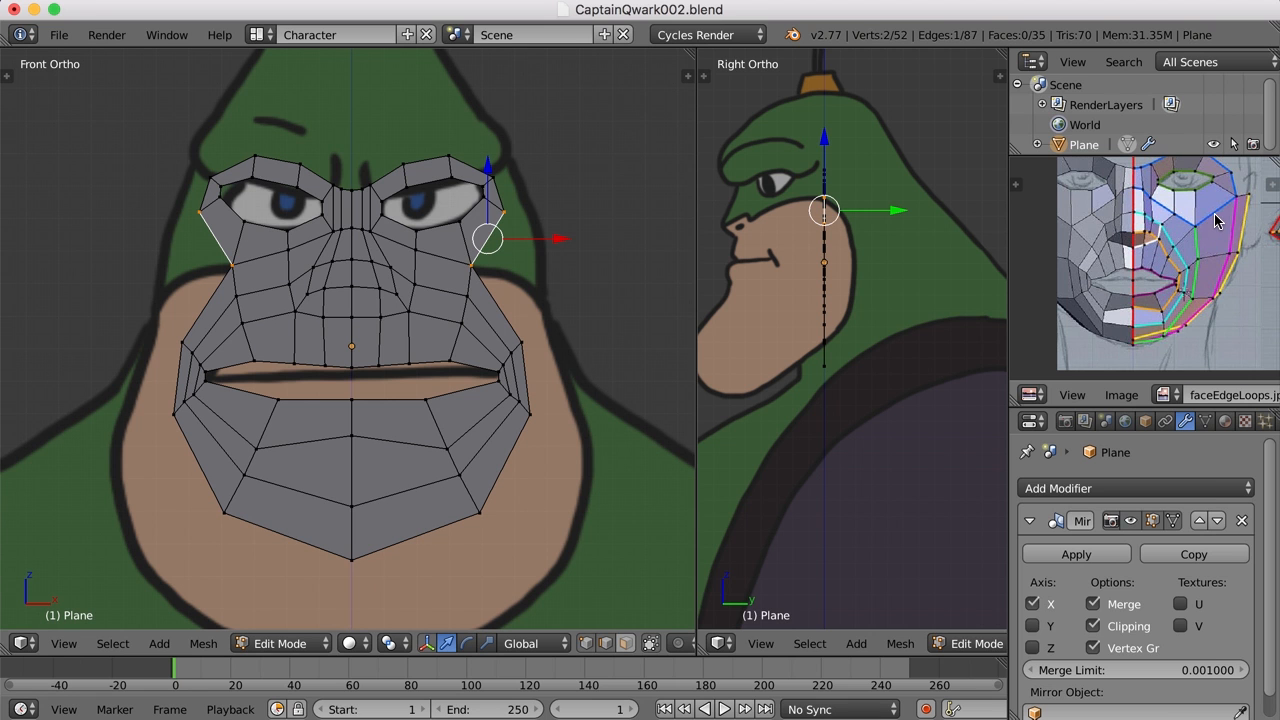
{"action": "mouse_move", "coordinate": [498, 287]}
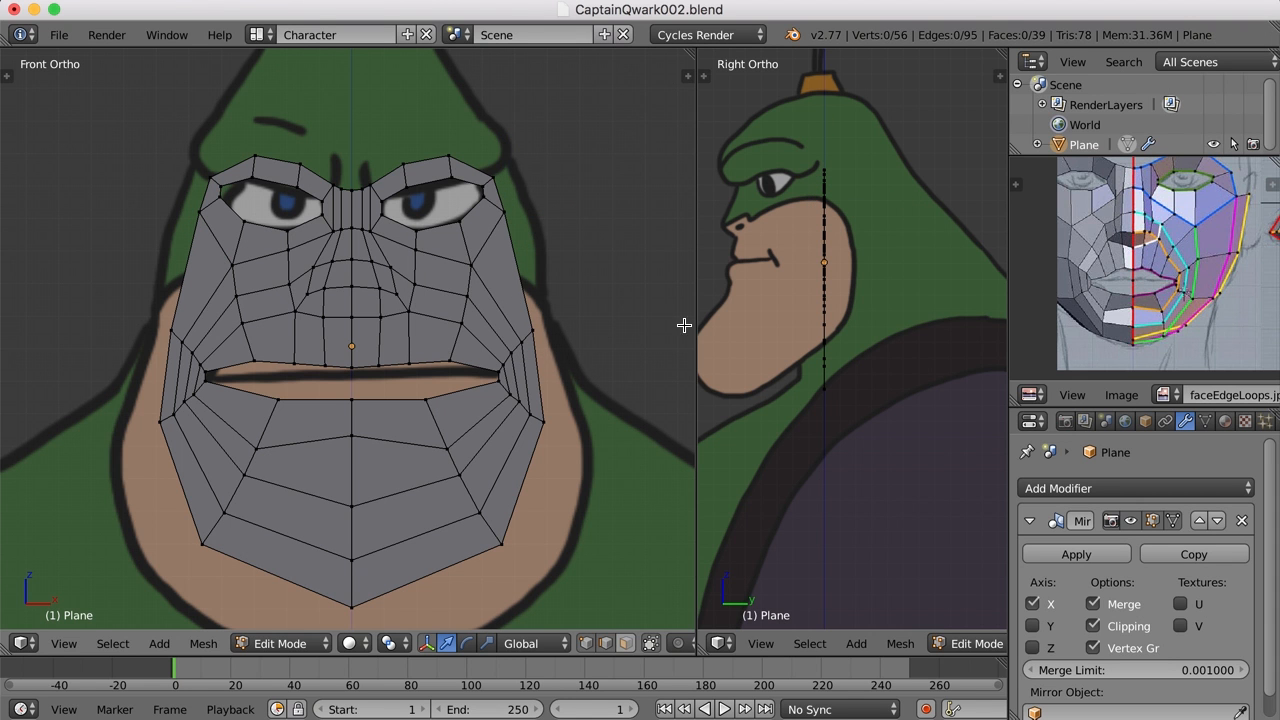
{"action": "mouse_move", "coordinate": [1187, 204]}
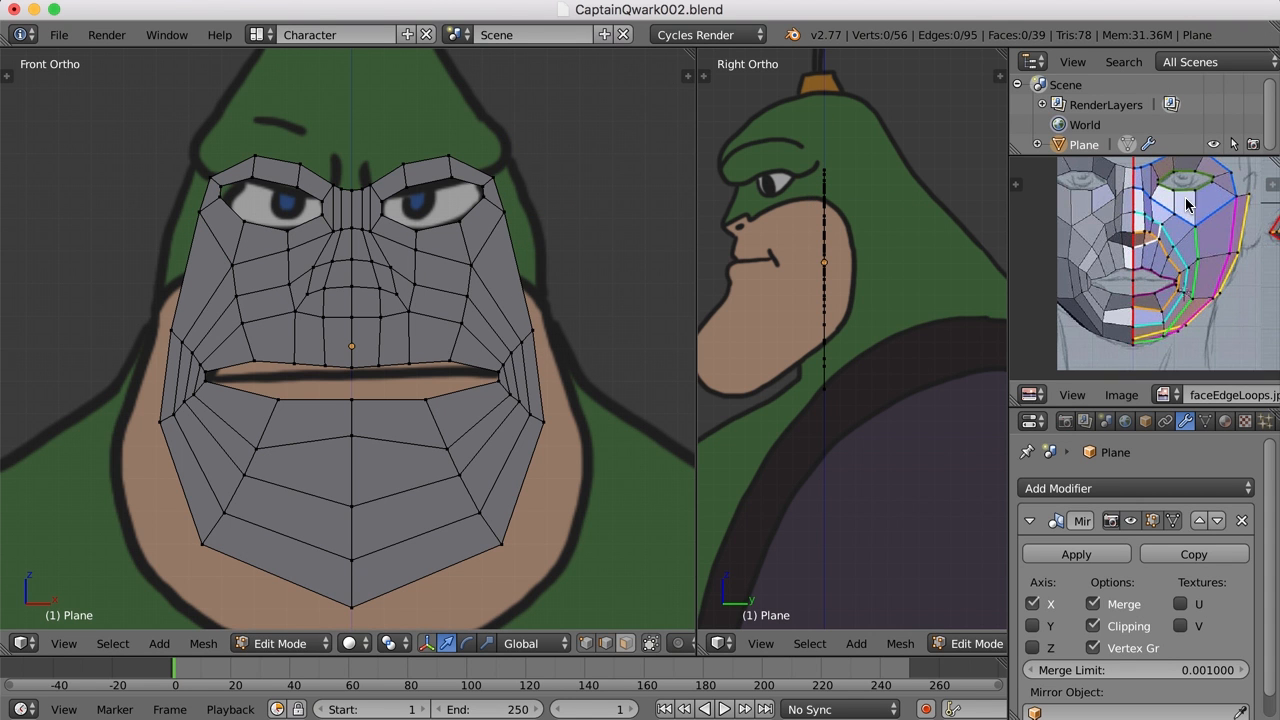
{"action": "mouse_move", "coordinate": [1245, 231]}
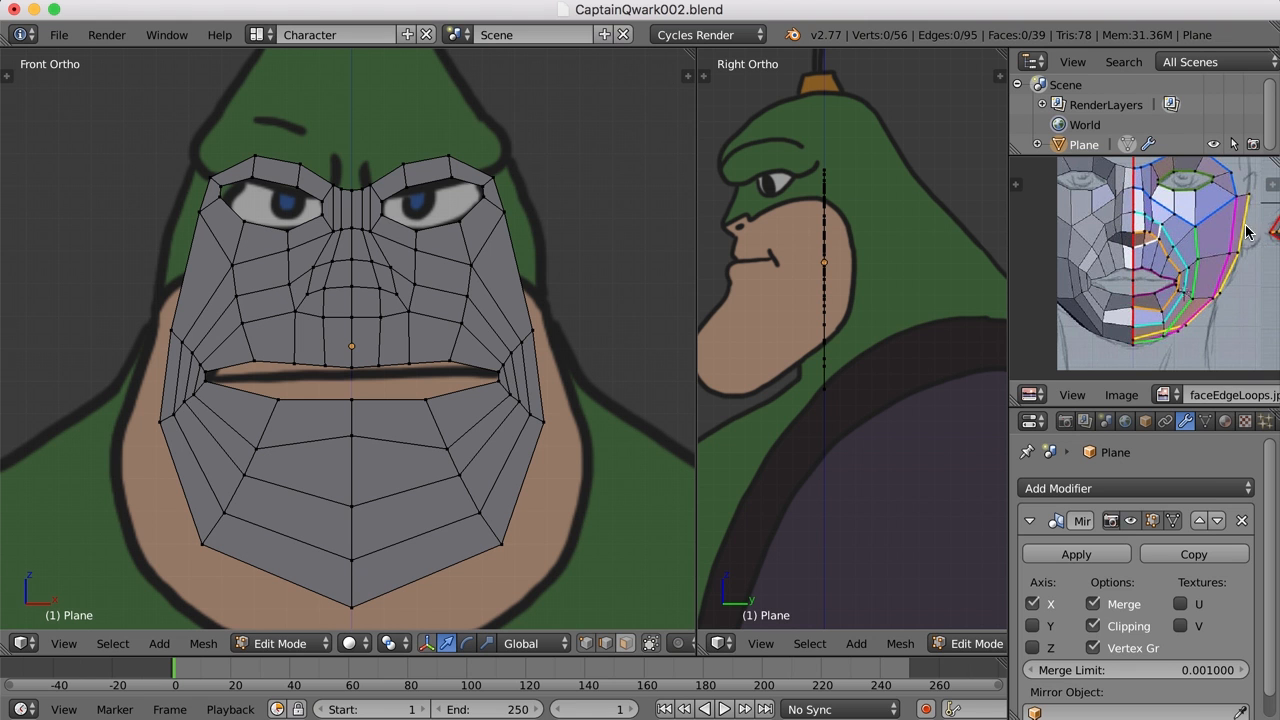
{"action": "mouse_move", "coordinate": [1230, 253]}
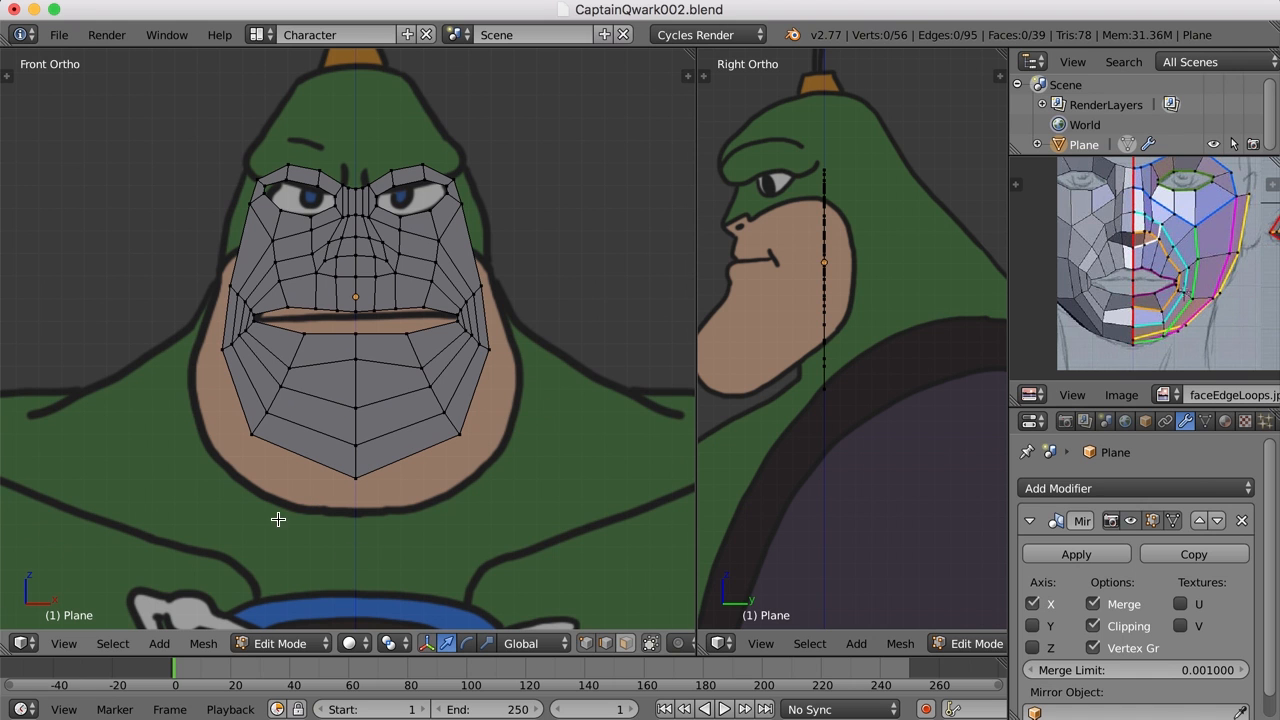
{"action": "mouse_move", "coordinate": [365, 488]}
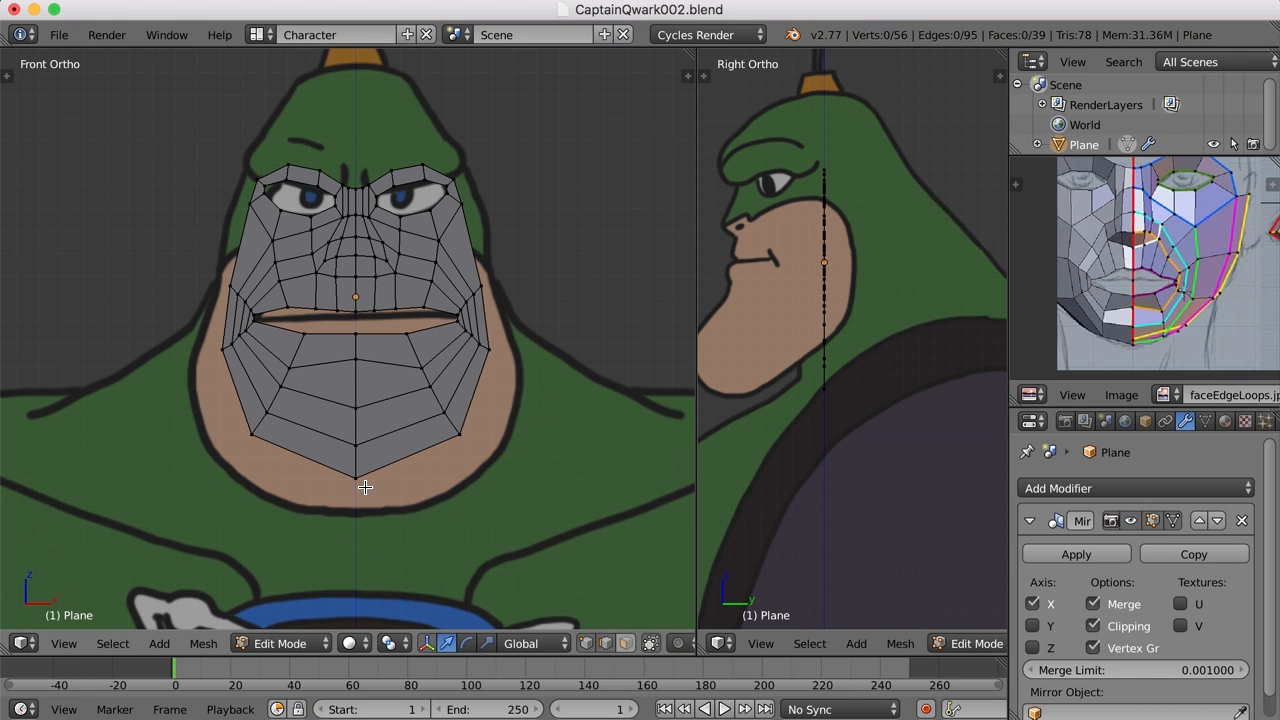
{"action": "mouse_move", "coordinate": [536, 438]}
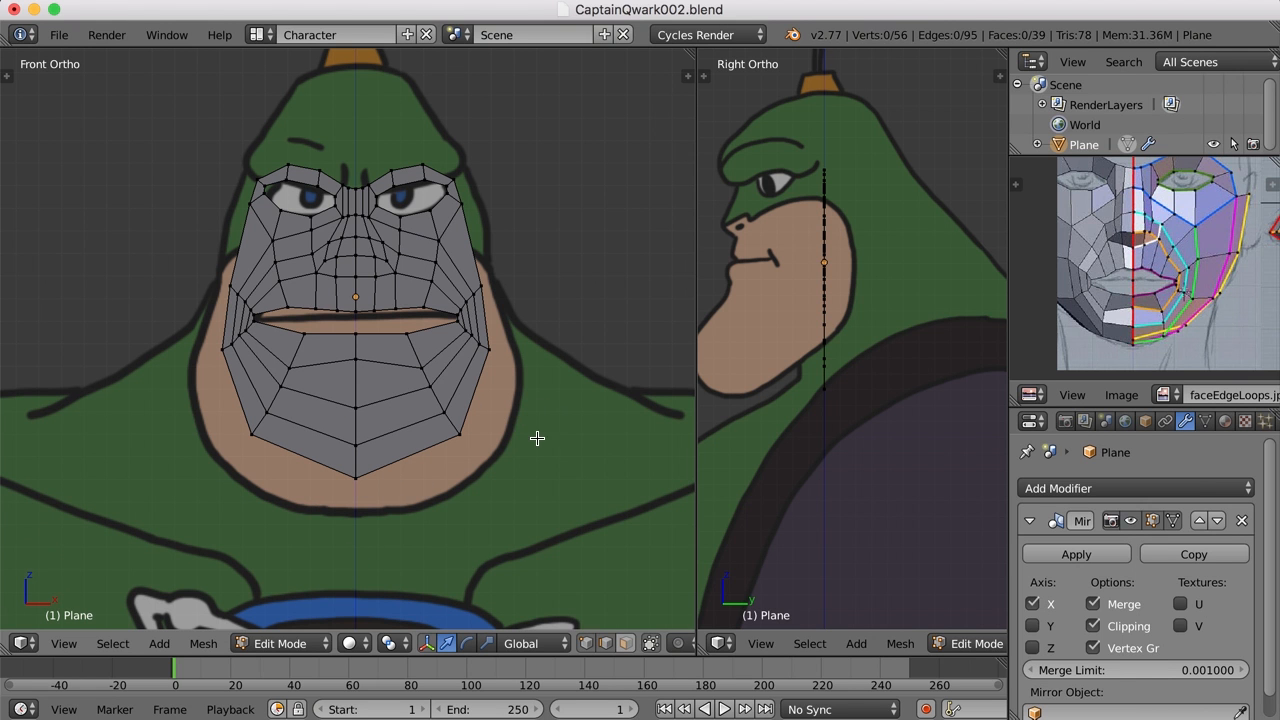
{"action": "mouse_move", "coordinate": [515, 425]}
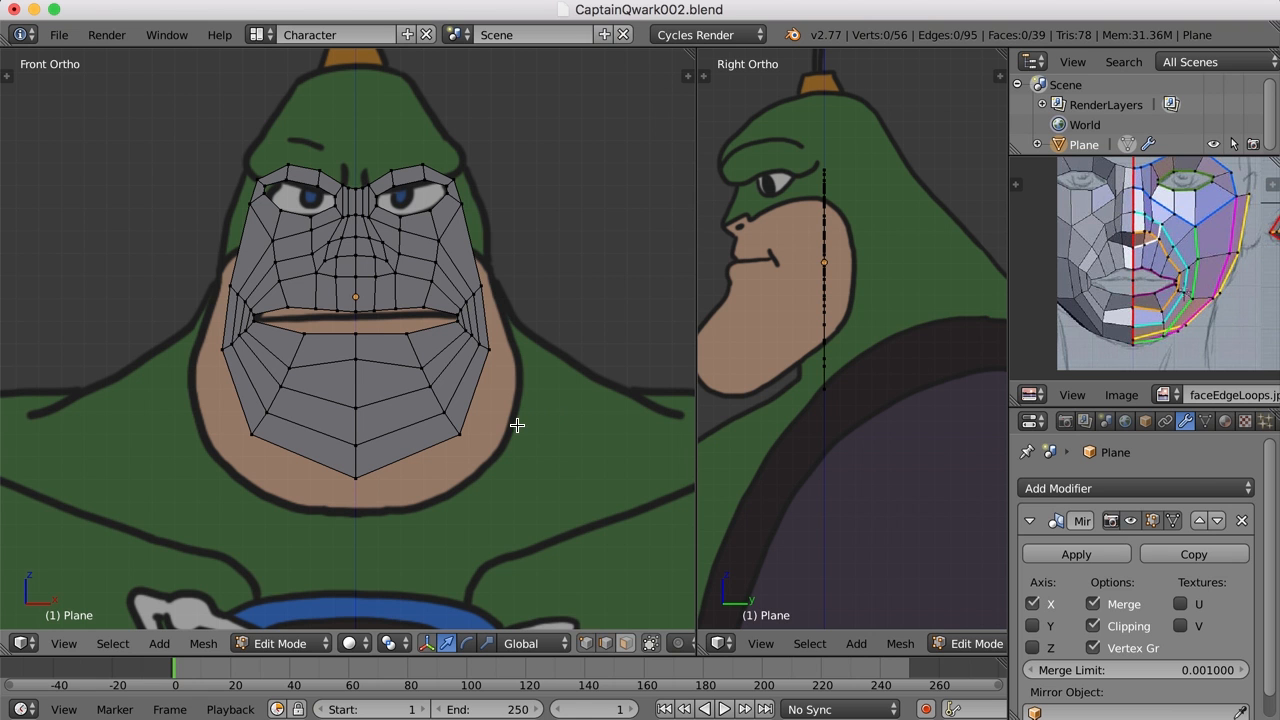
Select an outer face-loop vertex and drag the new cheek vertex onto the jawline outline
{"action": "left_click", "coordinate": [485, 318]}
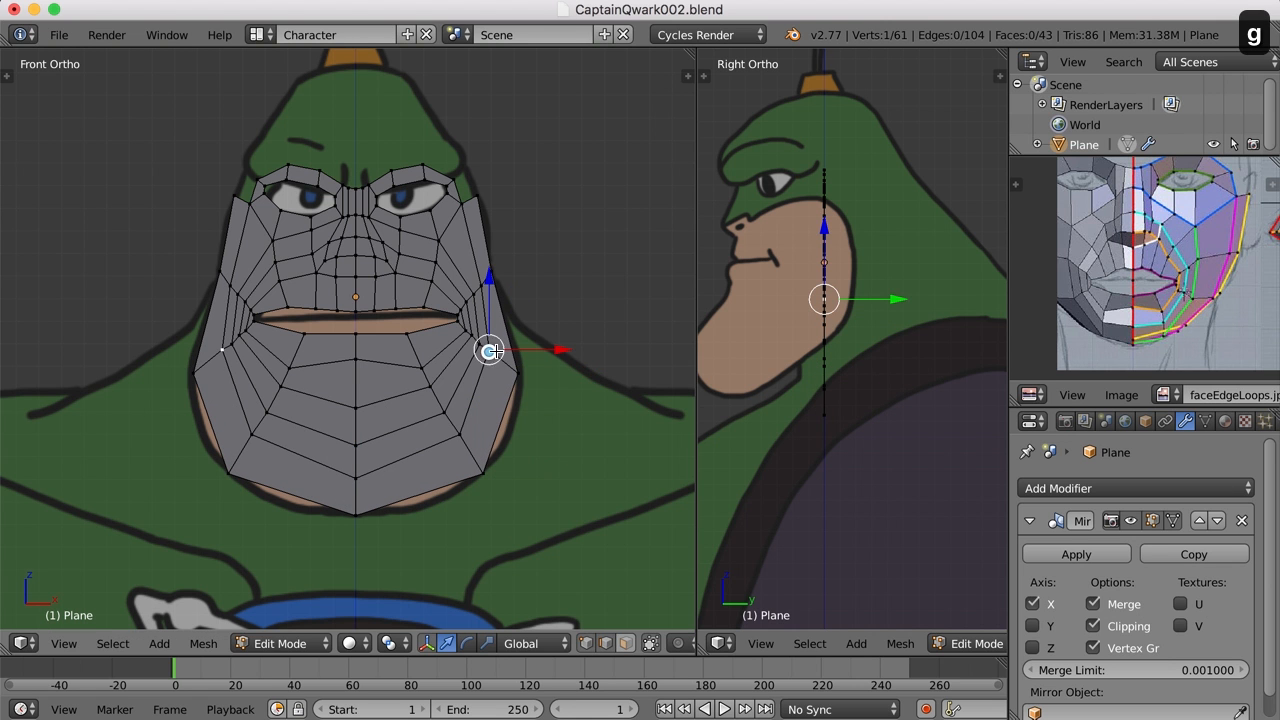
{"action": "left_click_drag", "start_coordinate": [490, 350], "coordinate": [510, 364]}
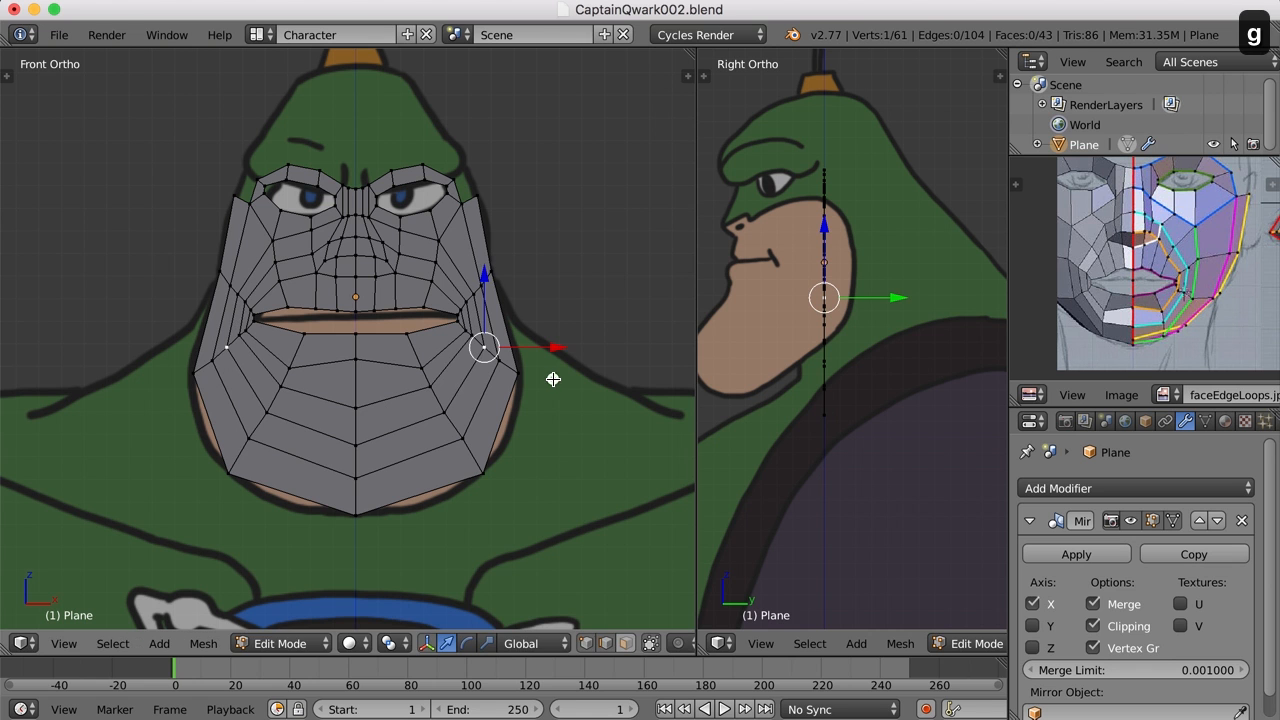
{"action": "left_click_drag", "start_coordinate": [483, 347], "coordinate": [465, 410]}
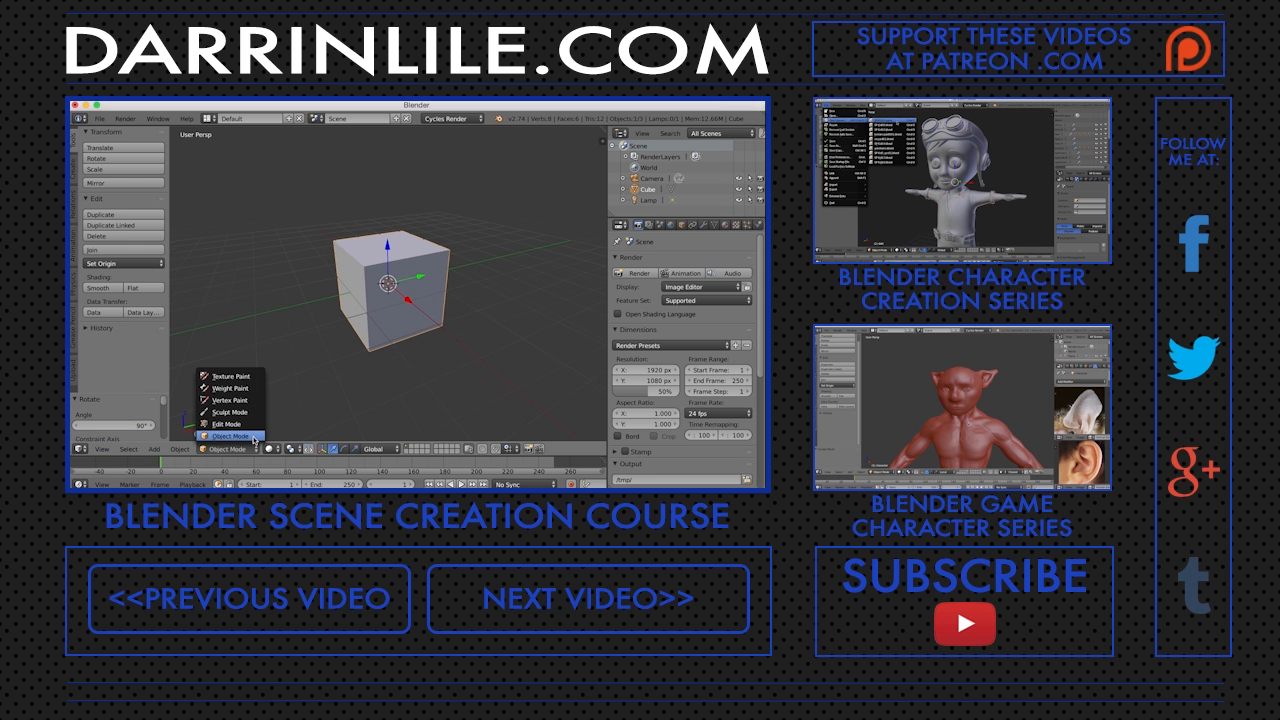
{"action": "left_click", "coordinate": [220, 425]}
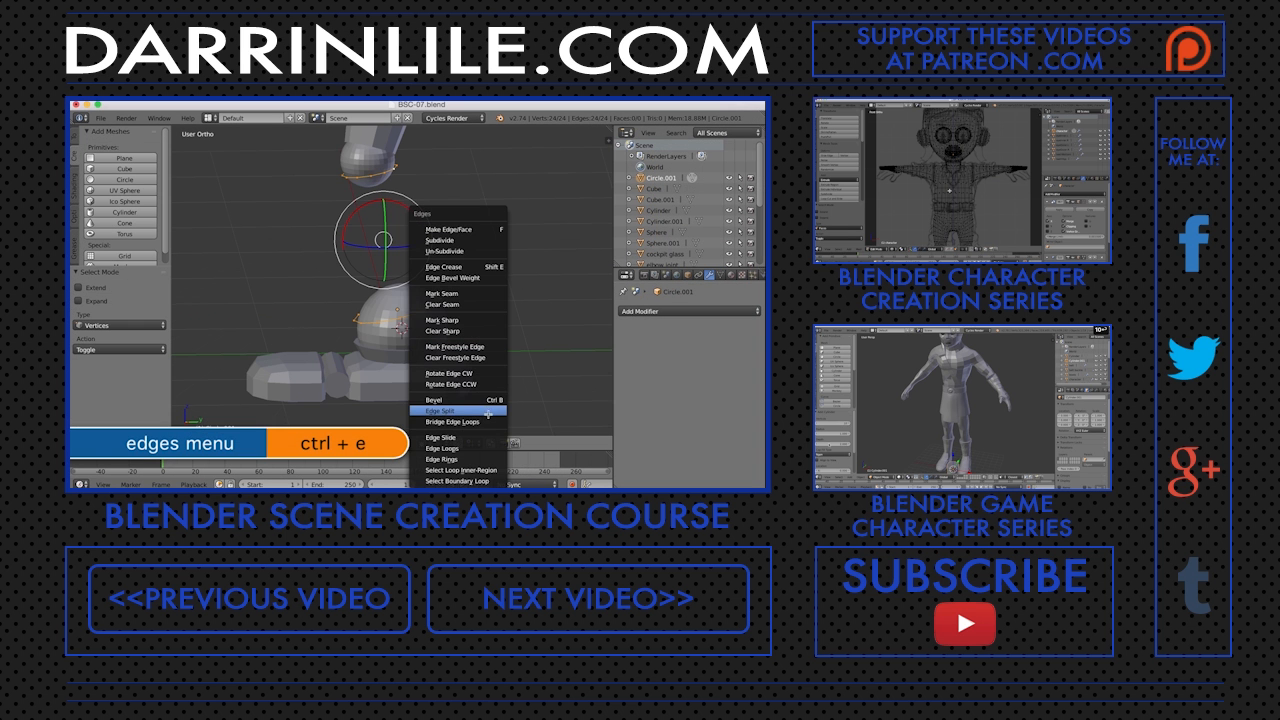
{"action": "left_click", "coordinate": [450, 423]}
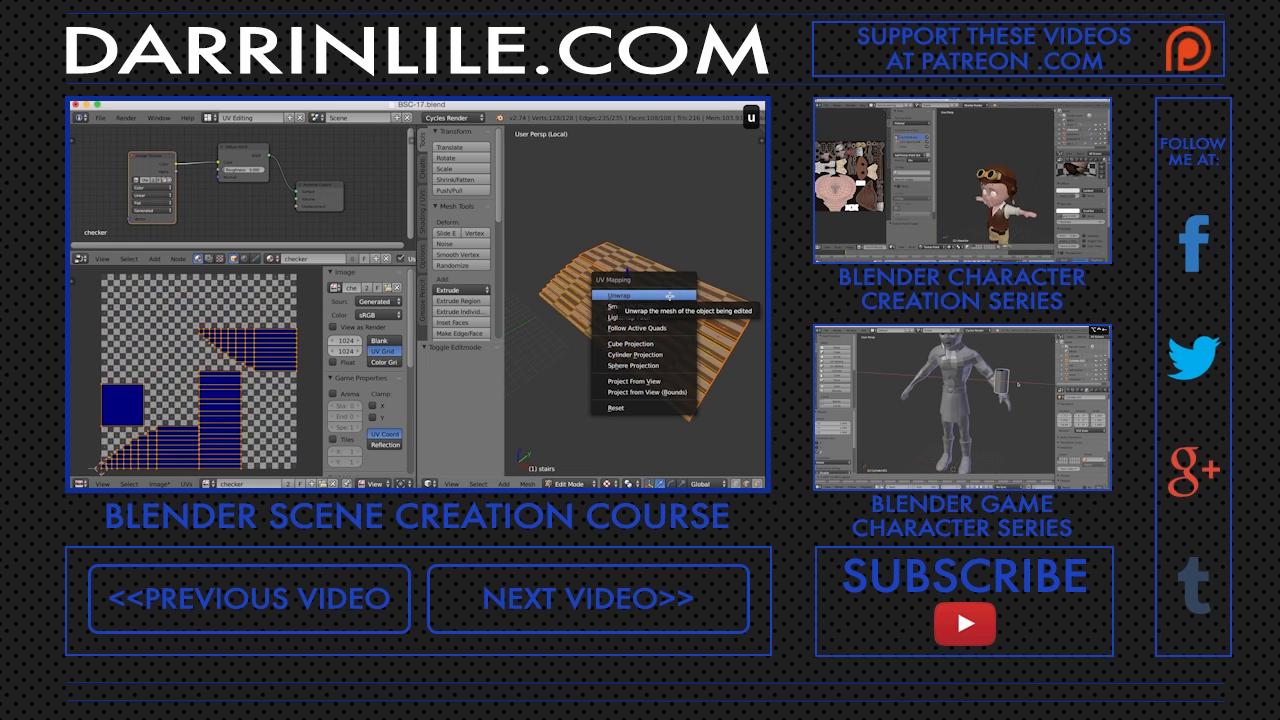
{"action": "left_click", "coordinate": [610, 294]}
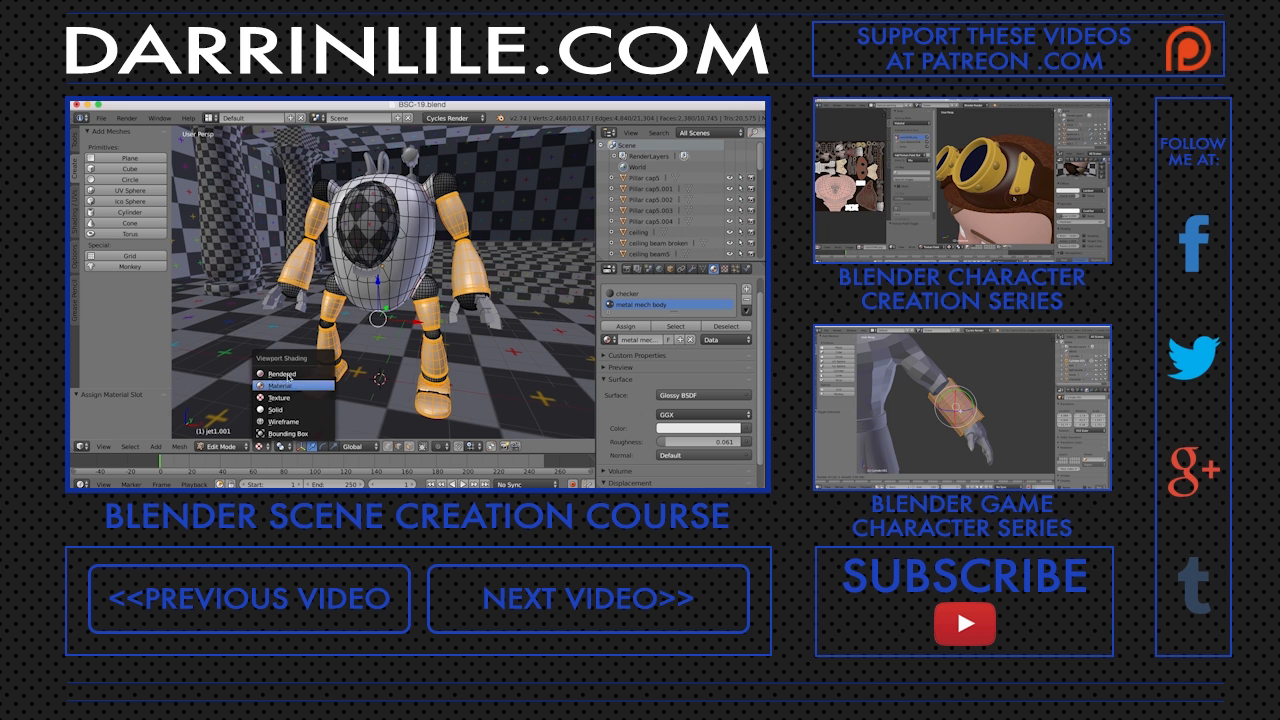
{"action": "left_click", "coordinate": [281, 373]}
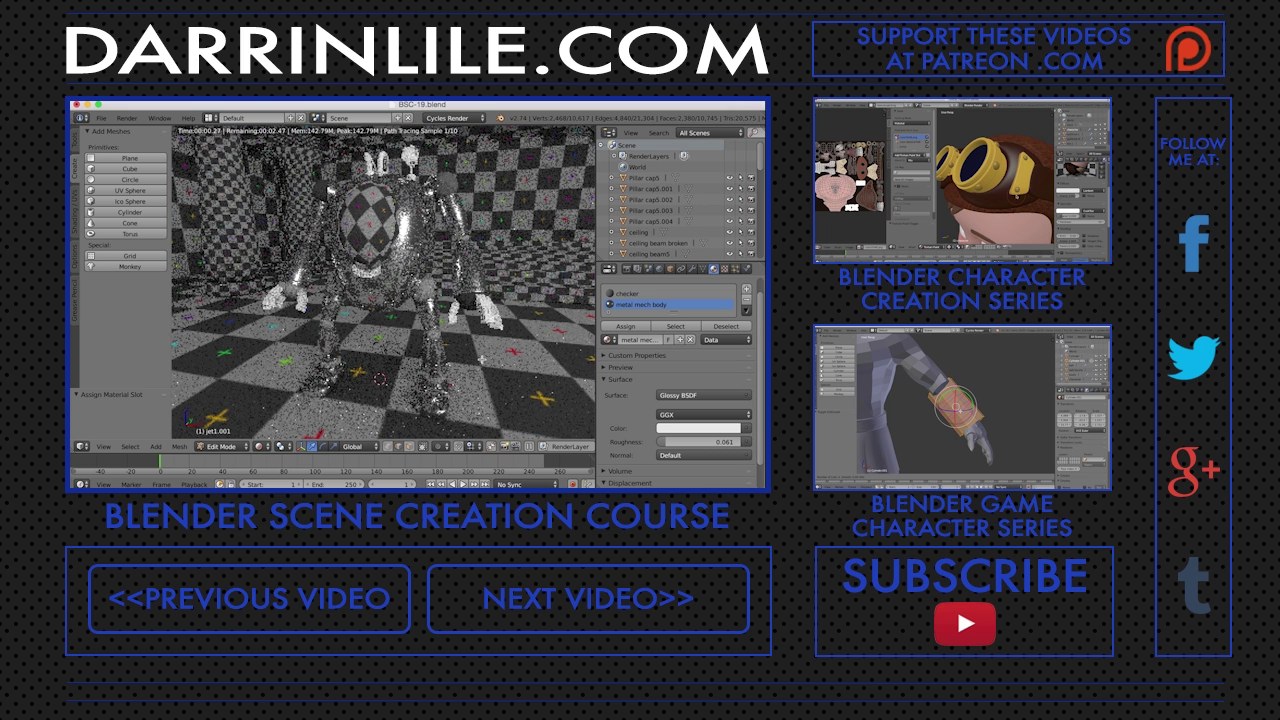